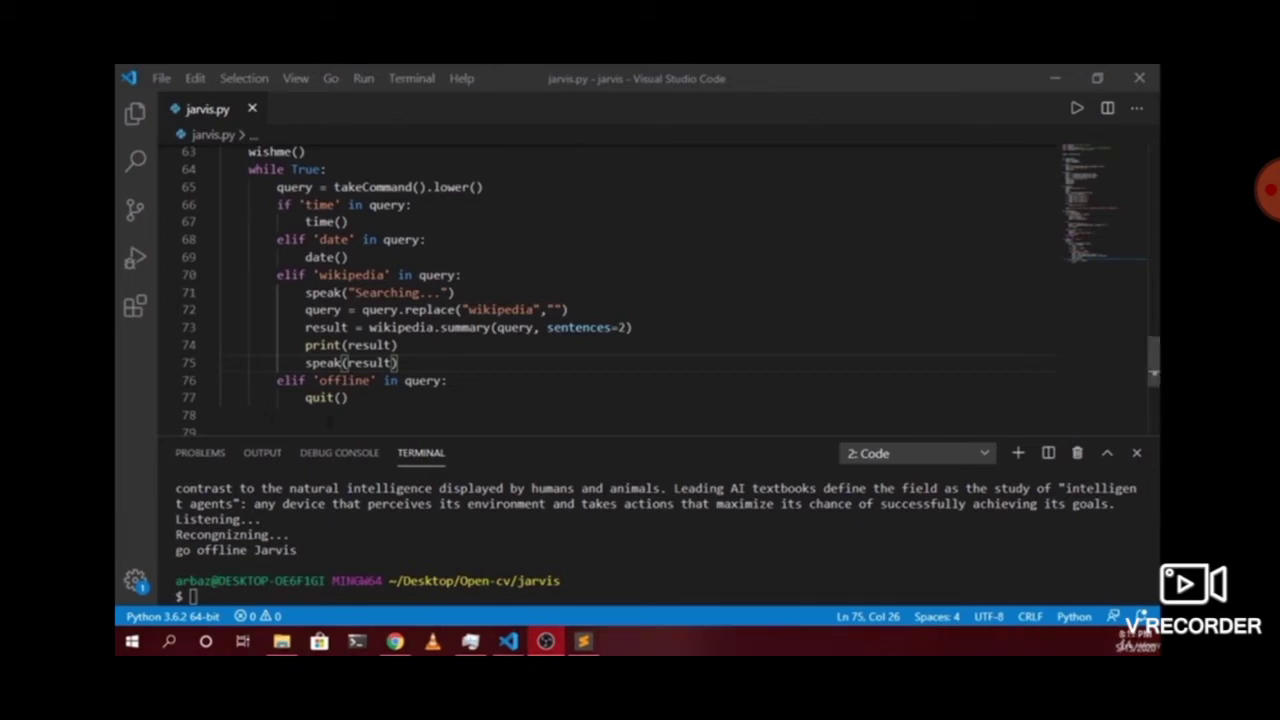
Step: Add 'import smtplib' on line 5 of jarvis.py beneath the wikipedia import
{"action": "scroll", "scroll_direction": "up", "scroll_amount": 3}
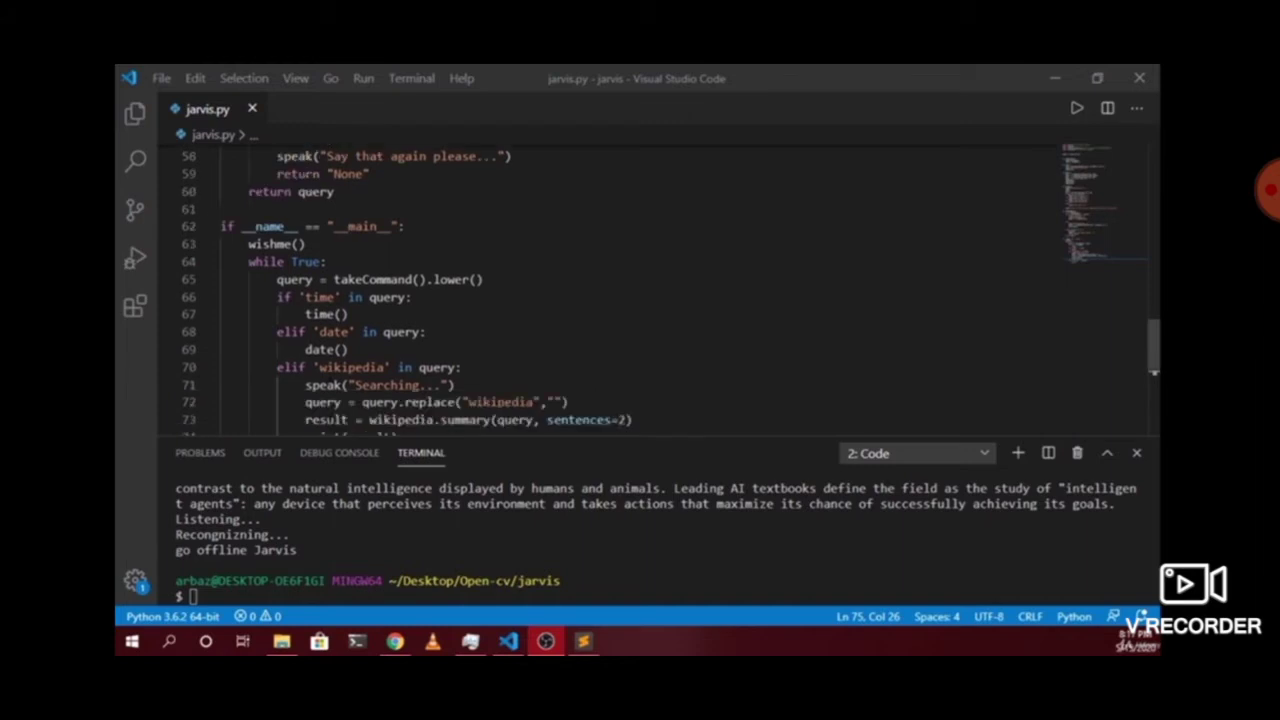
{"action": "scroll", "scroll_direction": "down", "scroll_amount": 3}
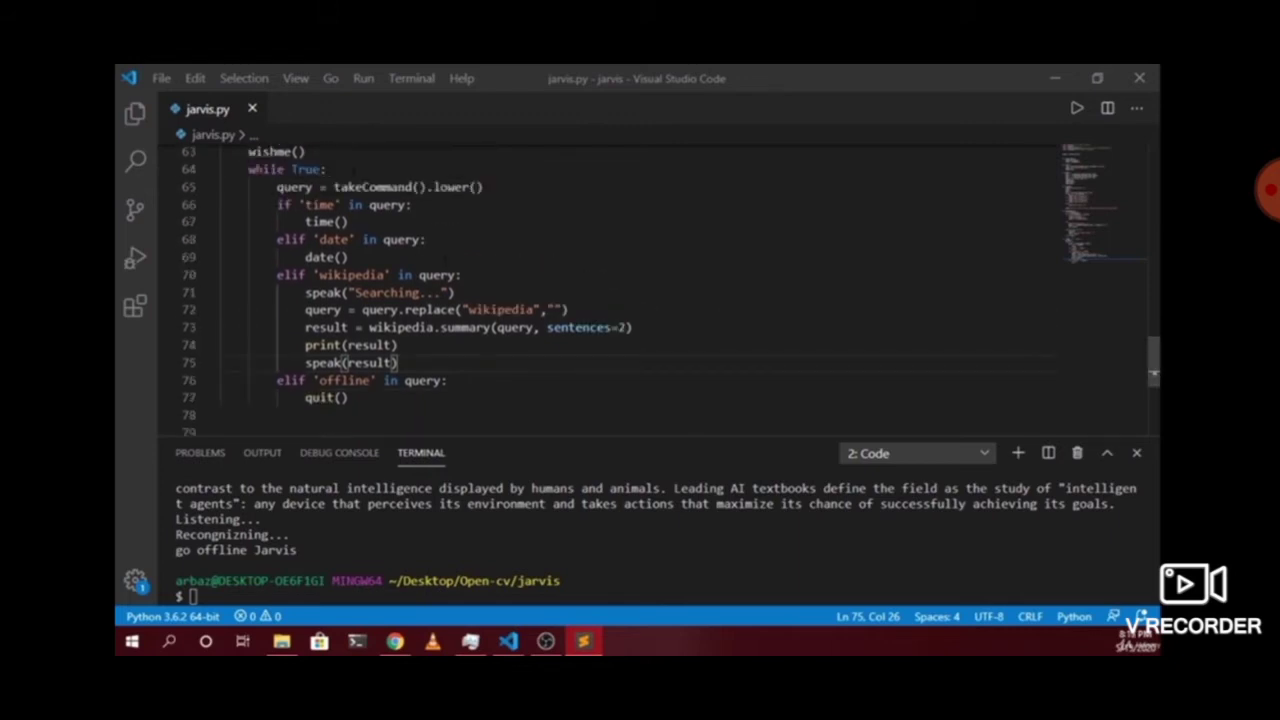
{"action": "scroll", "scroll_direction": "up", "scroll_amount": 3}
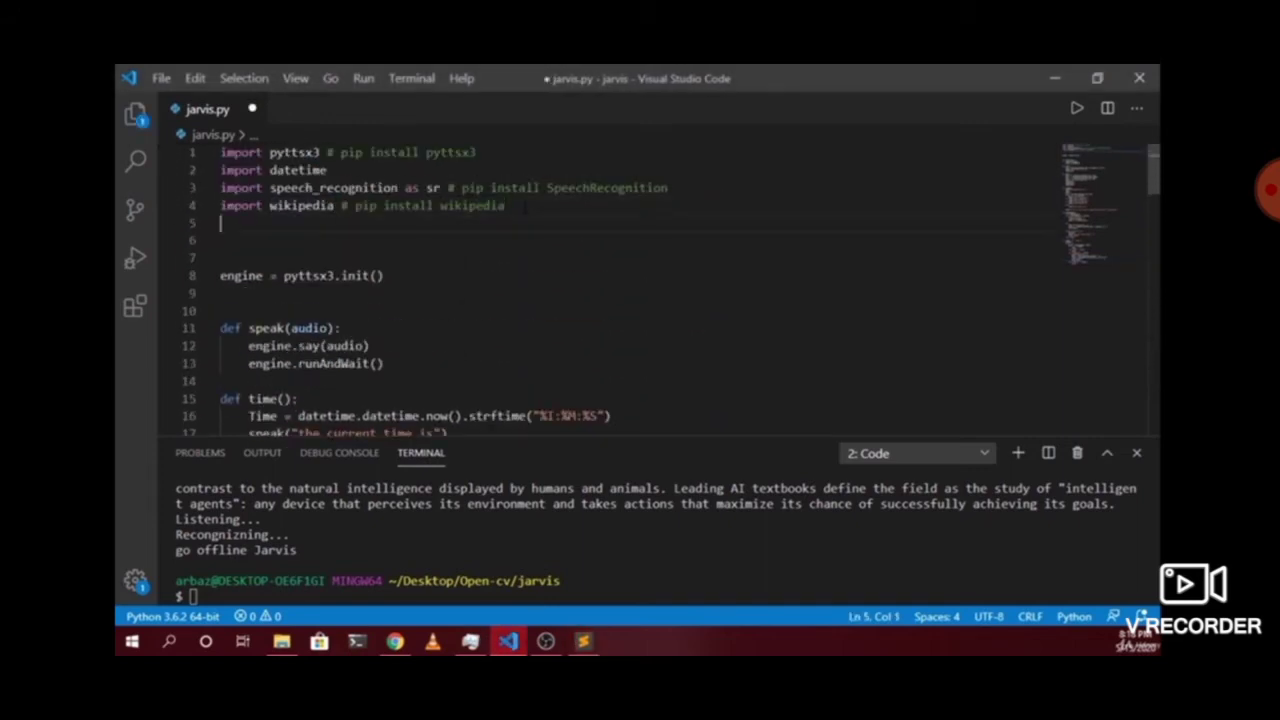
{"action": "type", "text": "import smtplib"}
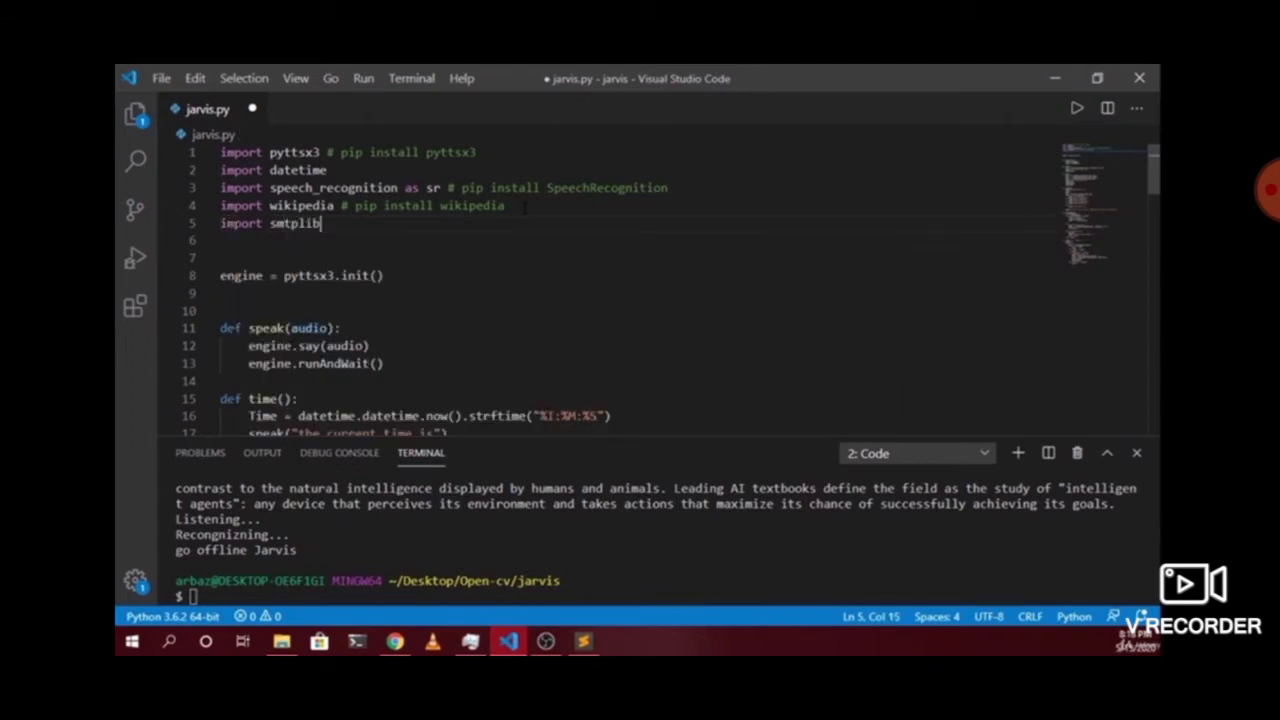
{"action": "scroll", "scroll_direction": "down", "scroll_amount": 3}
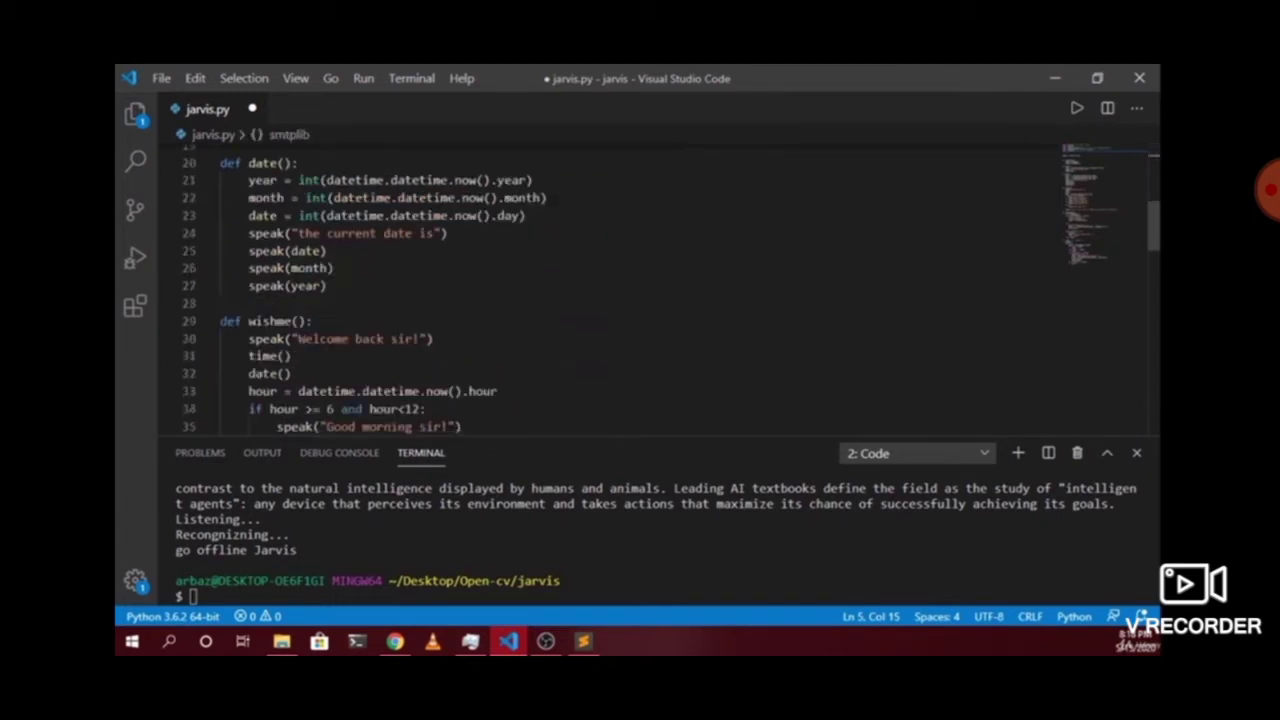
{"action": "scroll", "scroll_direction": "down", "scroll_amount": 3}
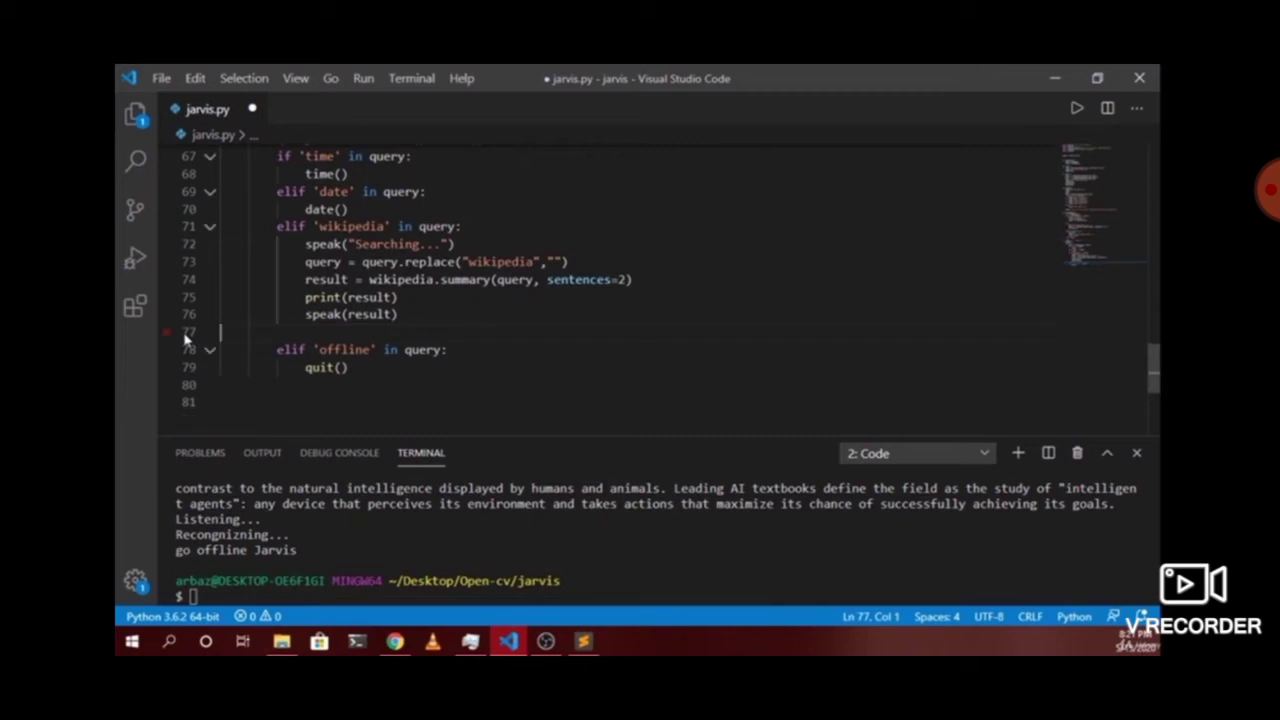
{"action": "scroll", "scroll_direction": "up", "scroll_amount": 3}
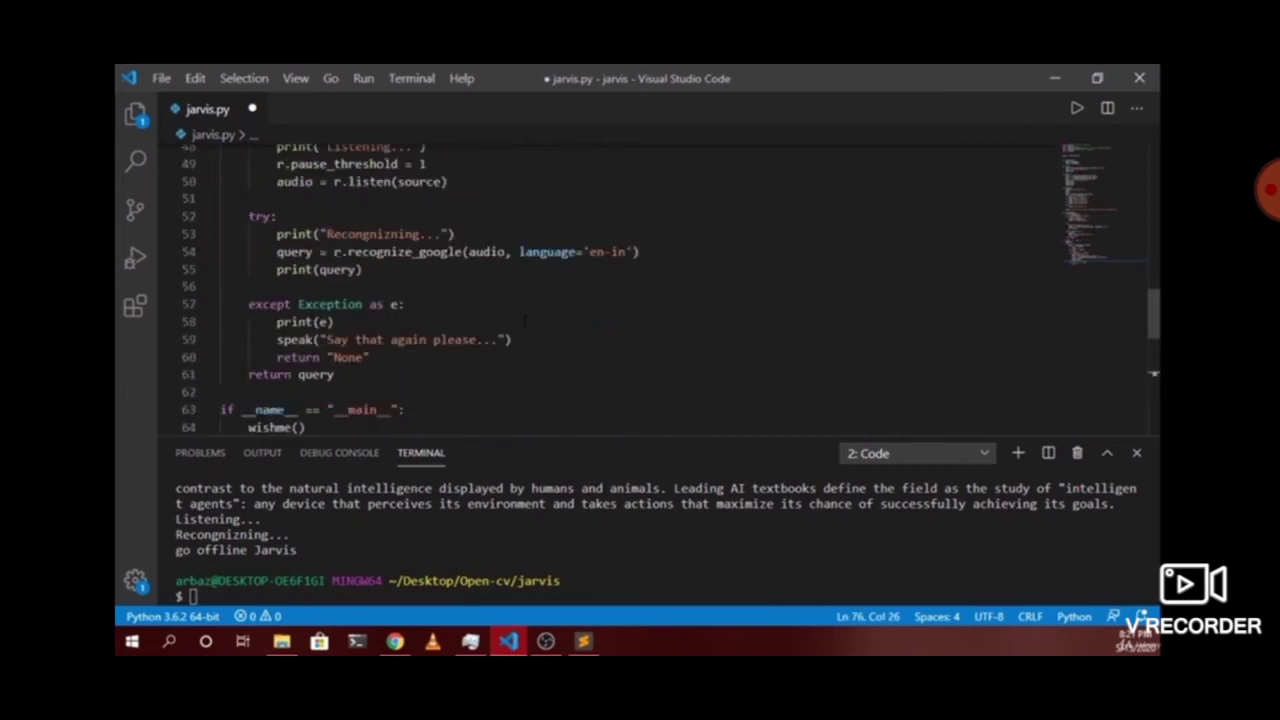
{"action": "scroll", "scroll_direction": "down", "scroll_amount": 3}
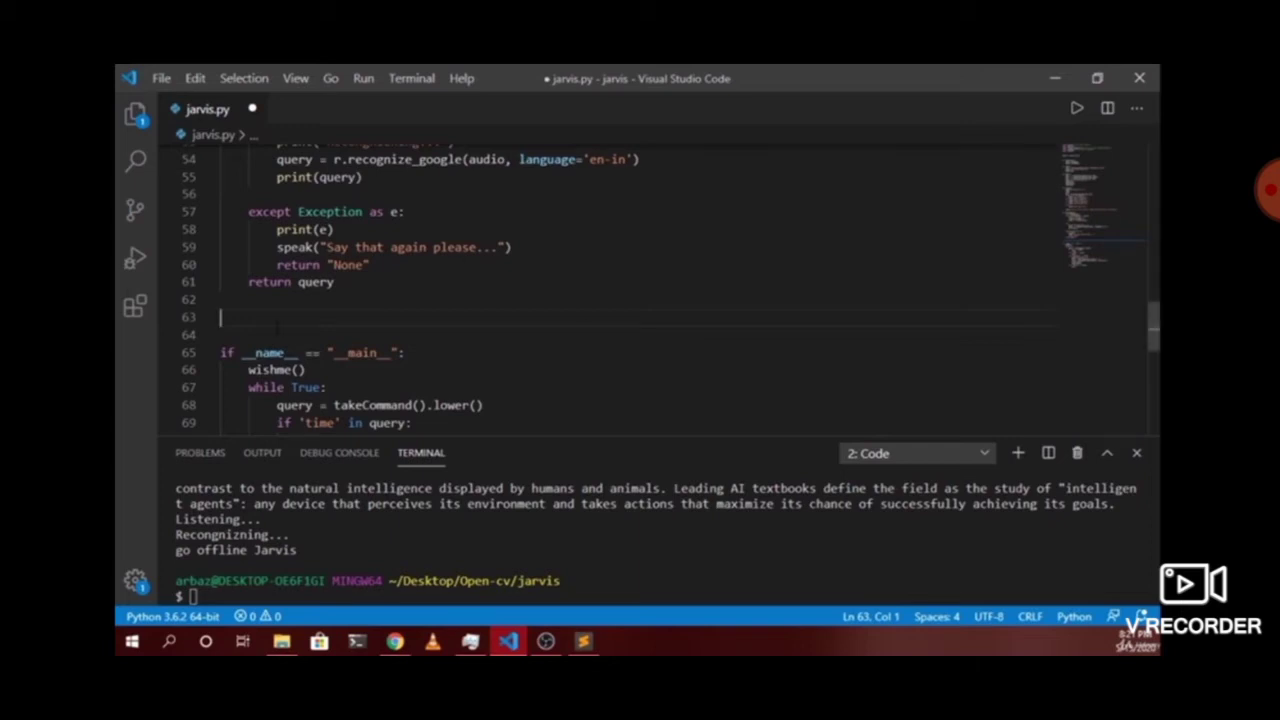
Step: Write the header 'def sendEmail(to, content):' on line 63, with the E correctly capitalised
{"action": "type", "text": "def"}
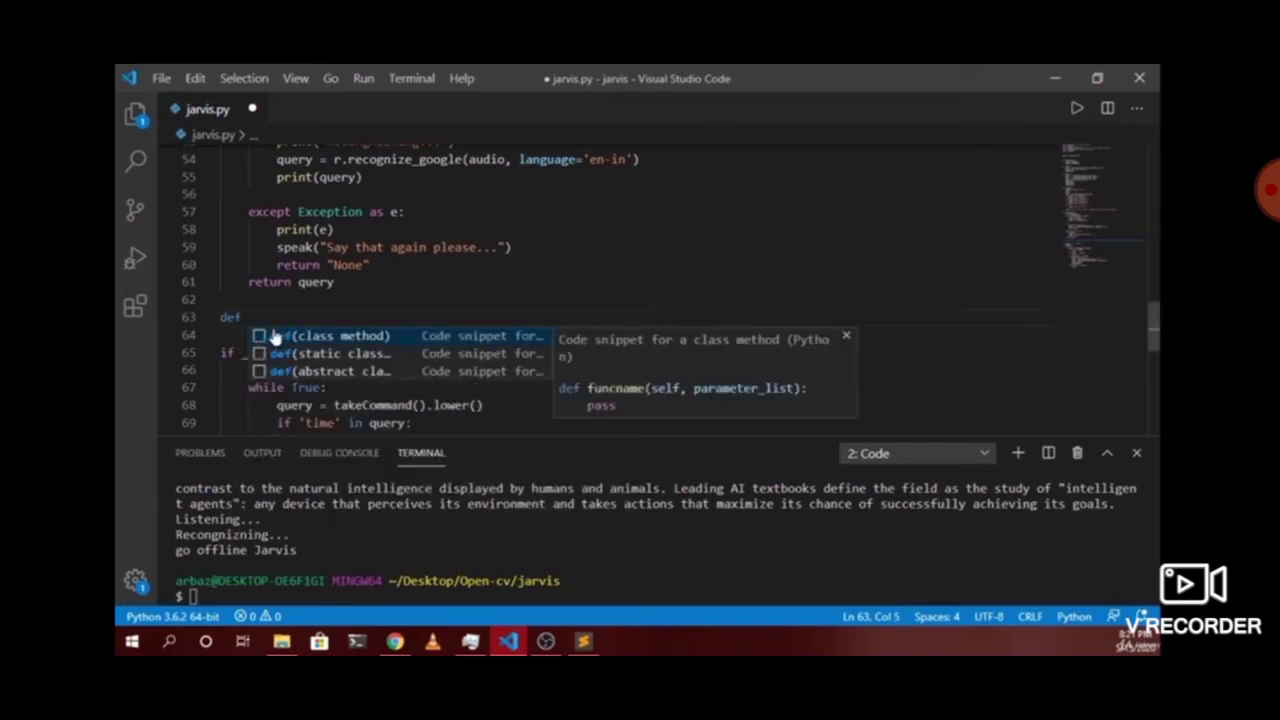
{"action": "type", "text": "sendemail"}
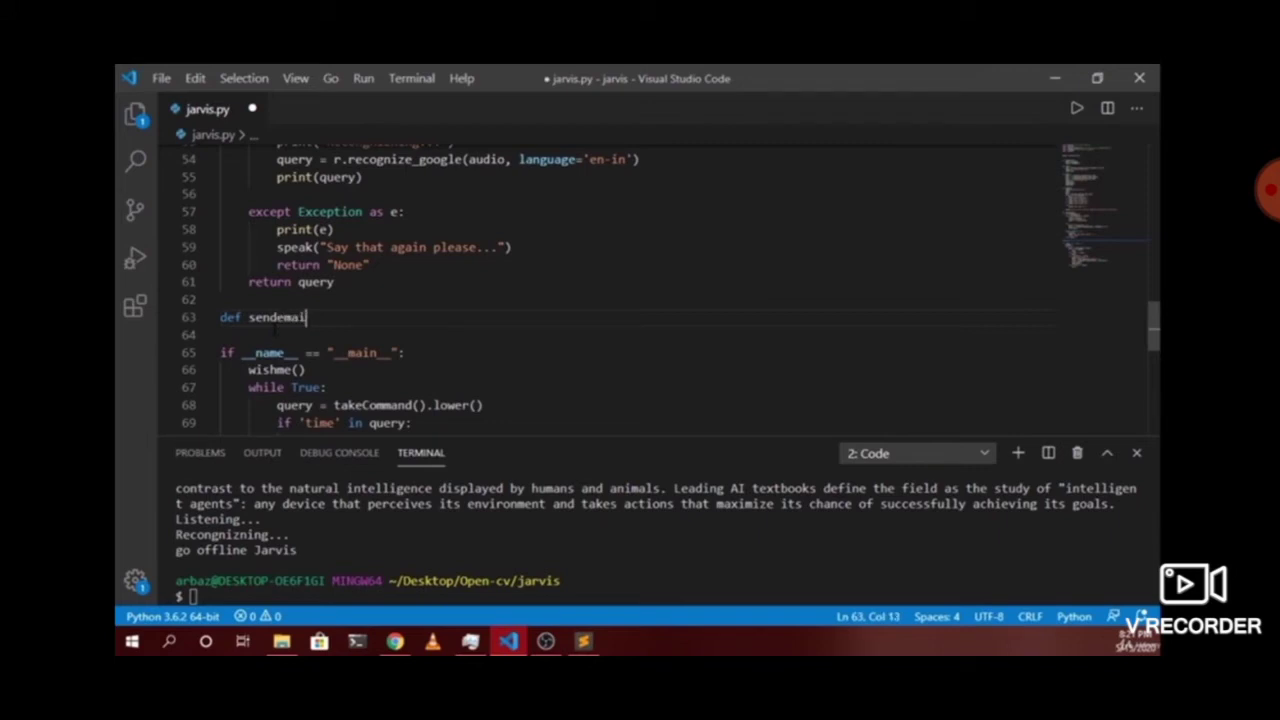
{"action": "left_click", "coordinate": [312, 352]}
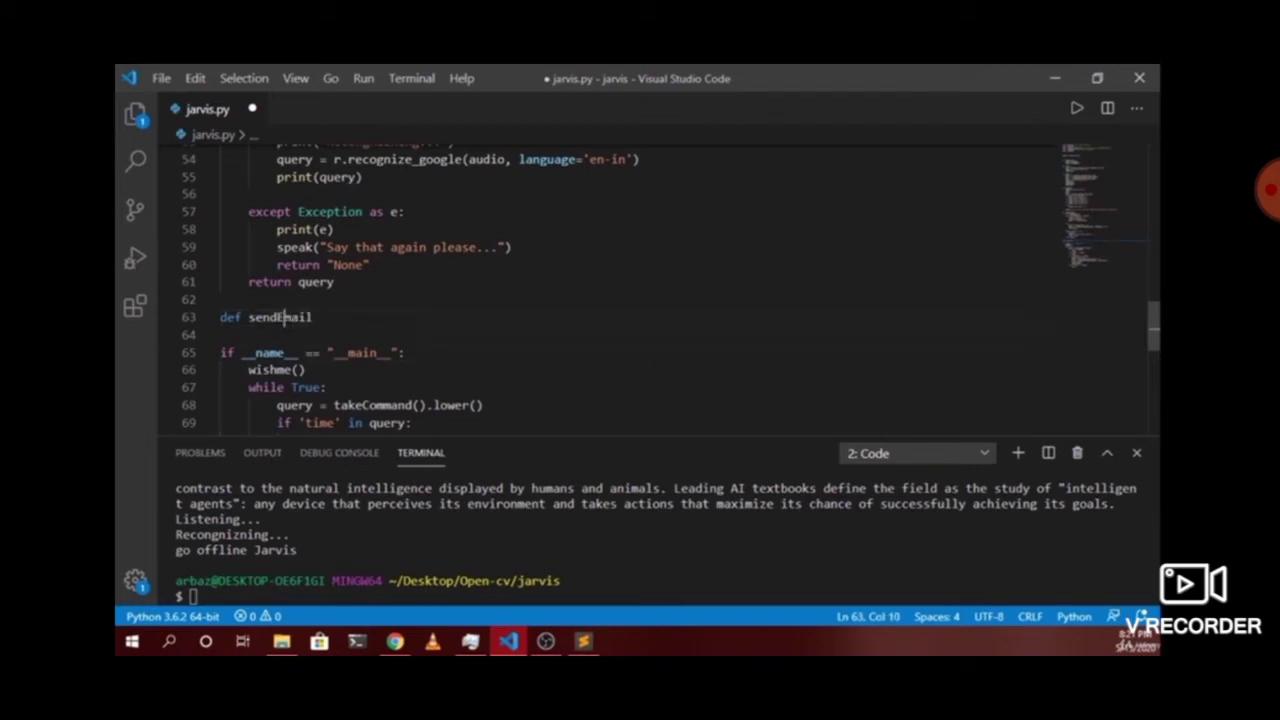
{"action": "type", "text": "()"}
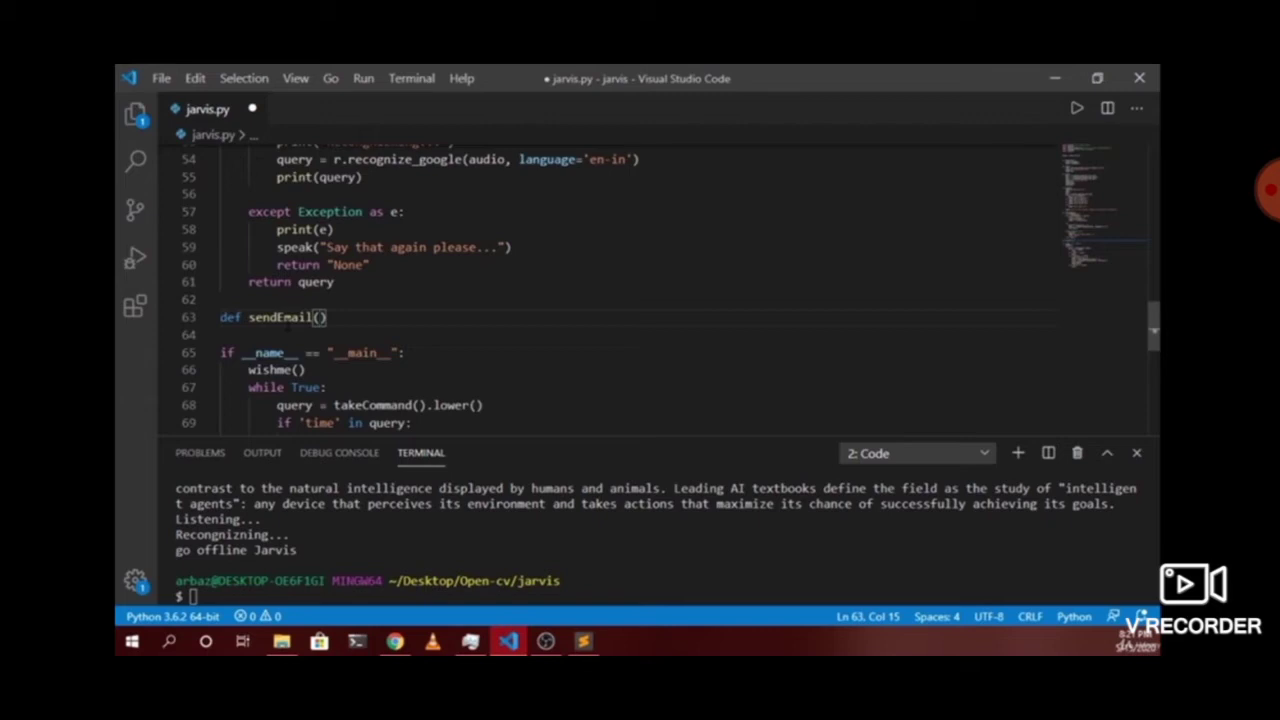
{"action": "type", "text": "to,"}
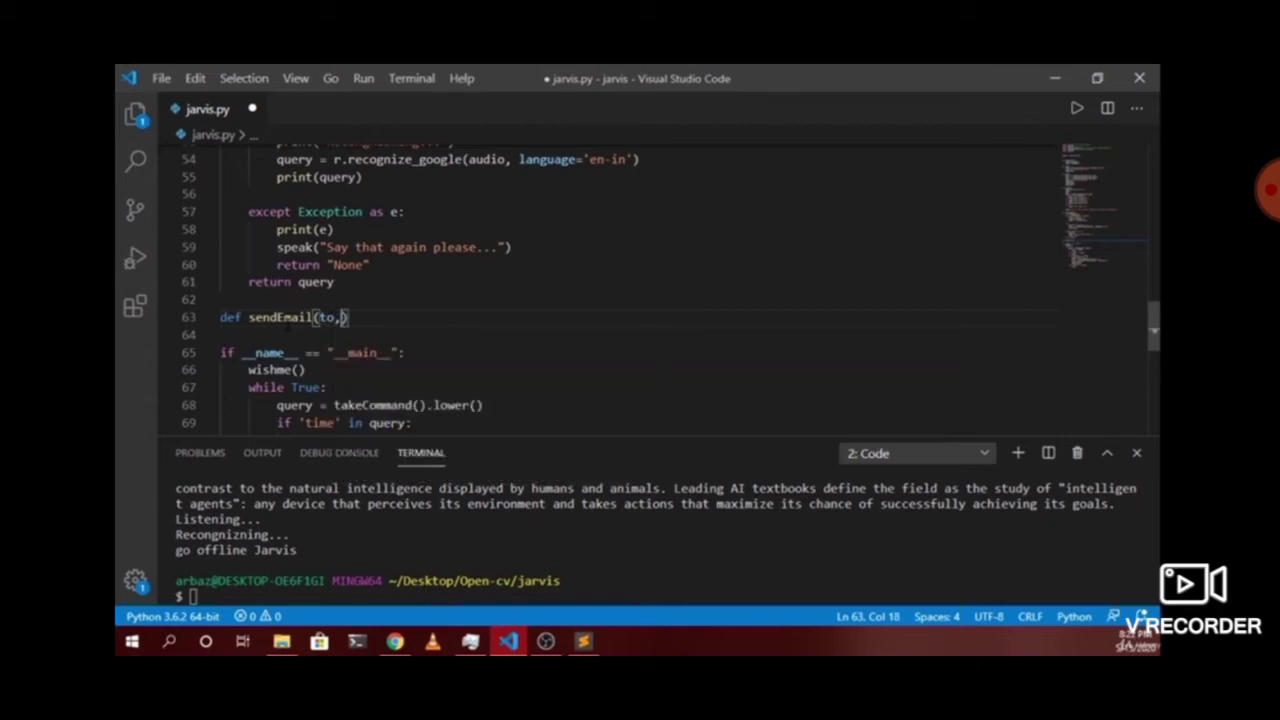
{"action": "type", "text": "co"}
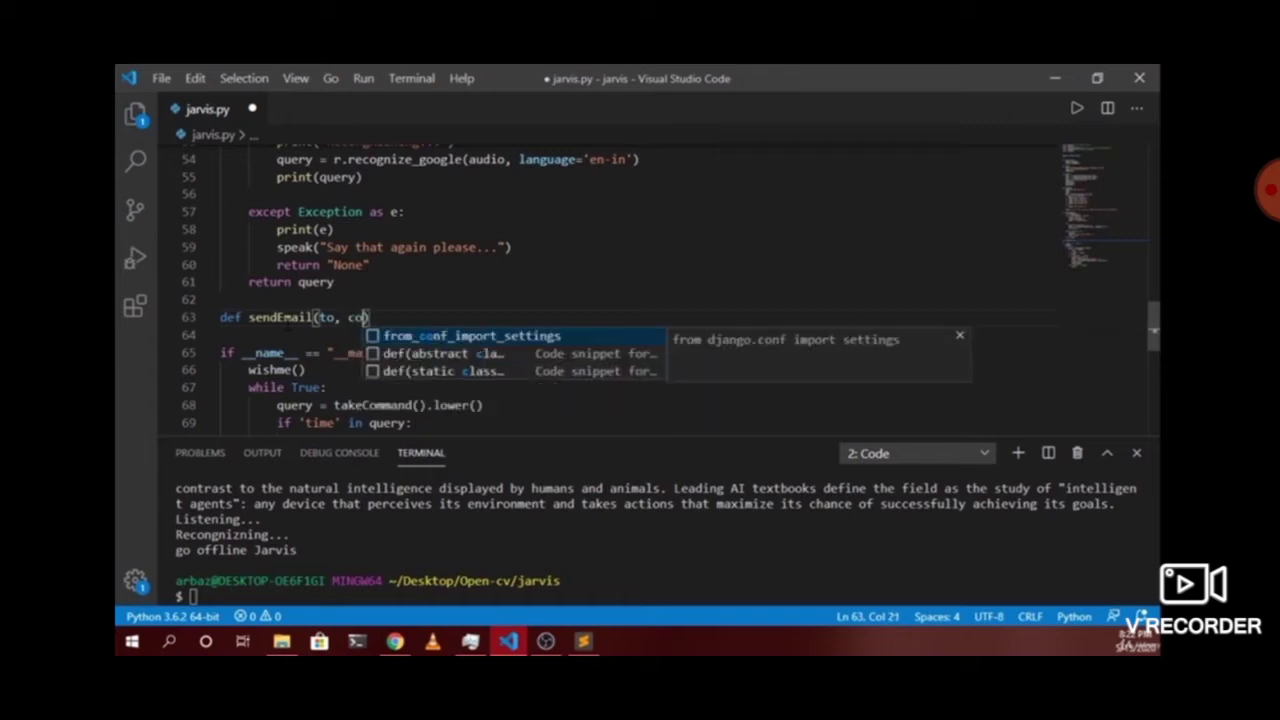
{"action": "type", "text": "ntent"}
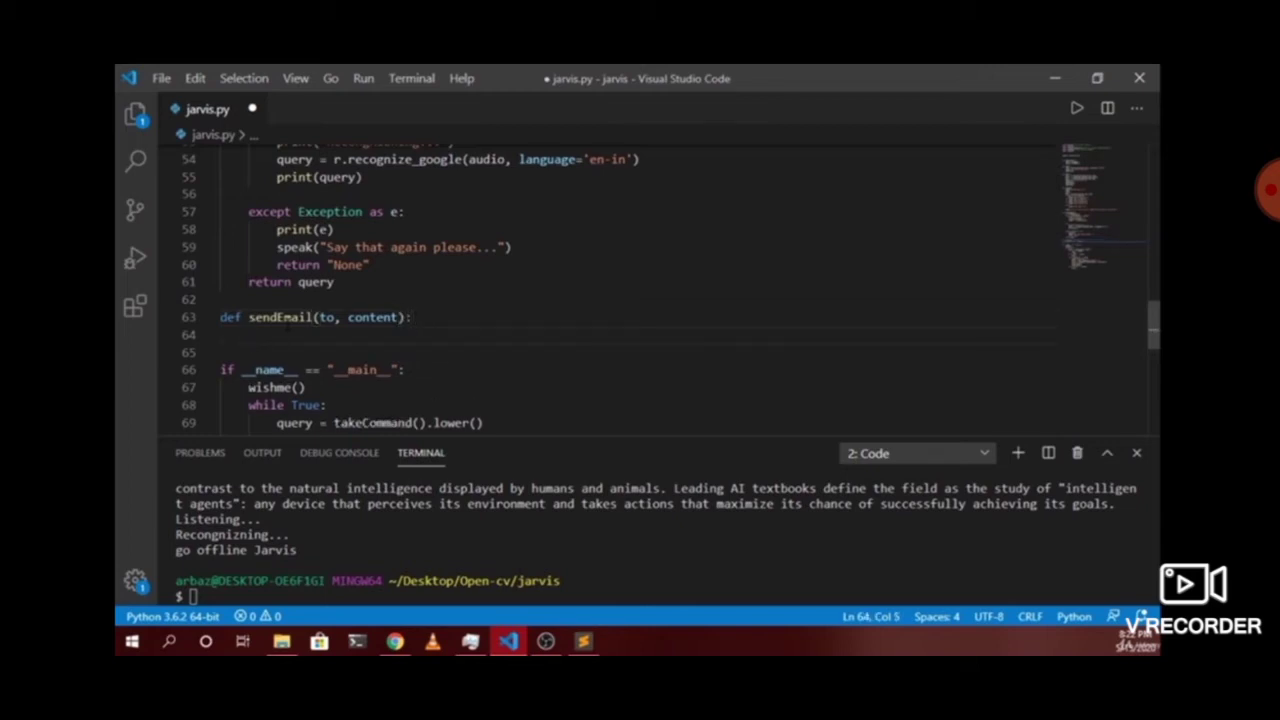
Step: Begin the connection line server = smtplib.SMTP('smtp.gmail.com' inside sendEmail
{"action": "type", "text": "serv"}
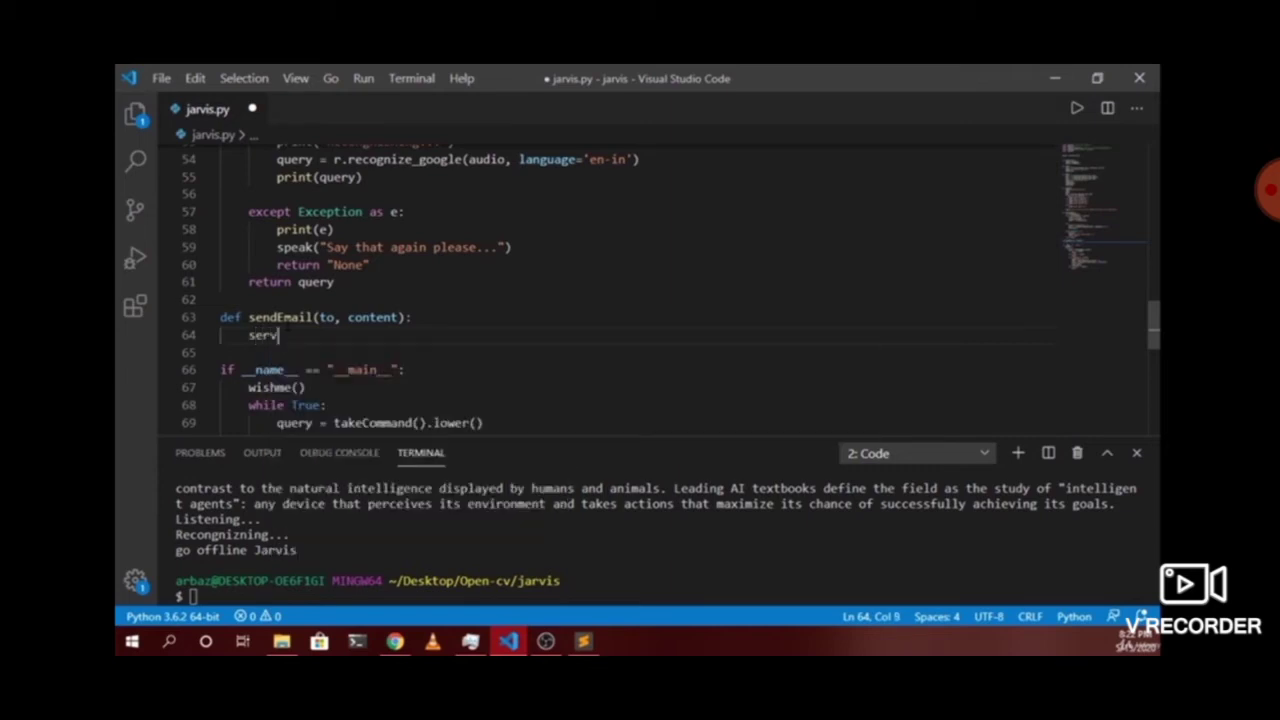
{"action": "type", "text": "er"}
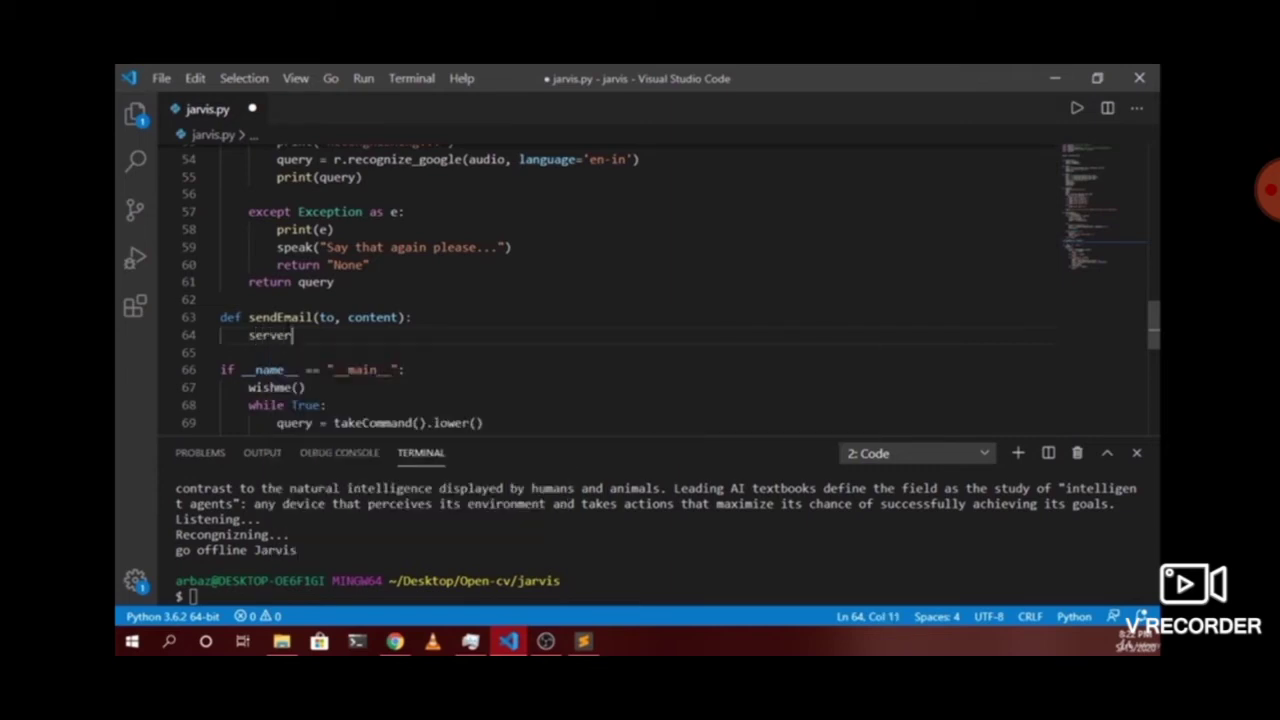
{"action": "type", "text": "="}
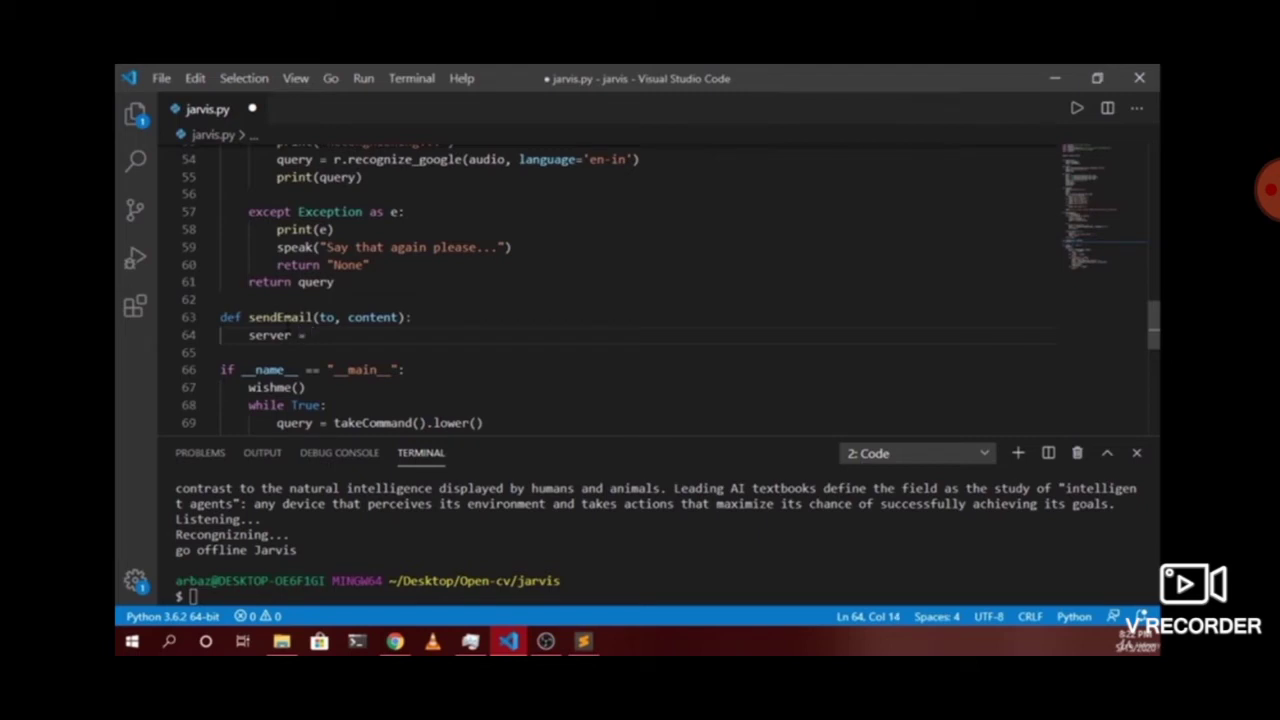
{"action": "type", "text": "smtplib"}
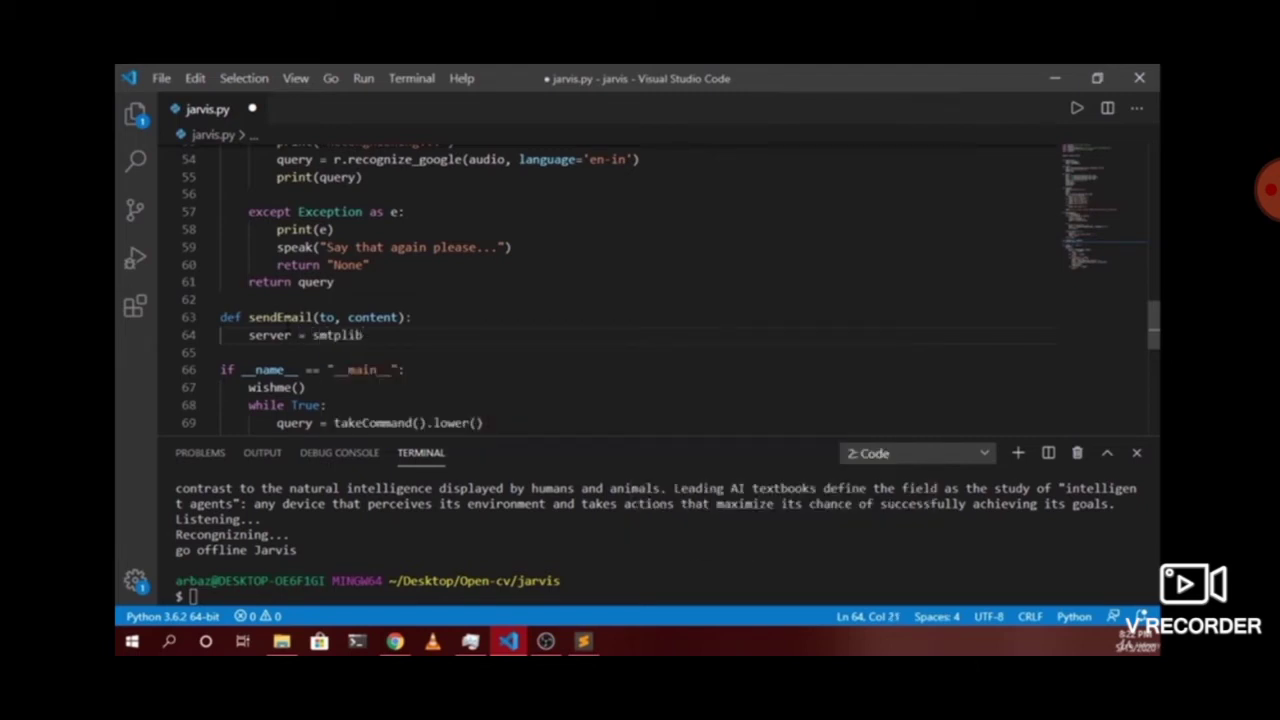
{"action": "type", "text": ".SMTP("}
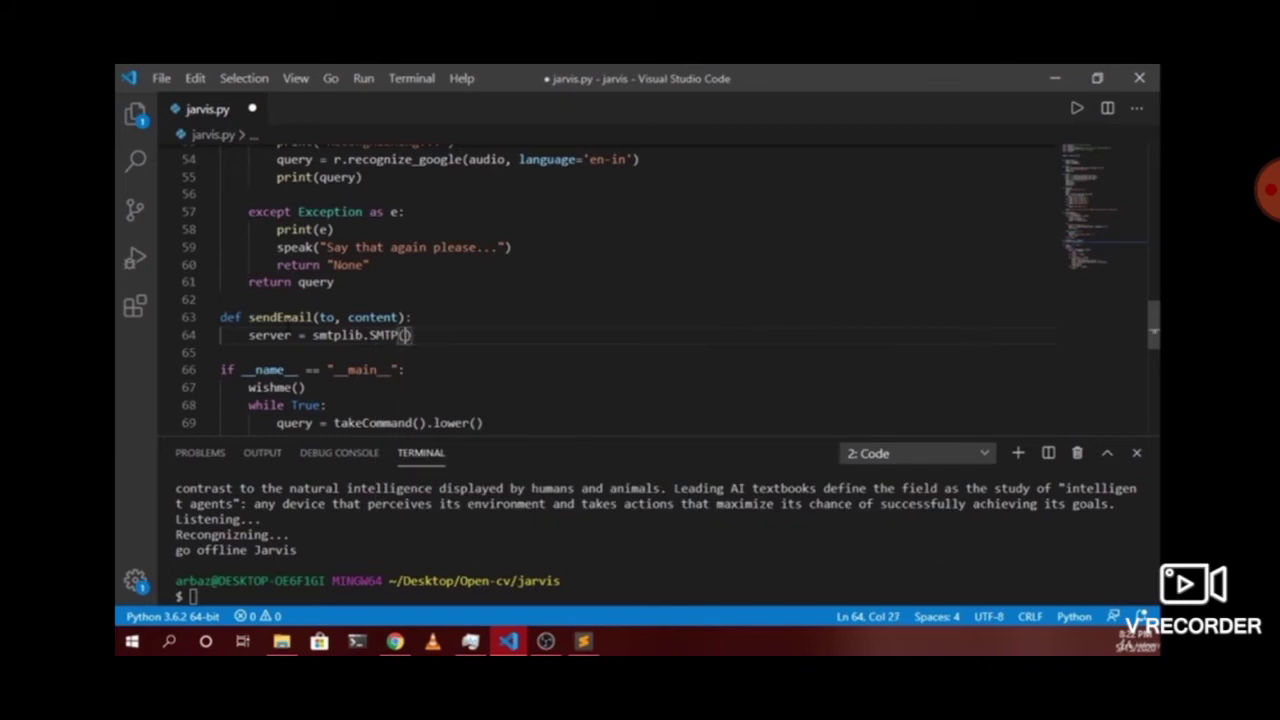
{"action": "type", "text": "''"}
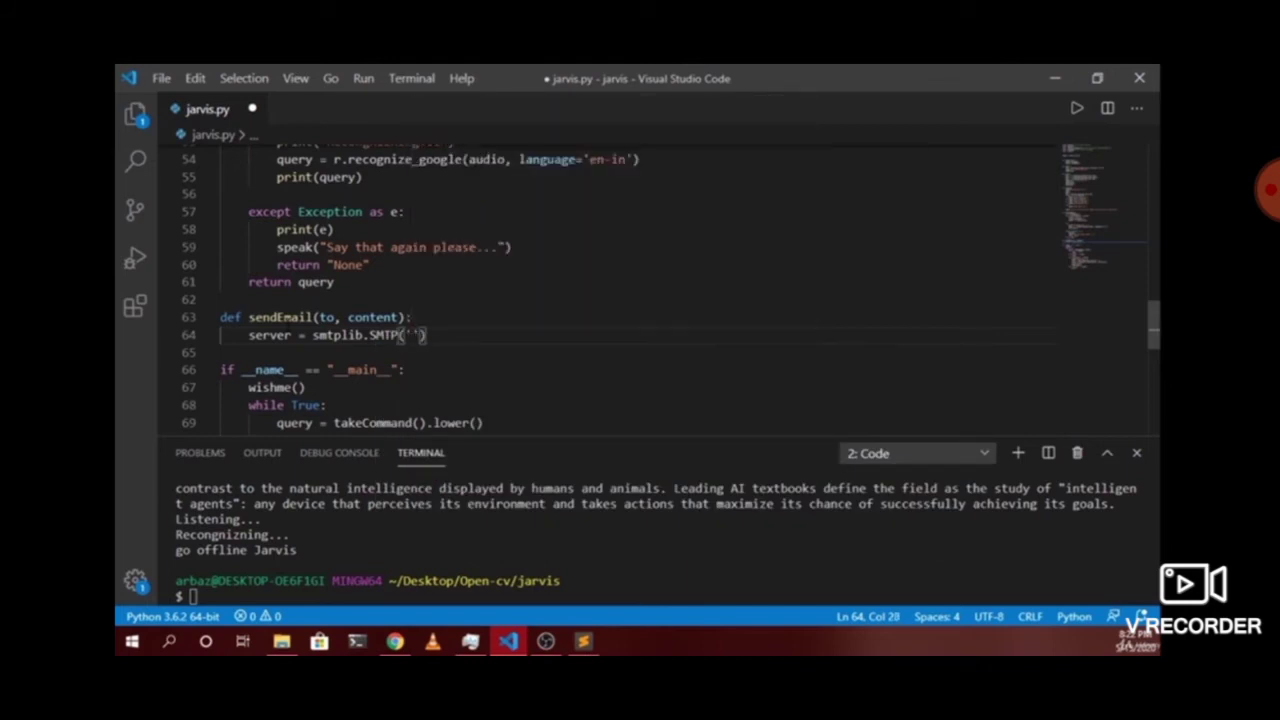
{"action": "type", "text": "smtp."}
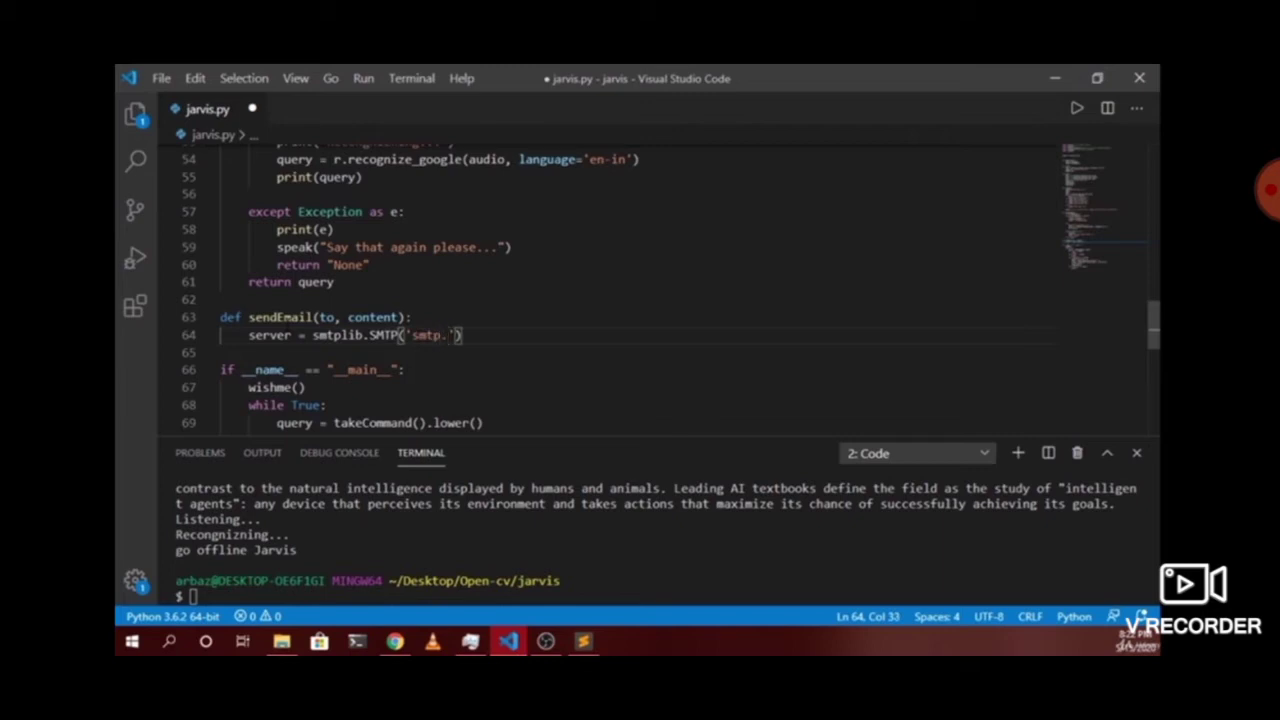
{"action": "type", "text": "gmail"}
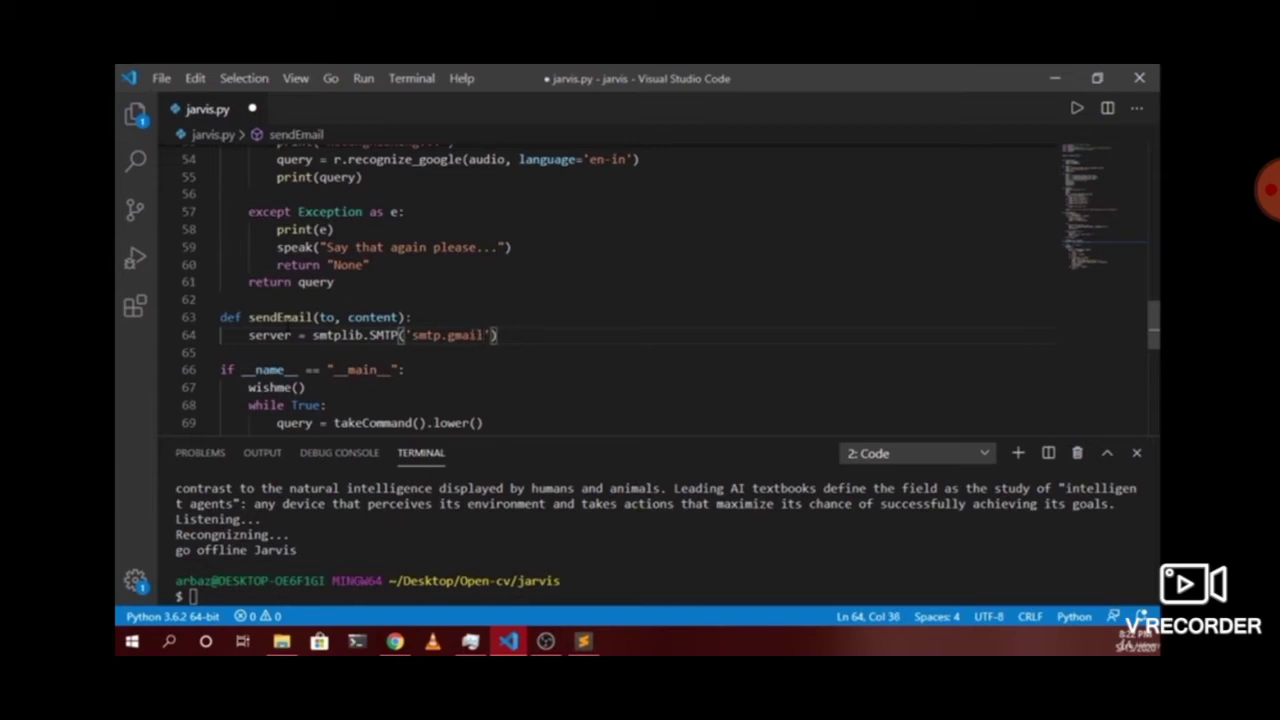
{"action": "type", "text": "."}
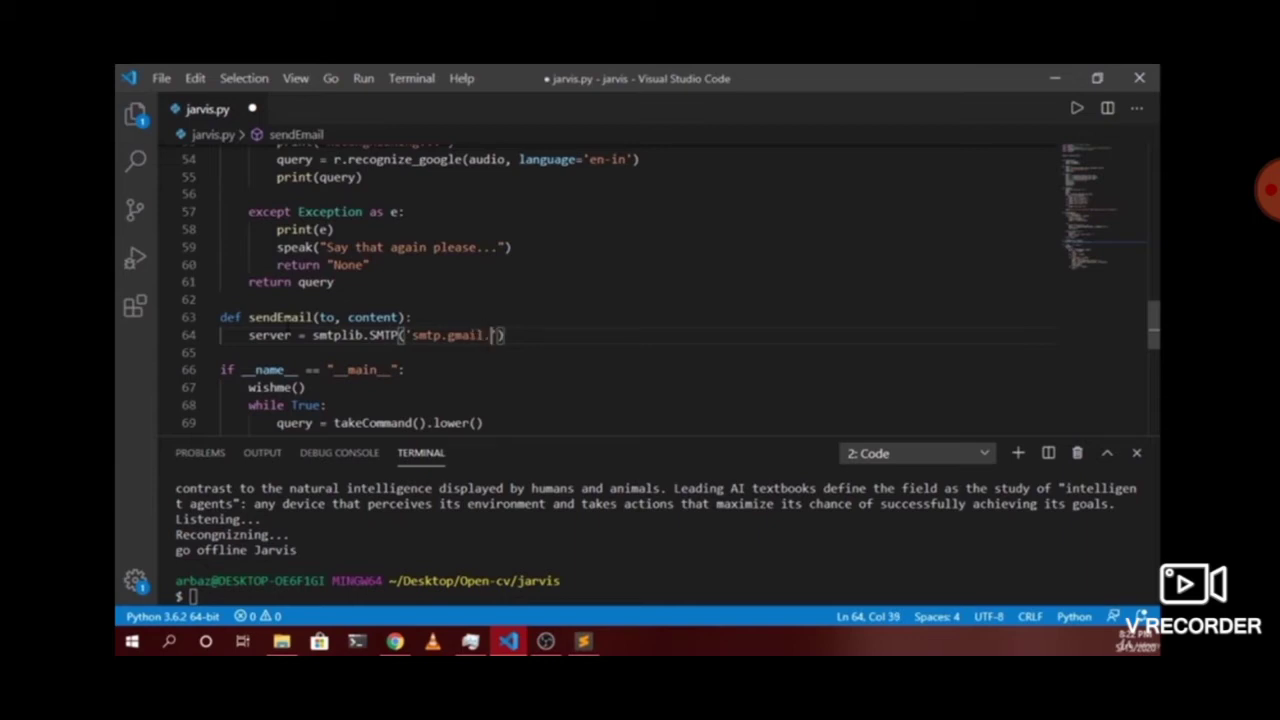
{"action": "type", "text": "com"}
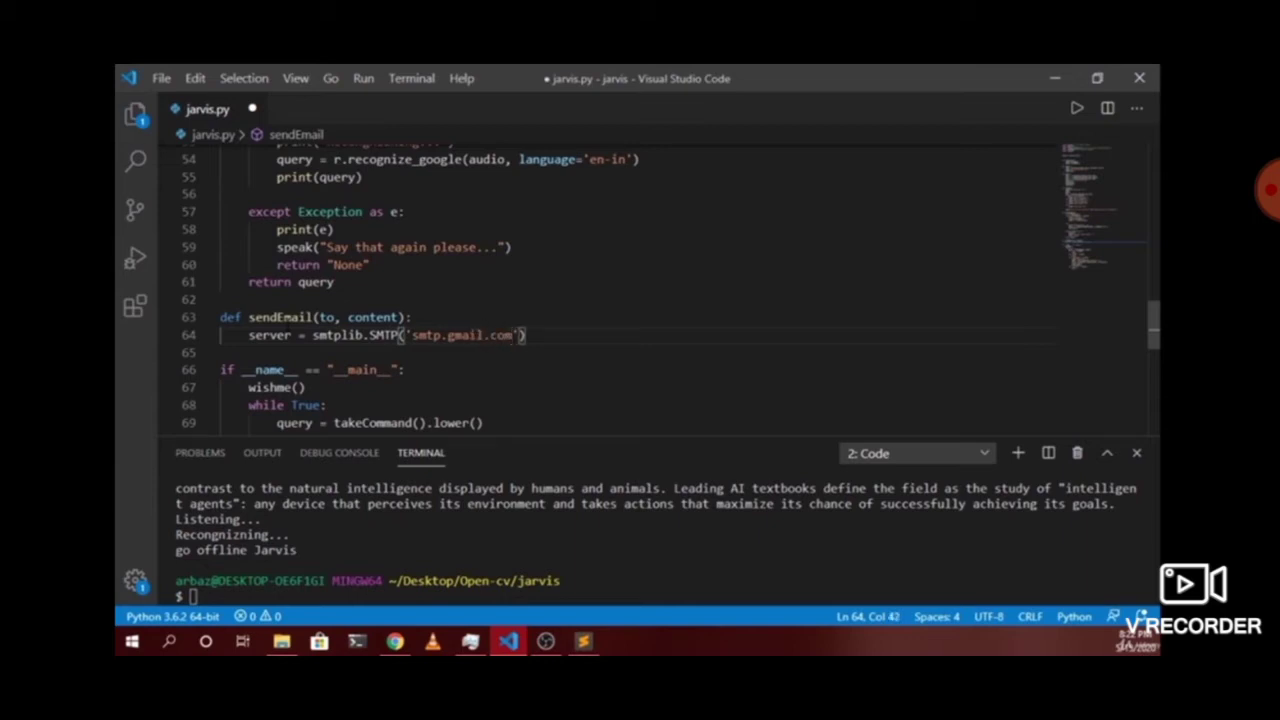
Step: Complete the SMTP call with port 587 and begin the next server line
{"action": "type", "text": ","}
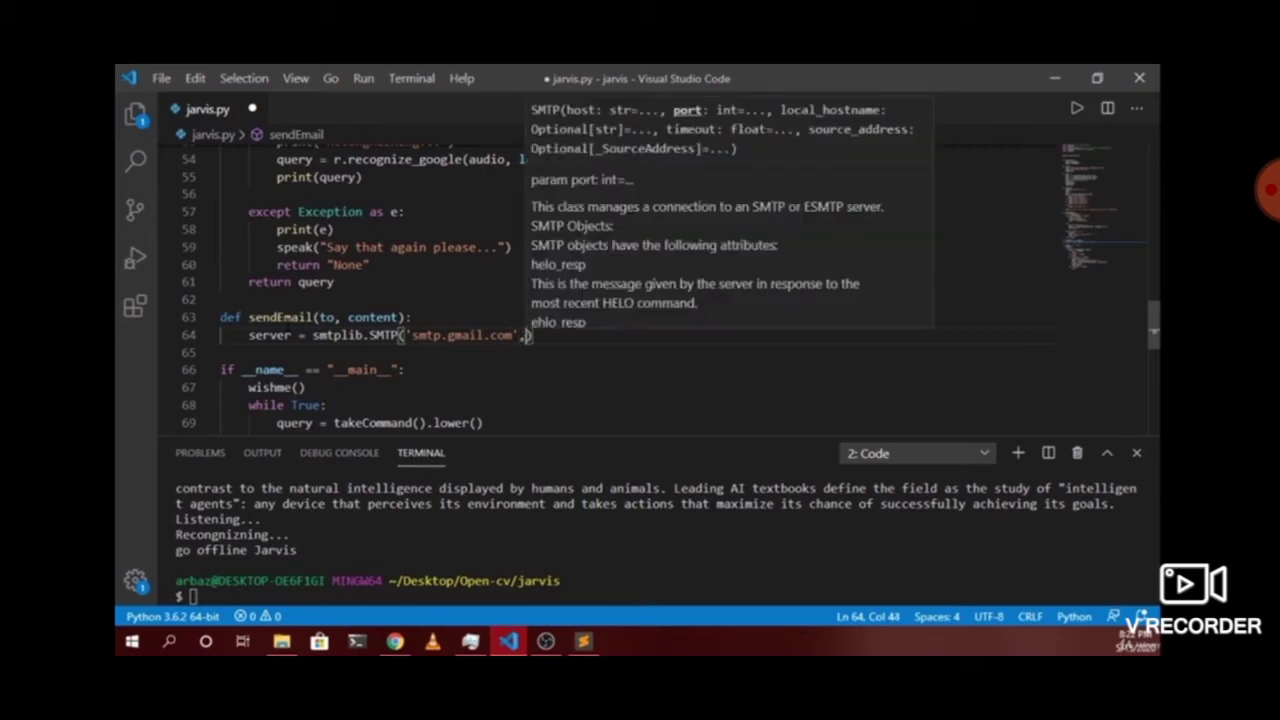
{"action": "type", "text": "5"}
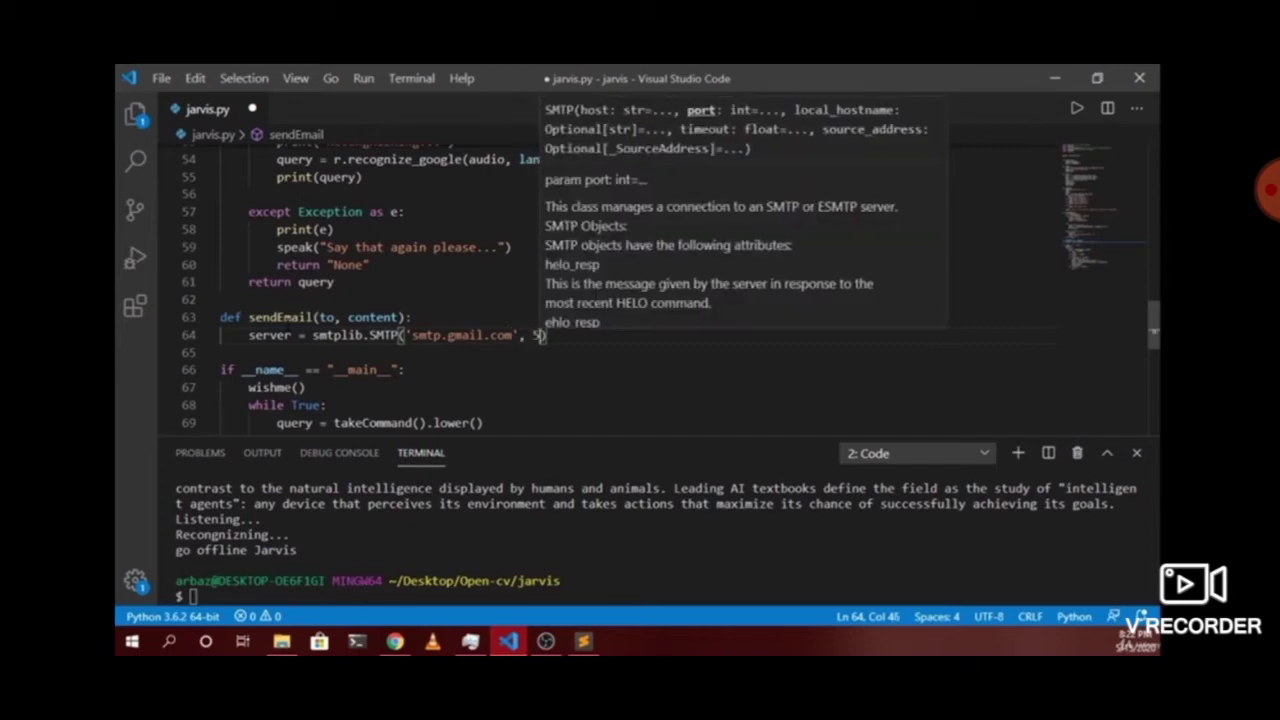
{"action": "type", "text": "8"}
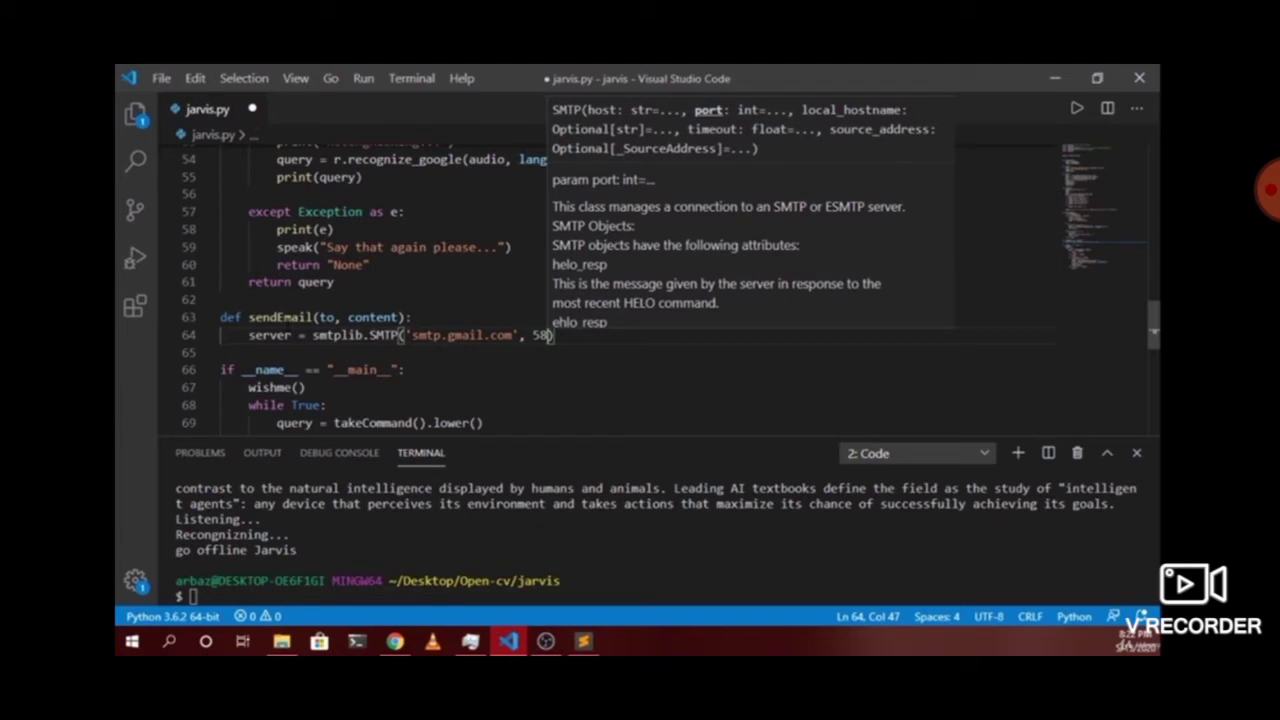
{"action": "type", "text": "7"}
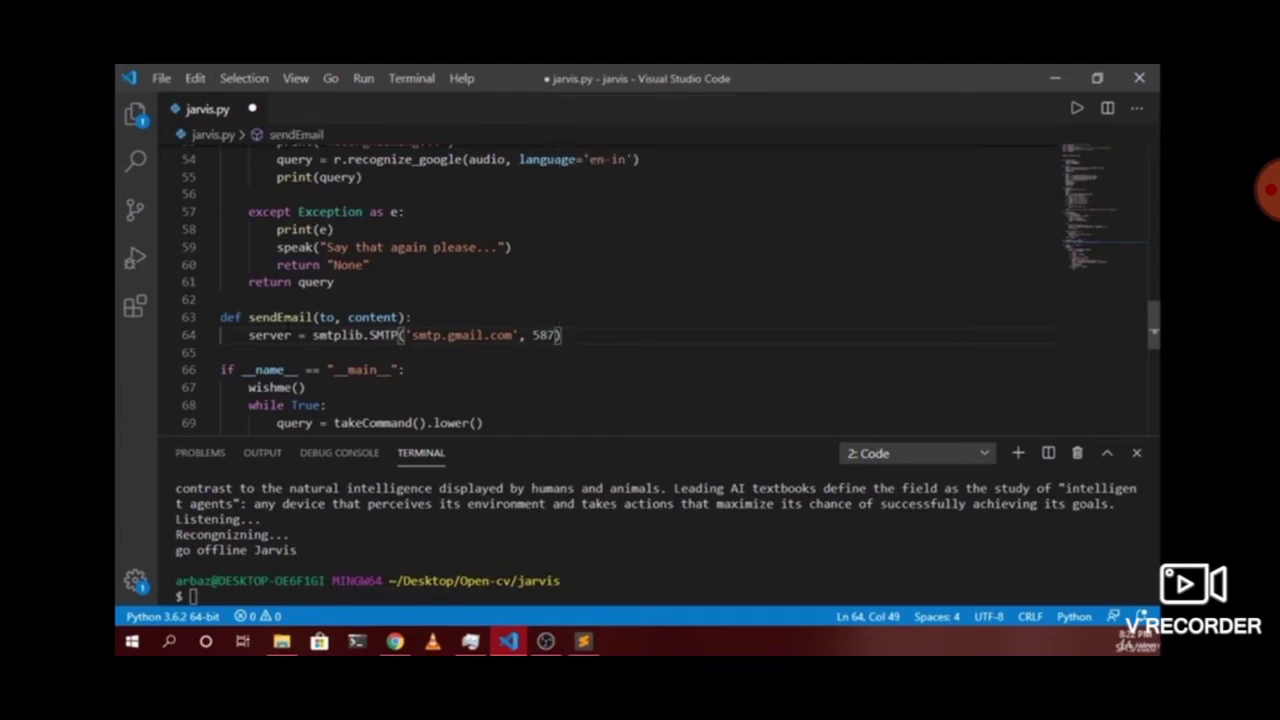
{"action": "type", "text": "server."}
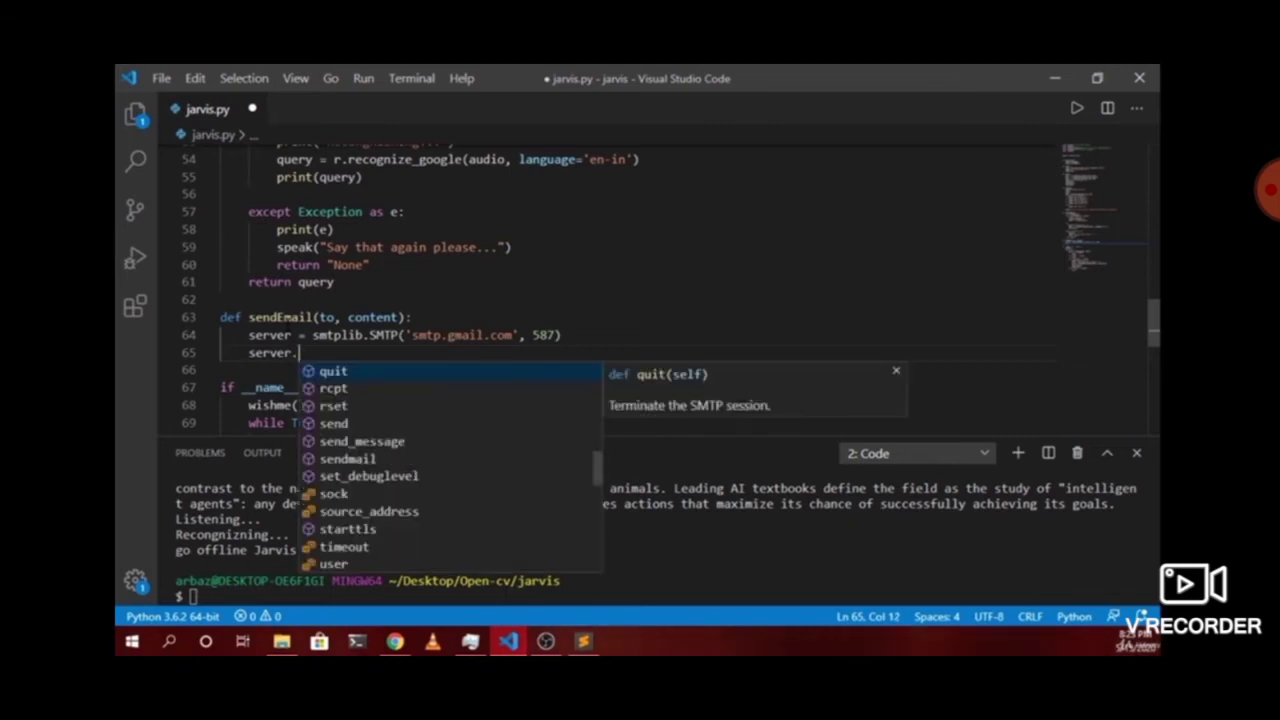
Step: Call server.ehlo() and server.starttls() after the SMTP connection, then begin the next server line
{"action": "type", "text": "ehlo("}
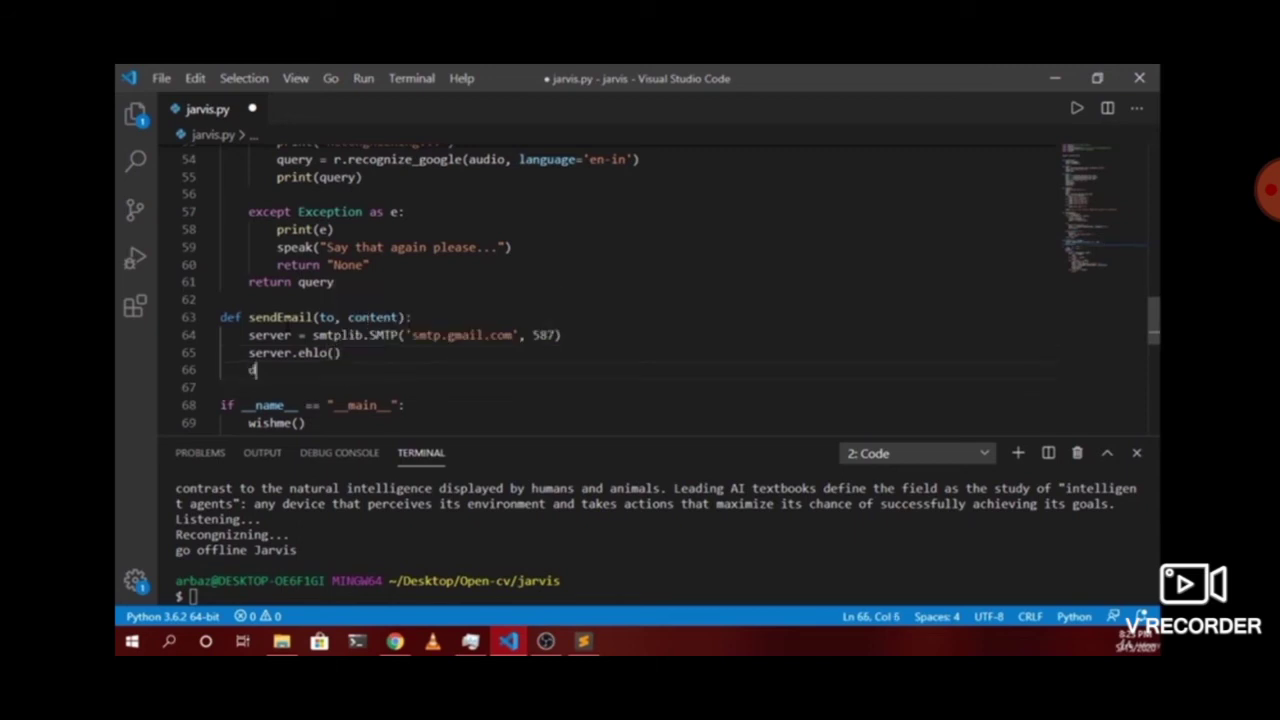
{"action": "type", "text": "server"}
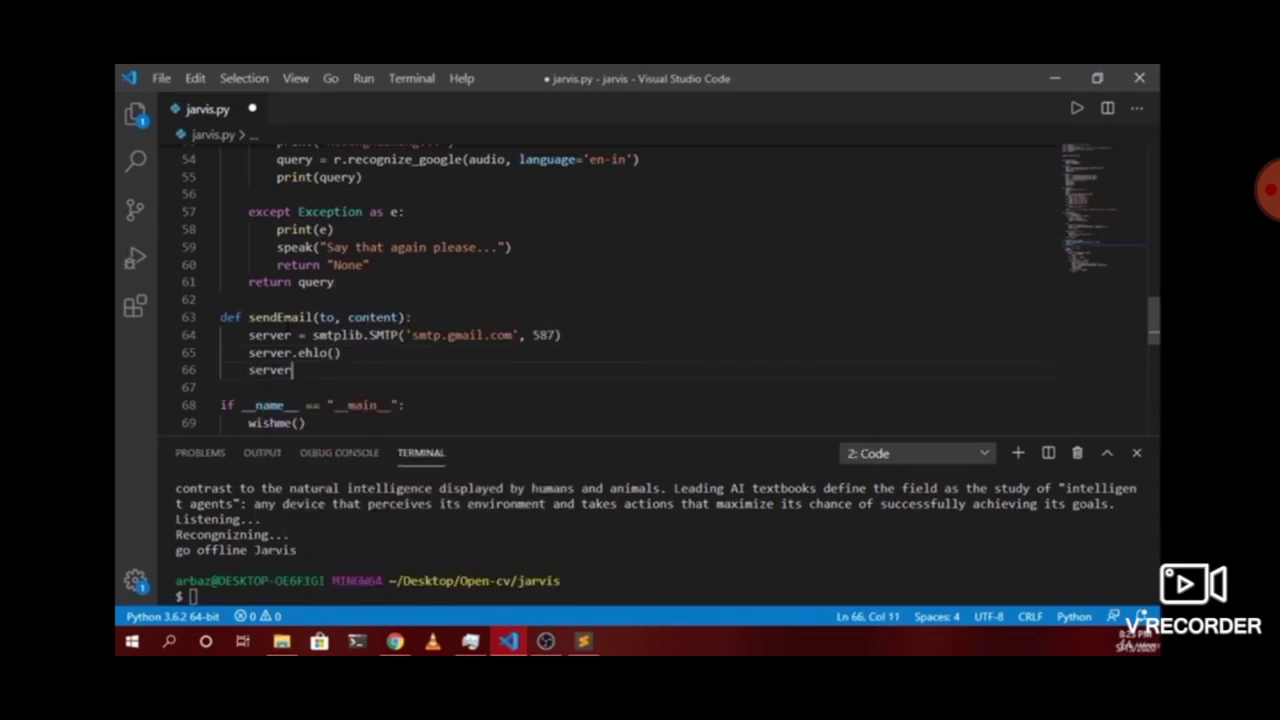
{"action": "type", "text": ".s"}
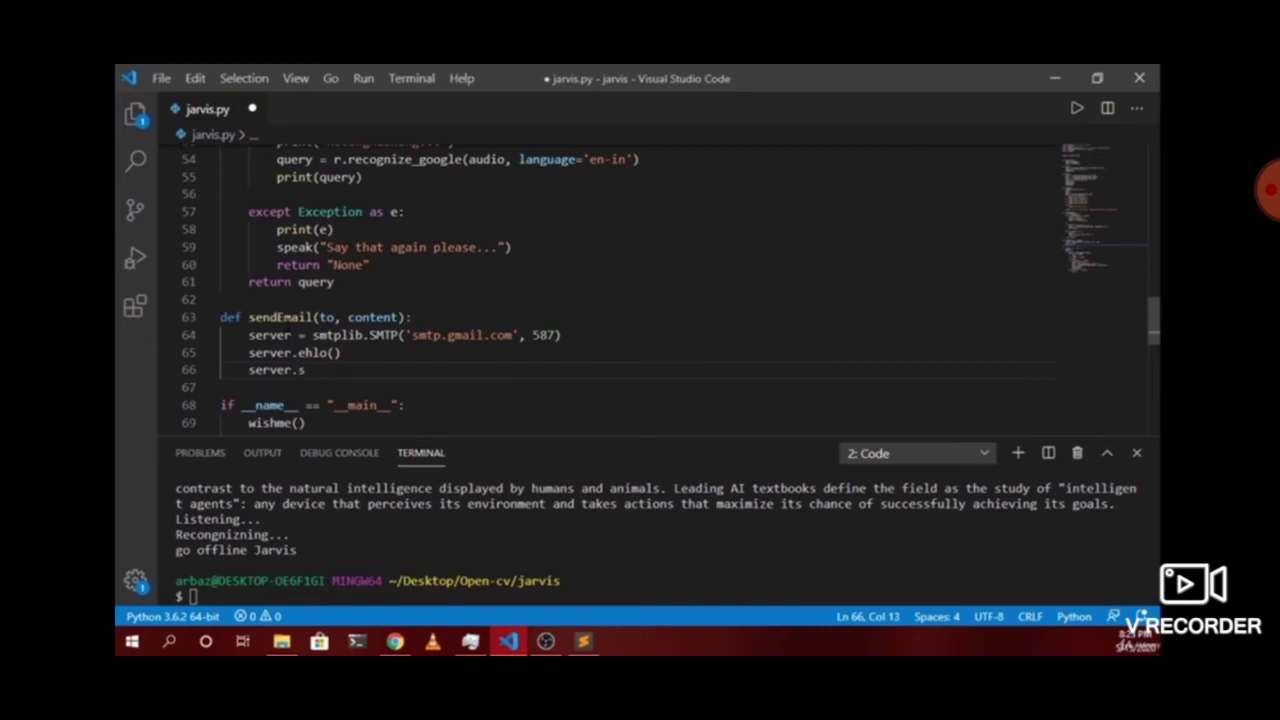
{"action": "type", "text": "s("}
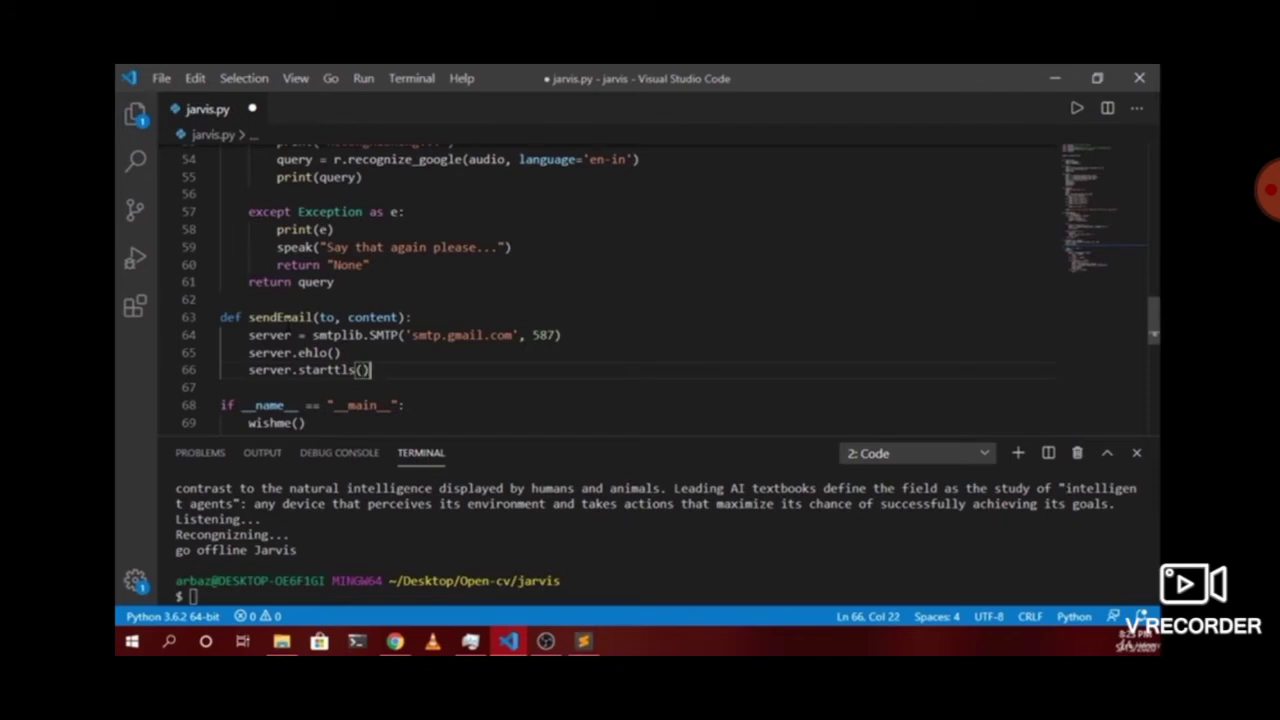
{"action": "key", "text": "enter"}
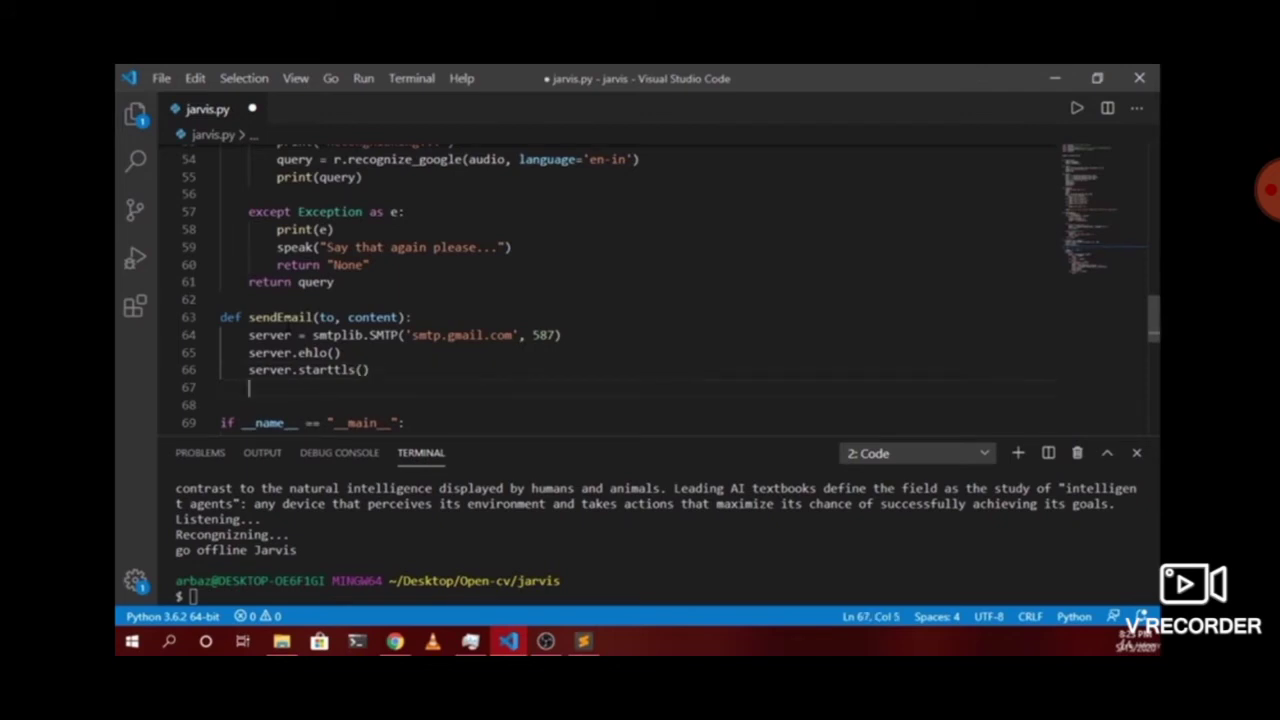
{"action": "type", "text": "server."}
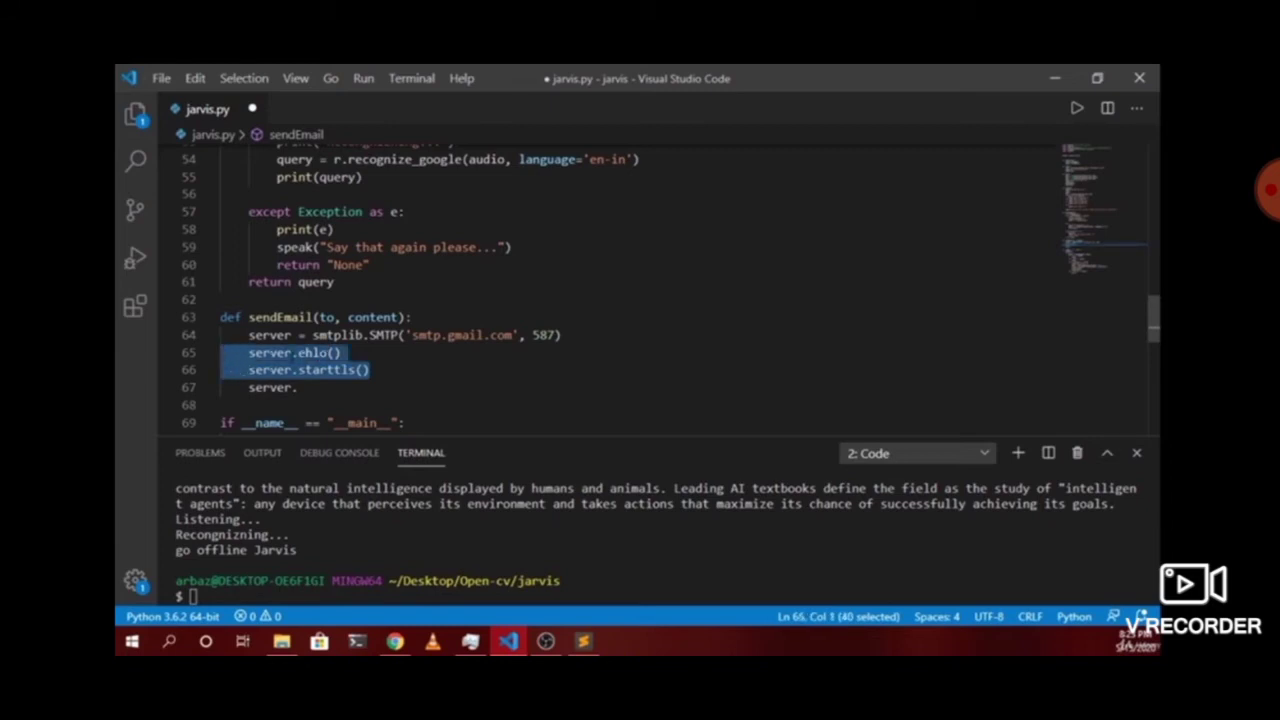
{"action": "left_click", "coordinate": [298, 388]}
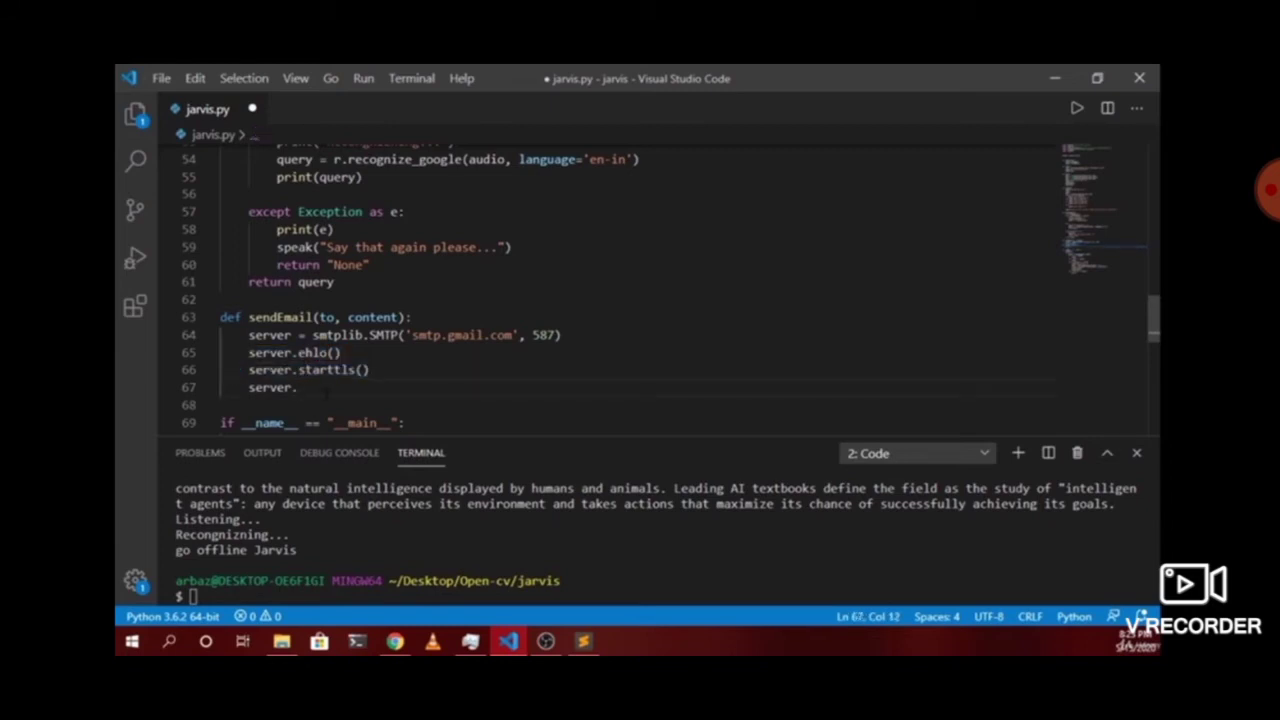
{"action": "type", "text": "login('"}
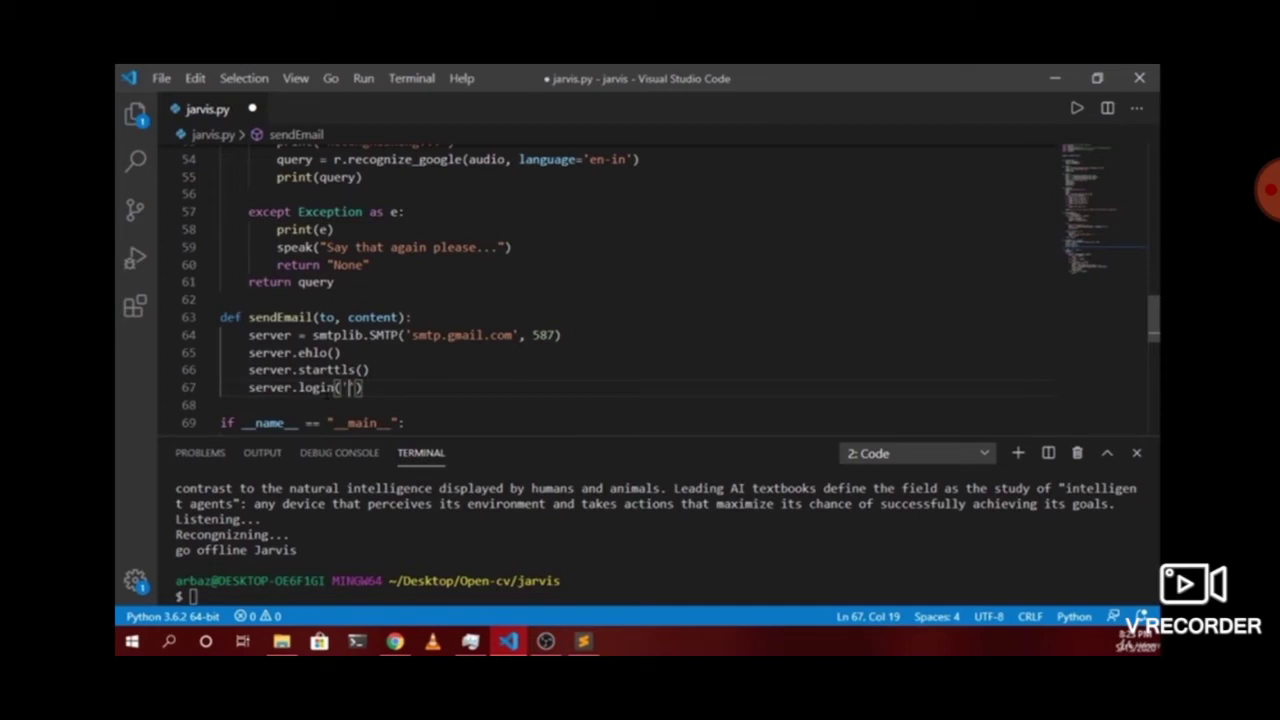
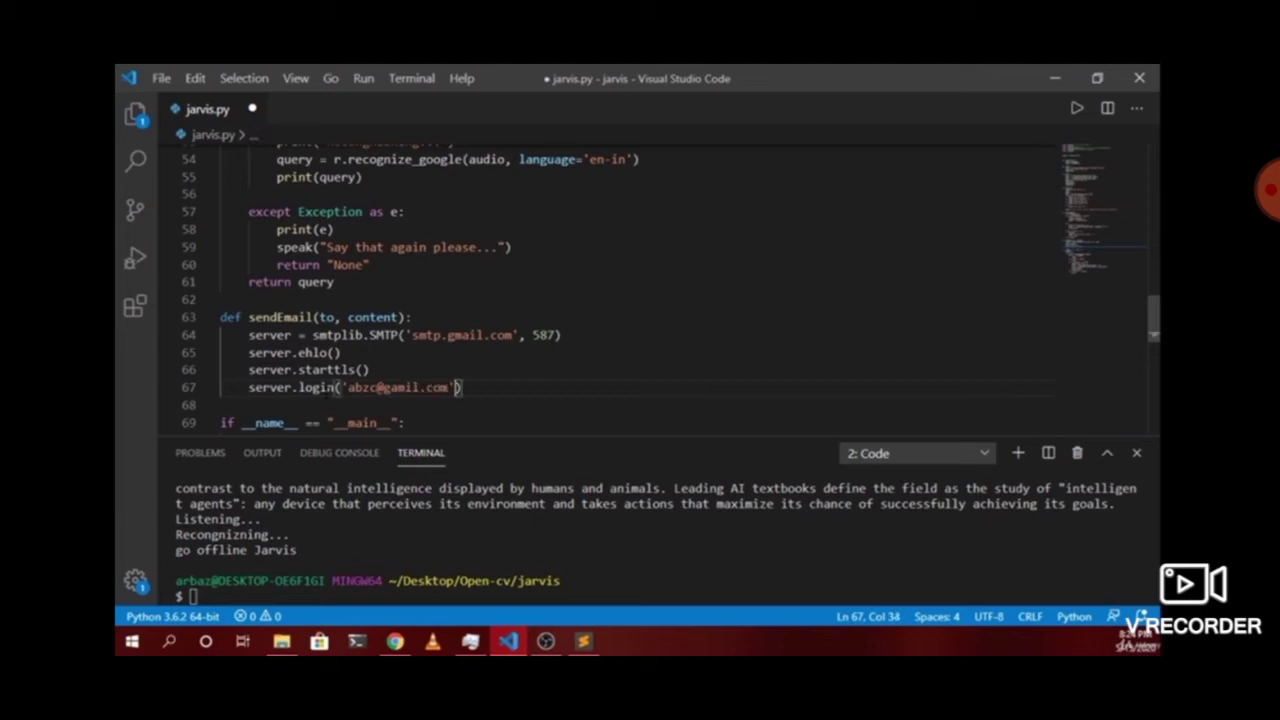
{"action": "type", "text": ", ''"}
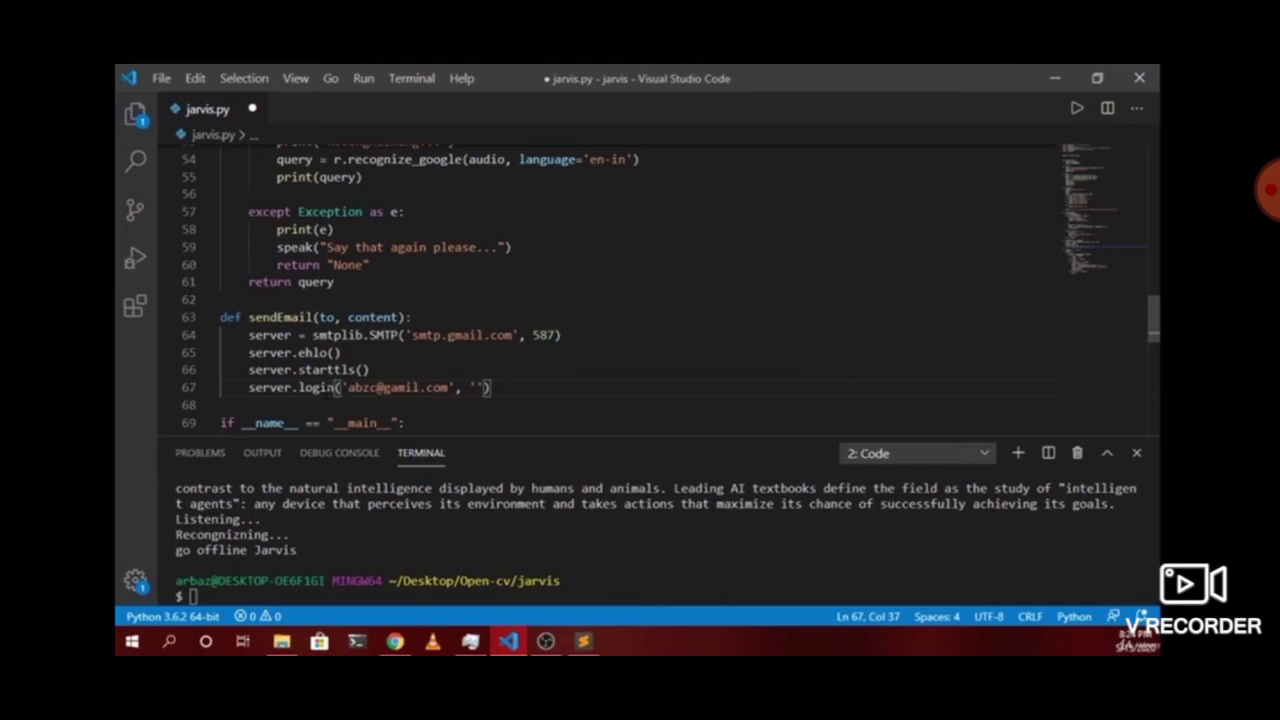
{"action": "left_click", "coordinate": [478, 388]}
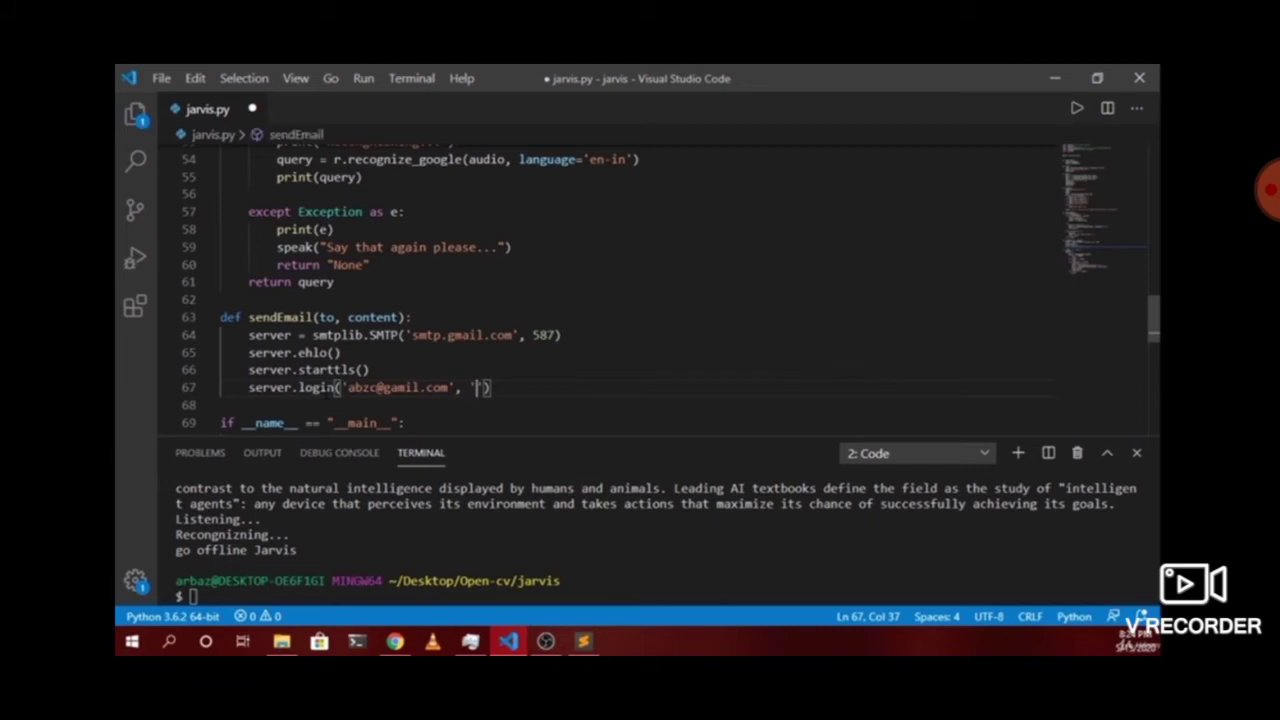
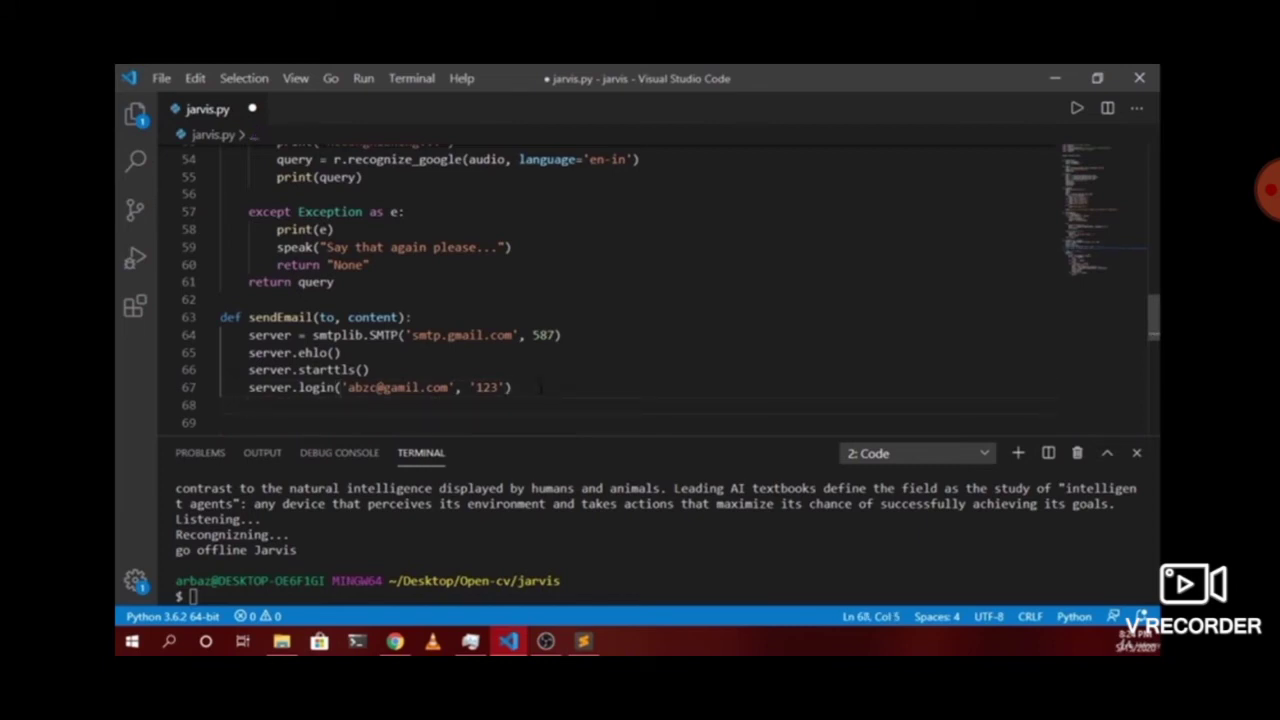
{"action": "type", "text": "server.sendmail"}
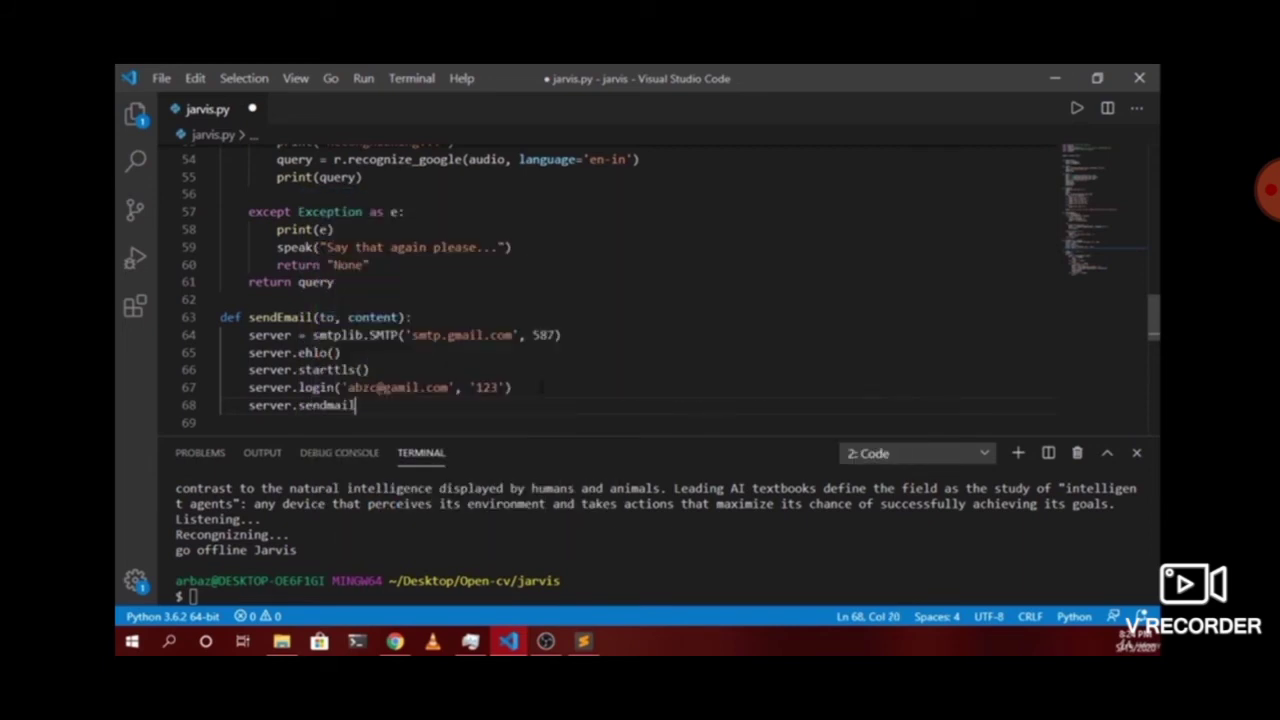
{"action": "type", "text": "('"}
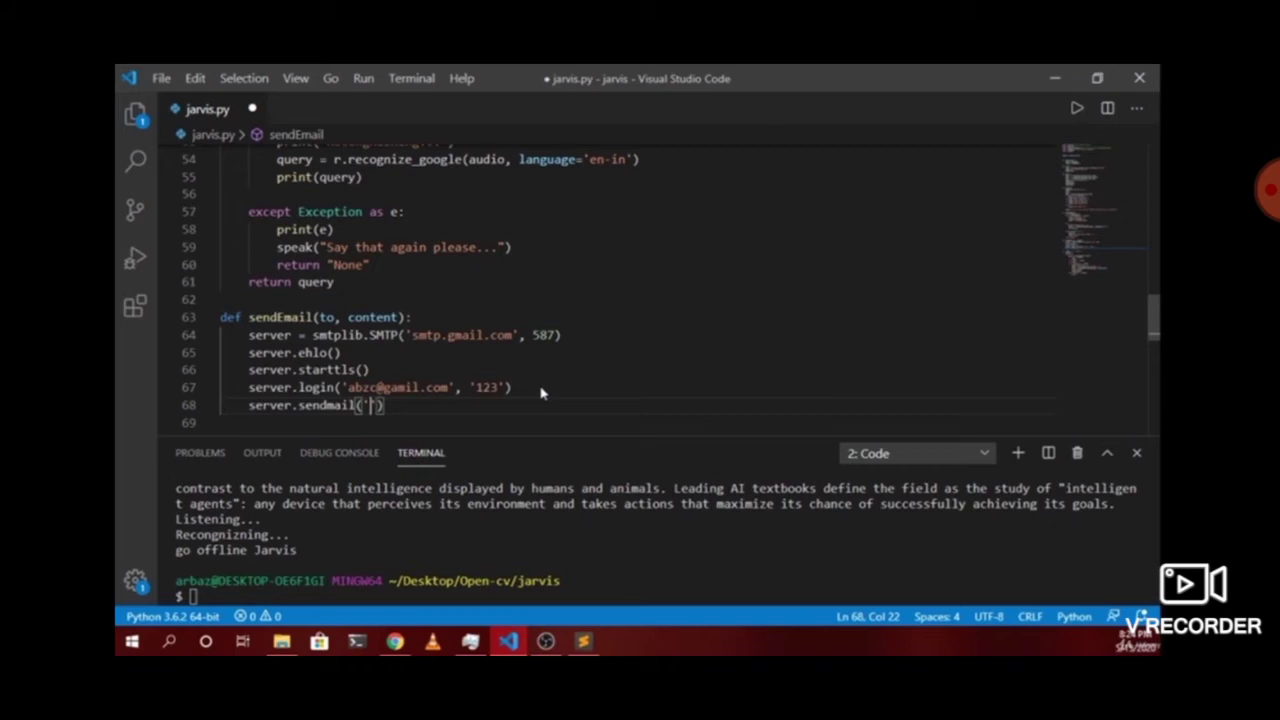
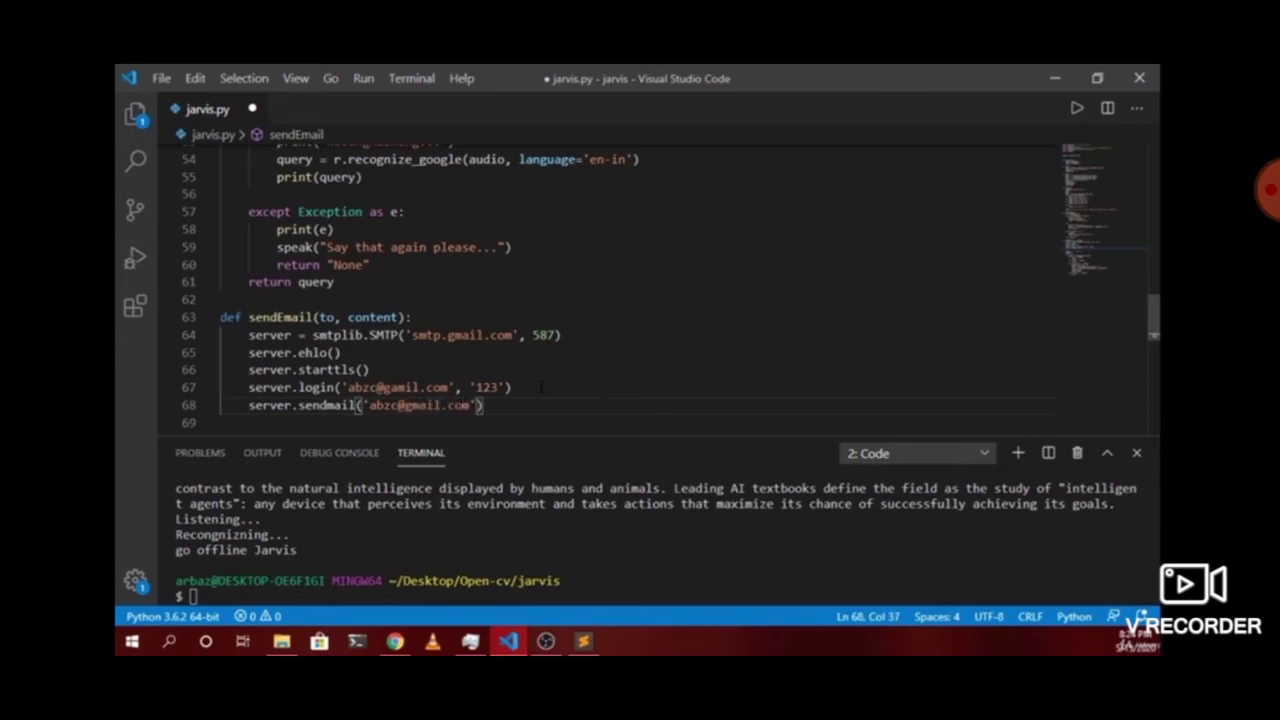
{"action": "type", "text": ","}
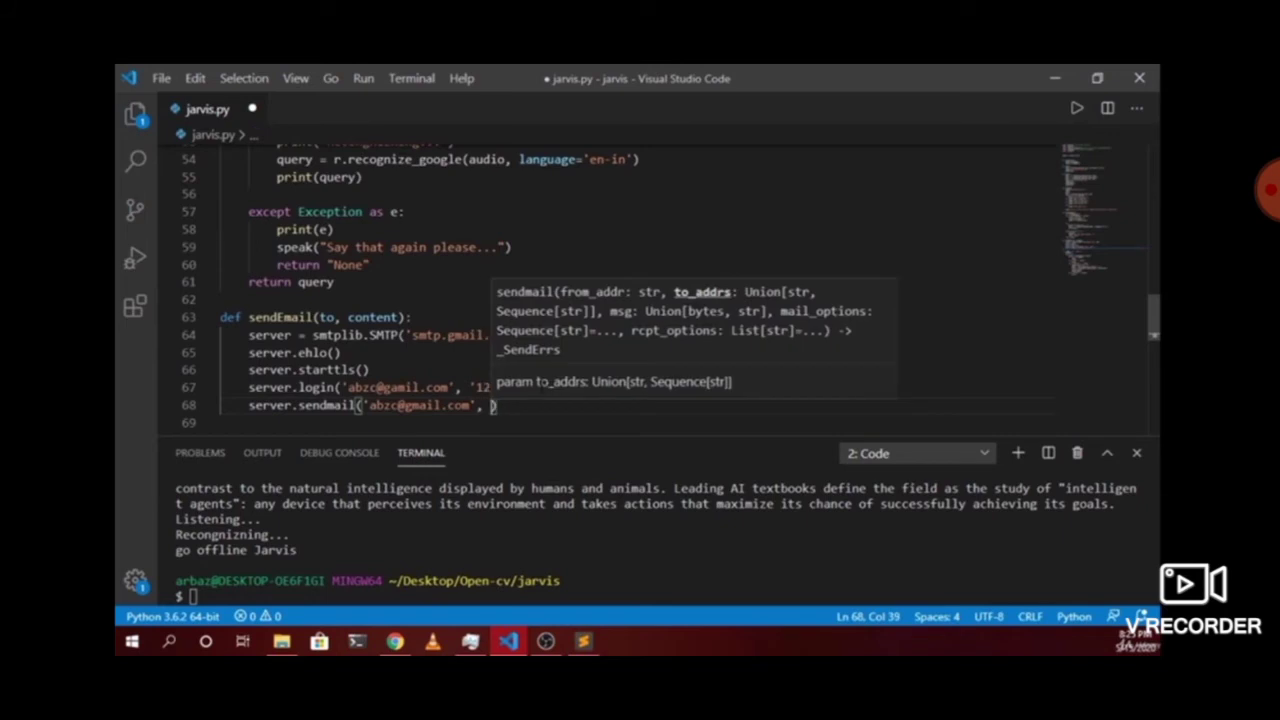
{"action": "type", "text": "to"}
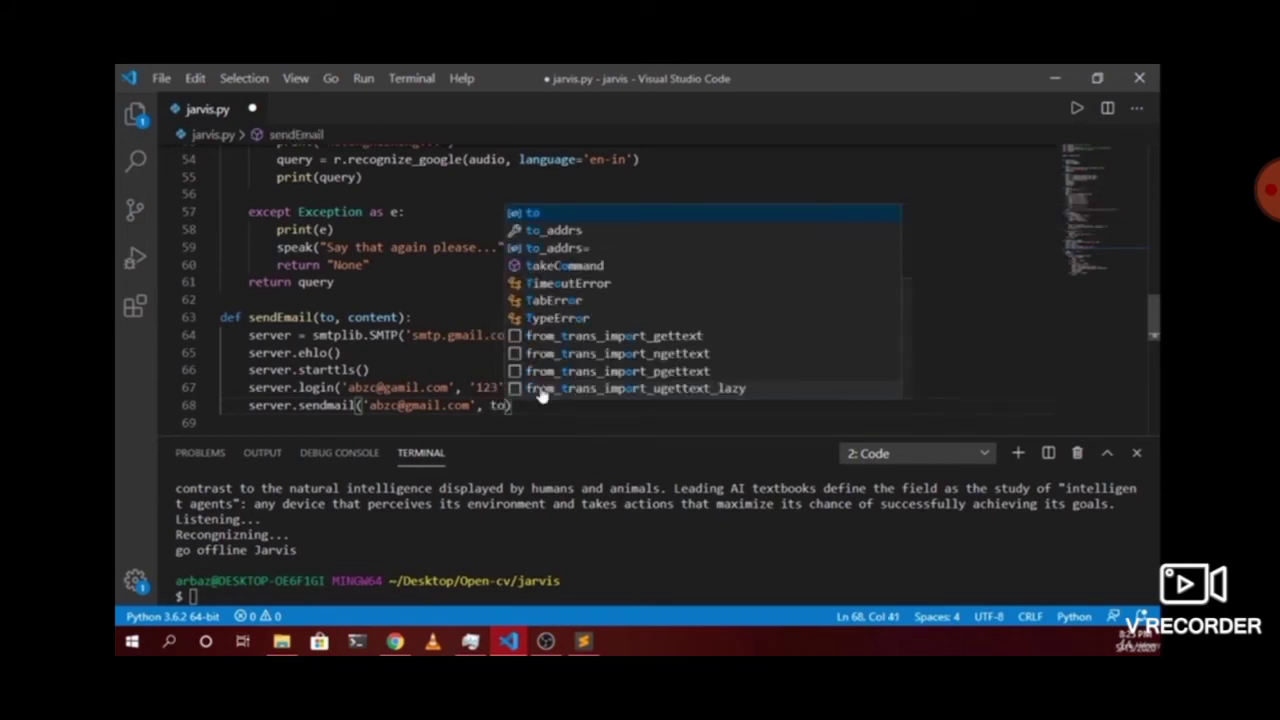
{"action": "type", "text": ","}
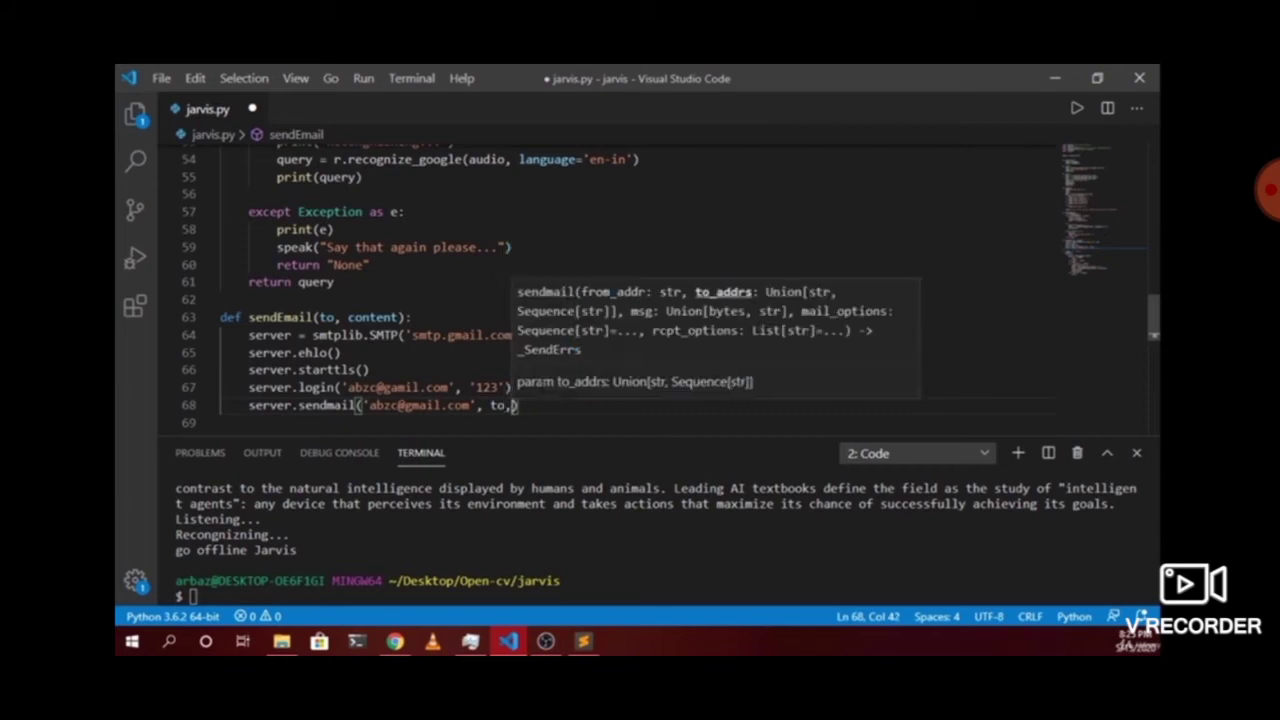
{"action": "type", "text": "content"}
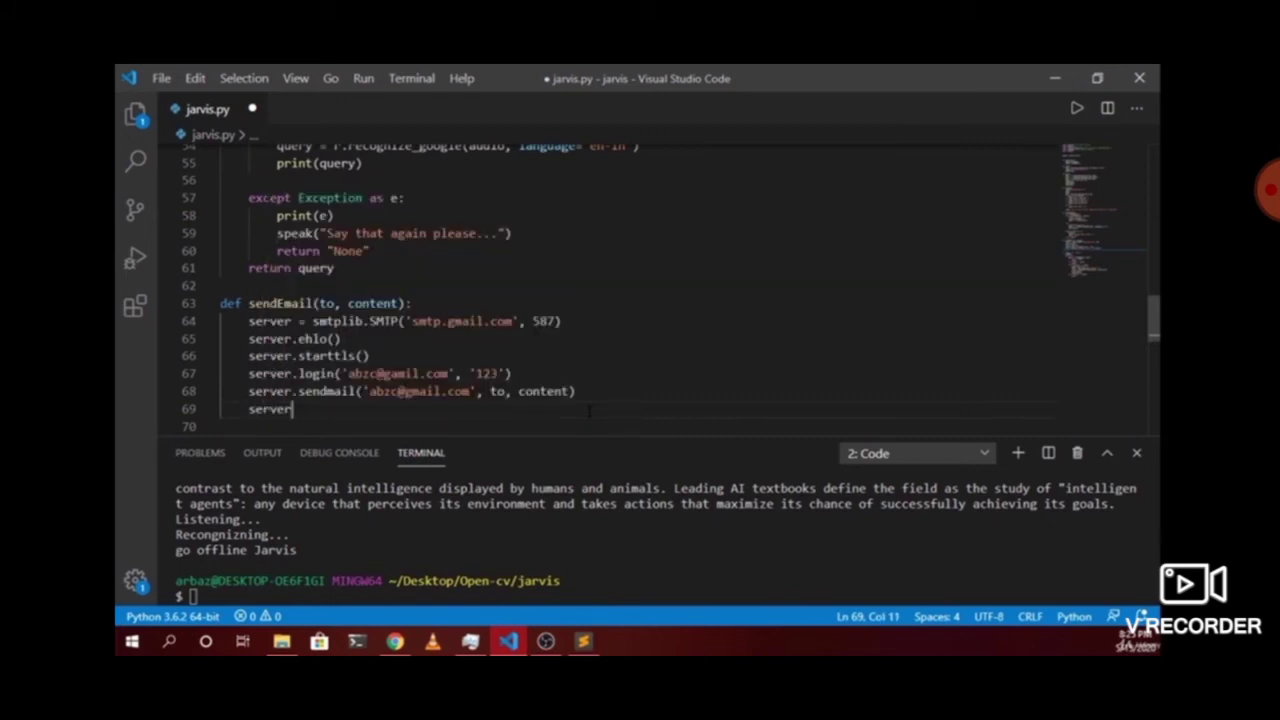
{"action": "type", "text": ".close("}
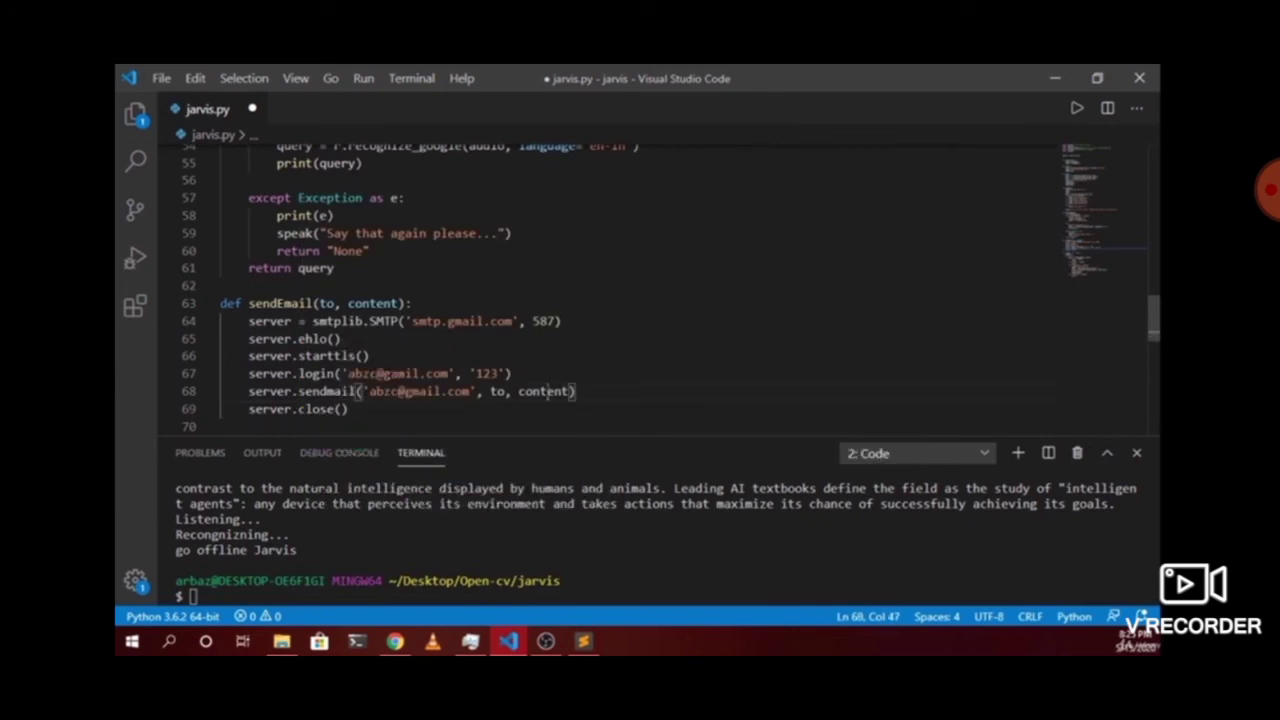
Step: Add an elif 'send email' in query: branch after the wikipedia branch in the main loop
{"action": "scroll", "scroll_direction": "down", "scroll_amount": 3}
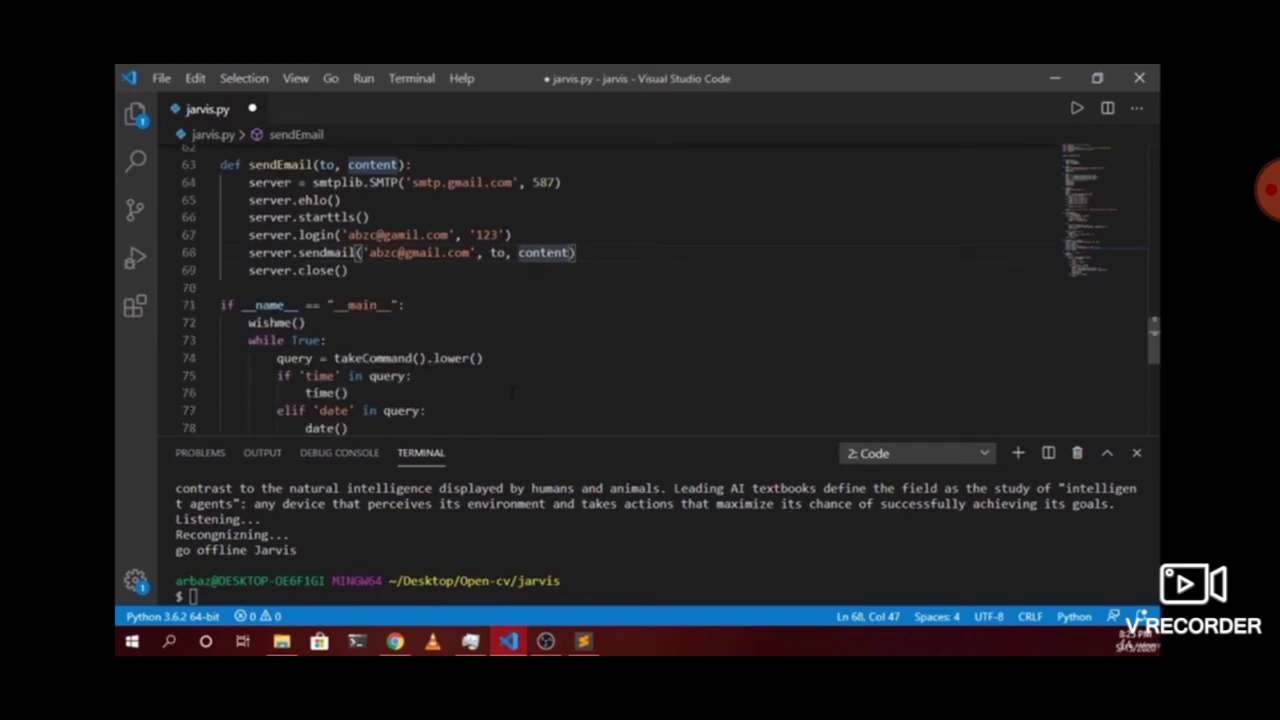
{"action": "scroll", "scroll_direction": "down", "scroll_amount": 3}
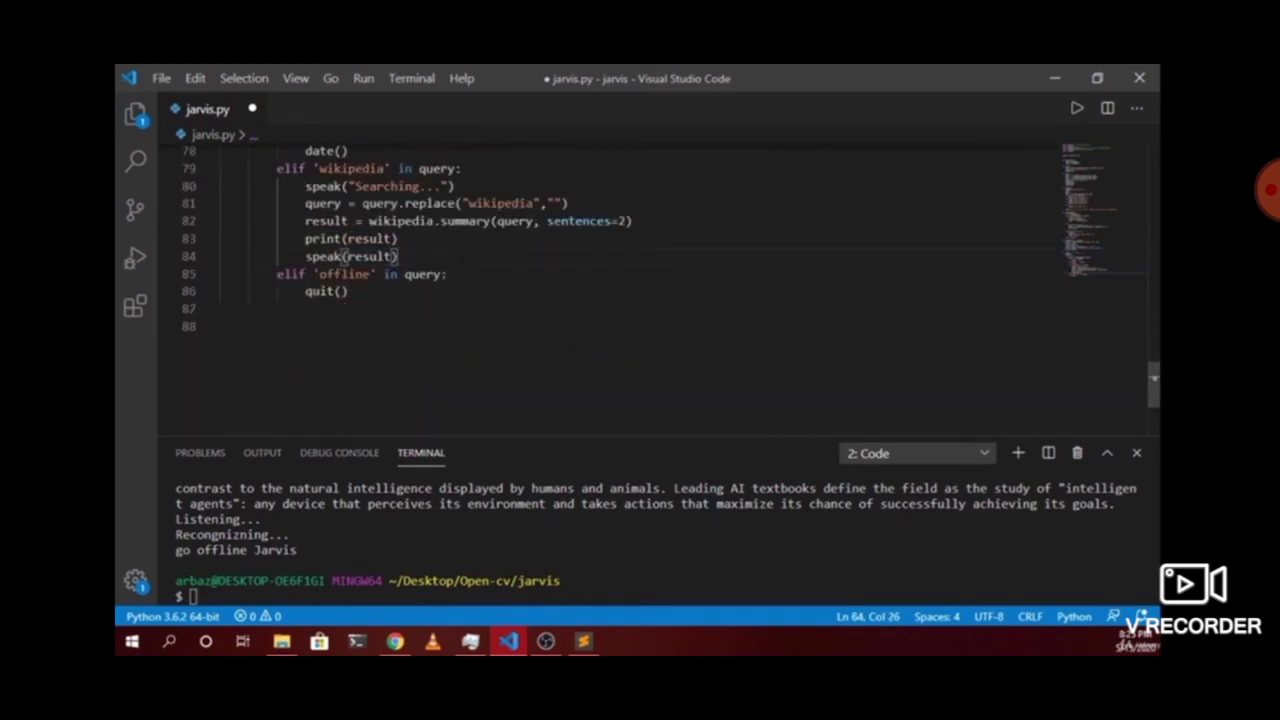
{"action": "key", "text": "enter"}
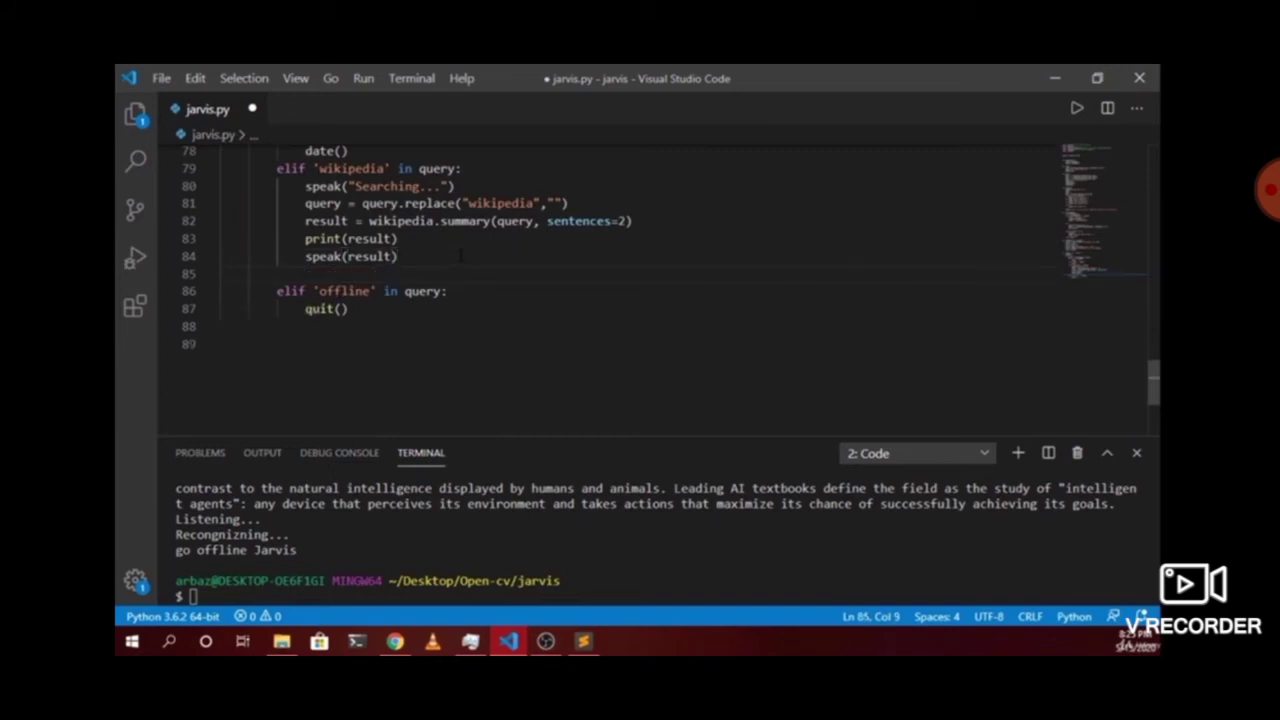
{"action": "type", "text": "elif"}
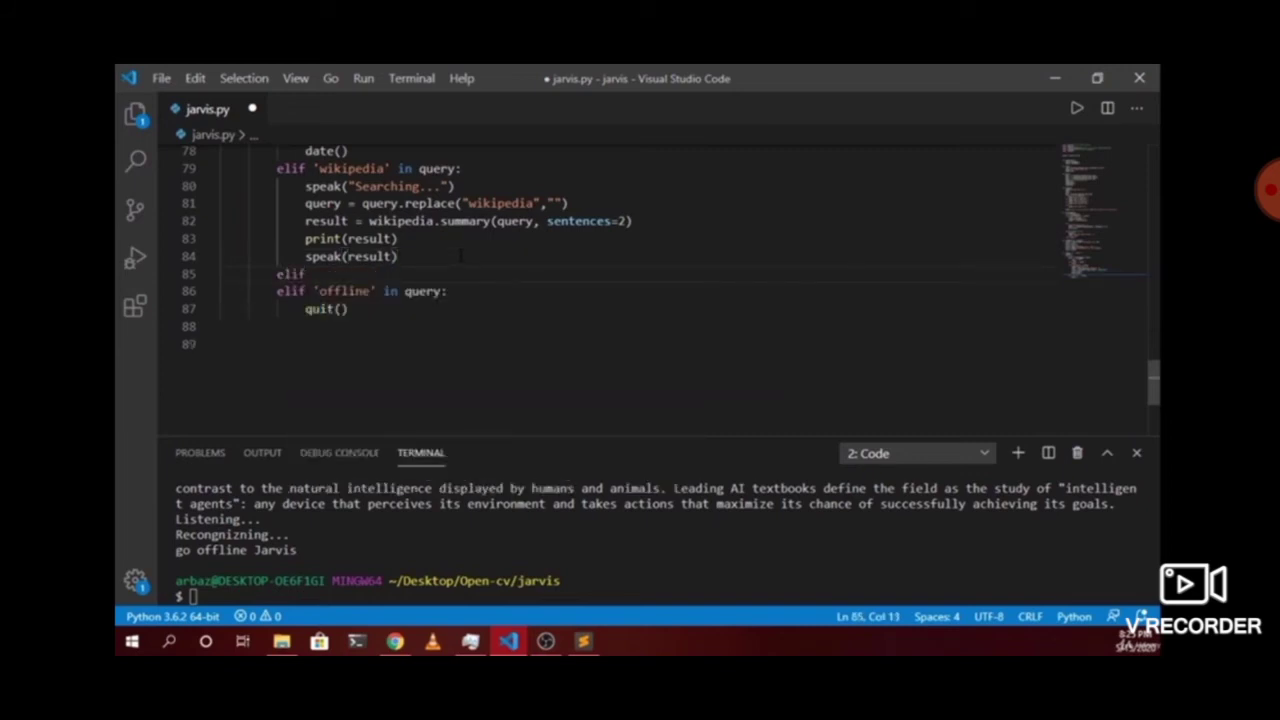
{"action": "type", "text": "'"}
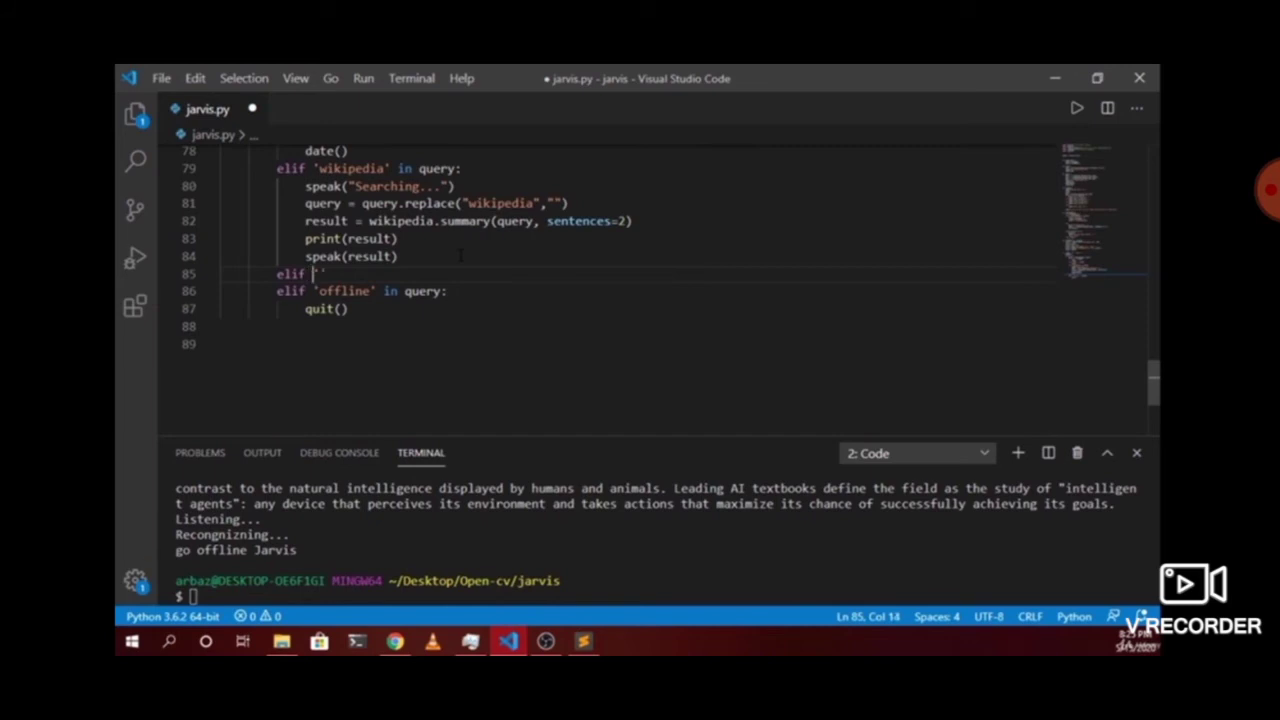
{"action": "type", "text": "send em"}
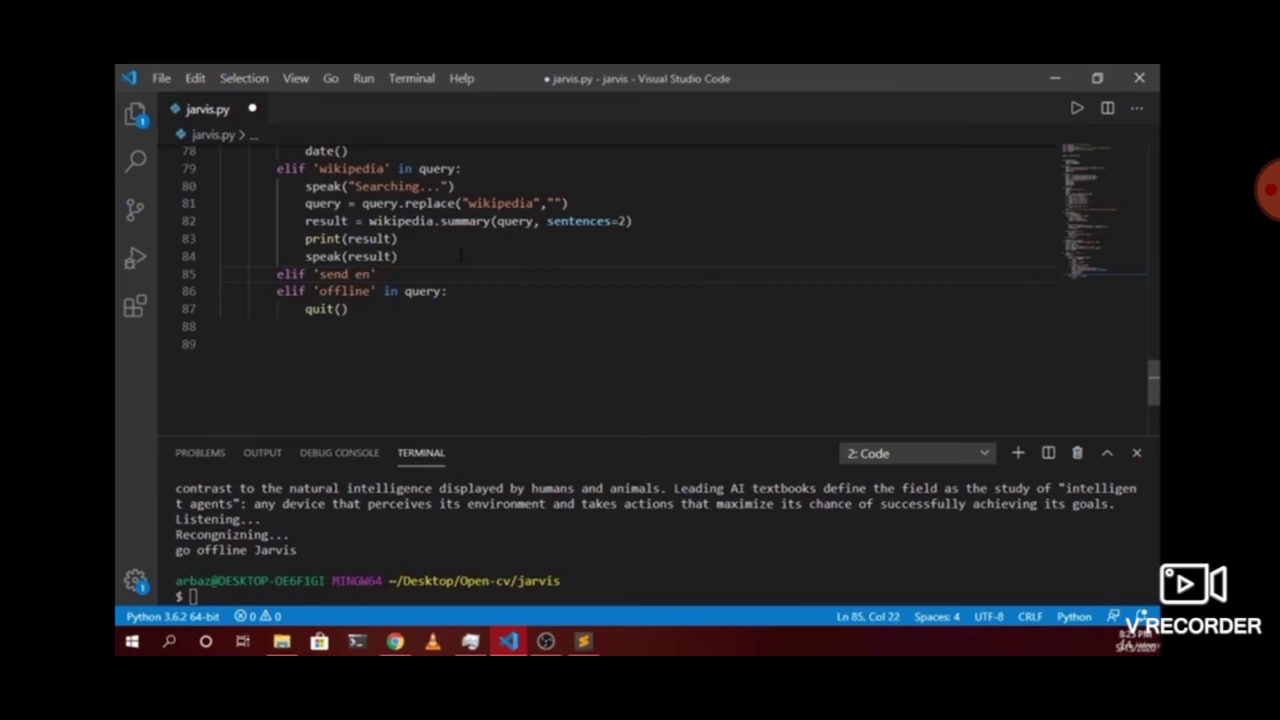
{"action": "type", "text": "ail"}
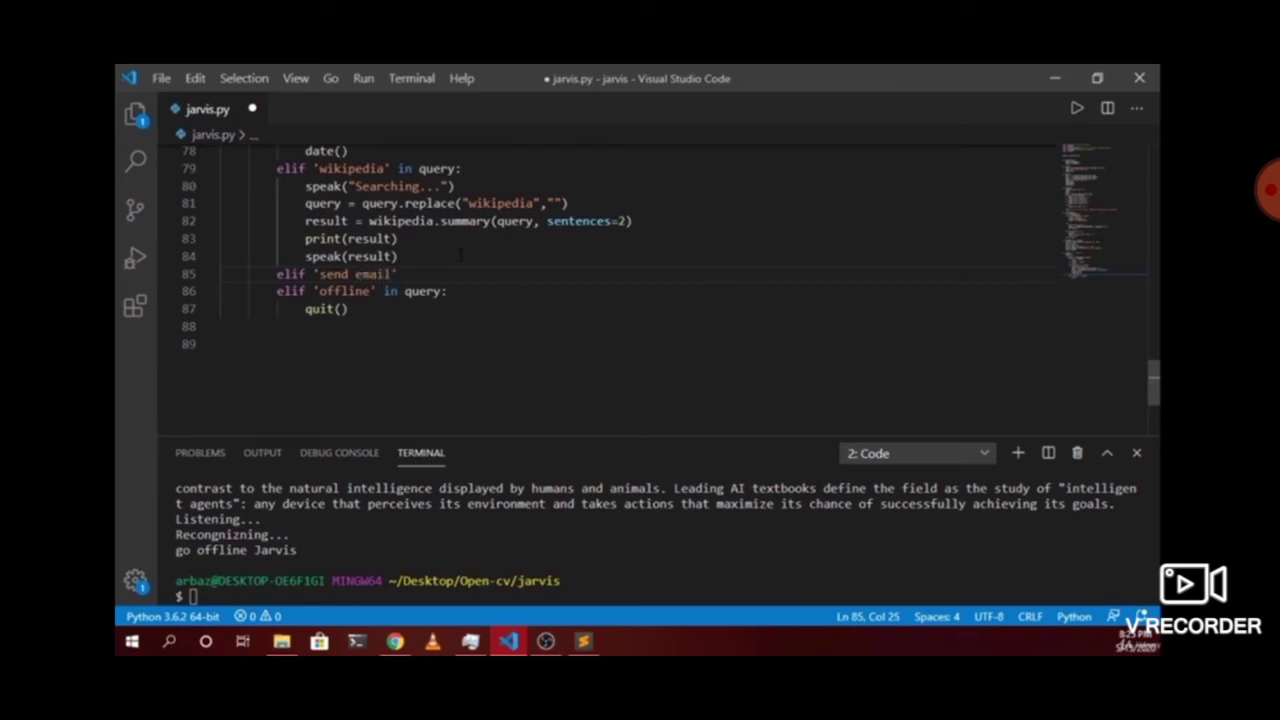
{"action": "type", "text": "in"}
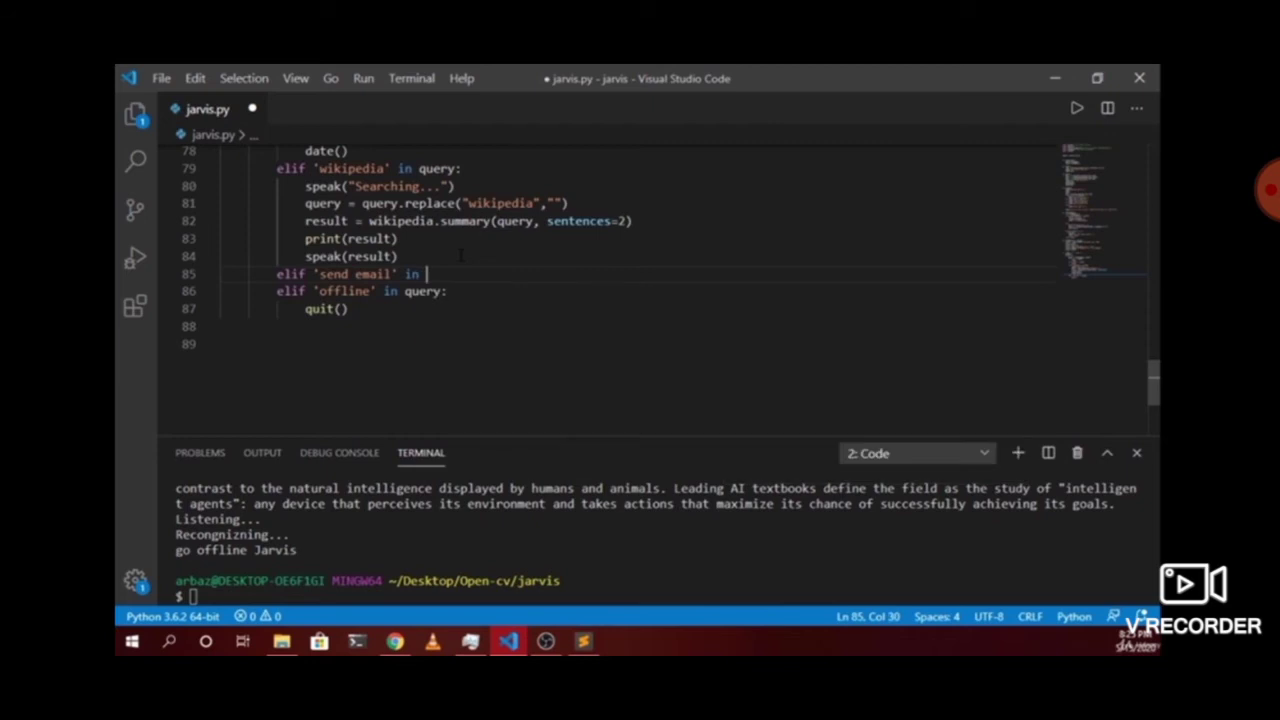
{"action": "type", "text": "query:"}
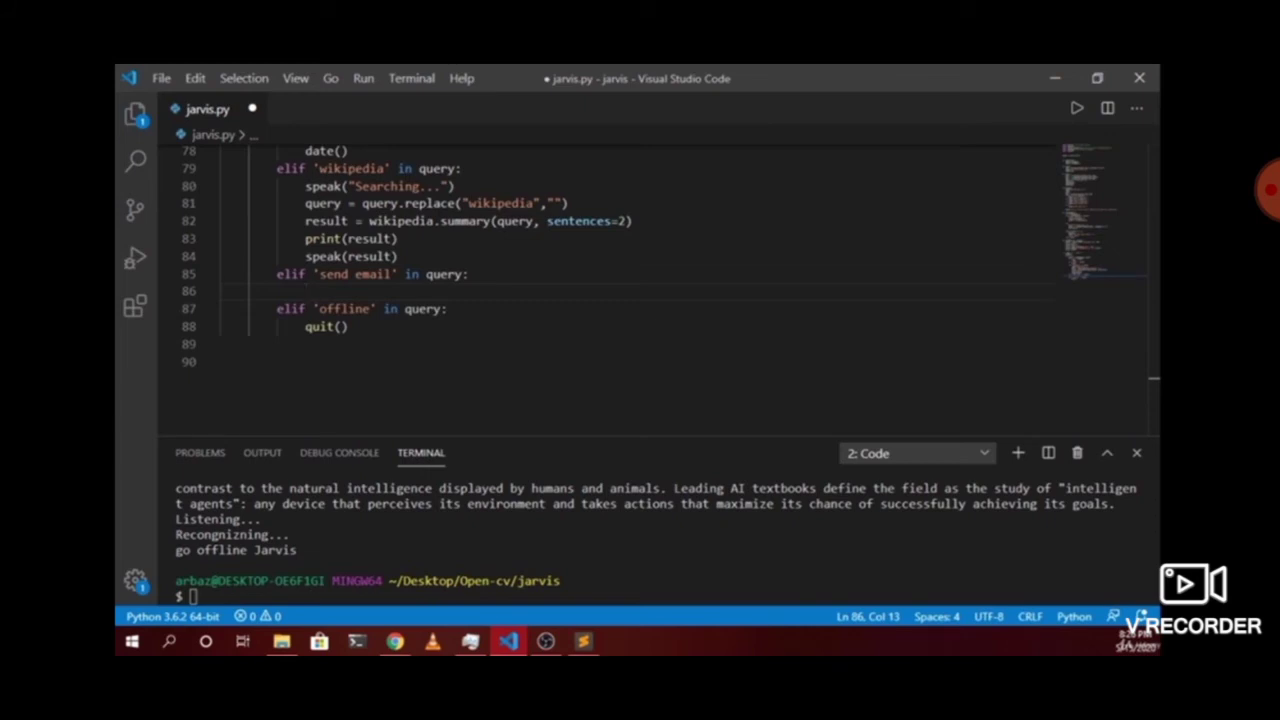
{"action": "left_click", "coordinate": [310, 292]}
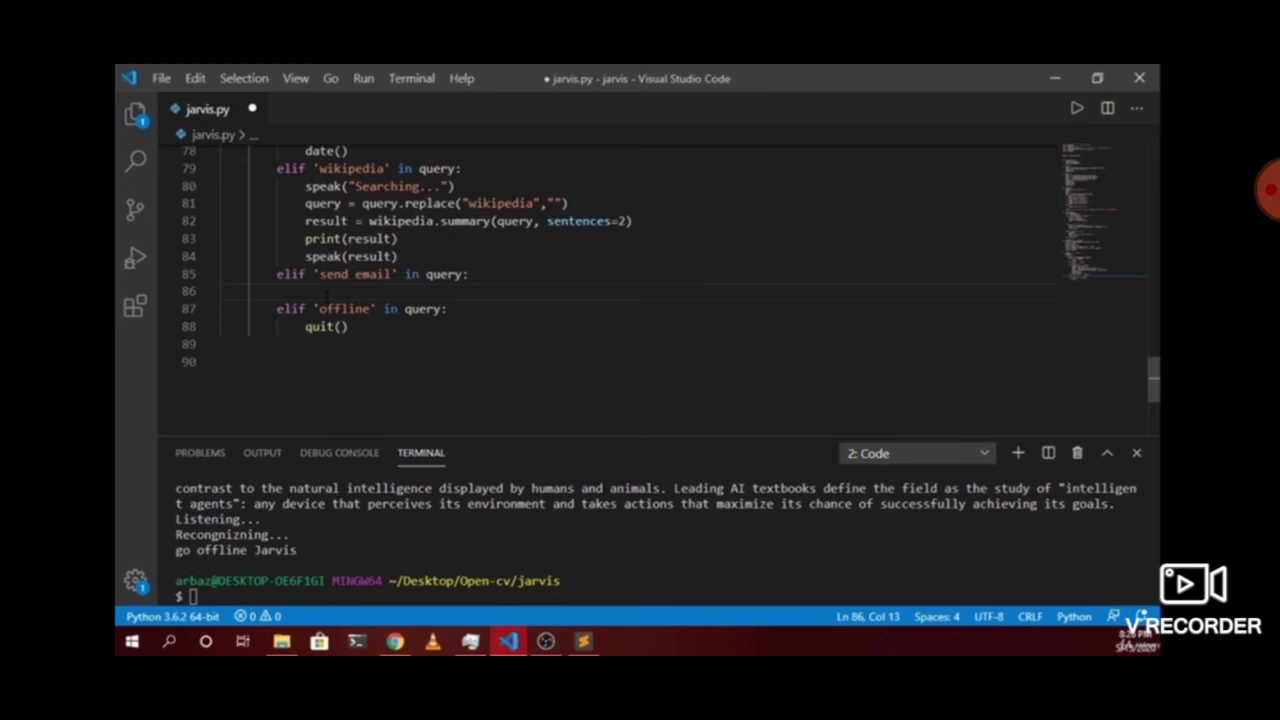
Step: Start a try block that speaks "What should I say?" and sets content = takeCommand()
{"action": "type", "text": "try:"}
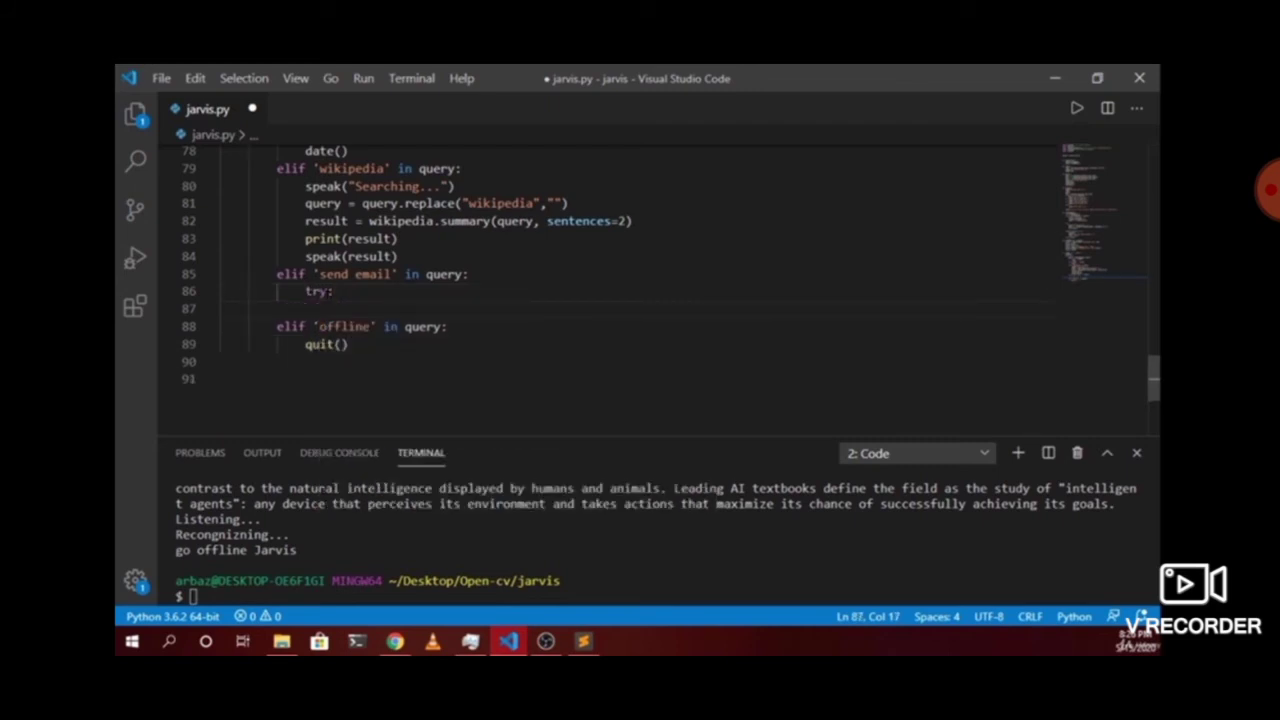
{"action": "type", "text": "speak(\"What should I"}
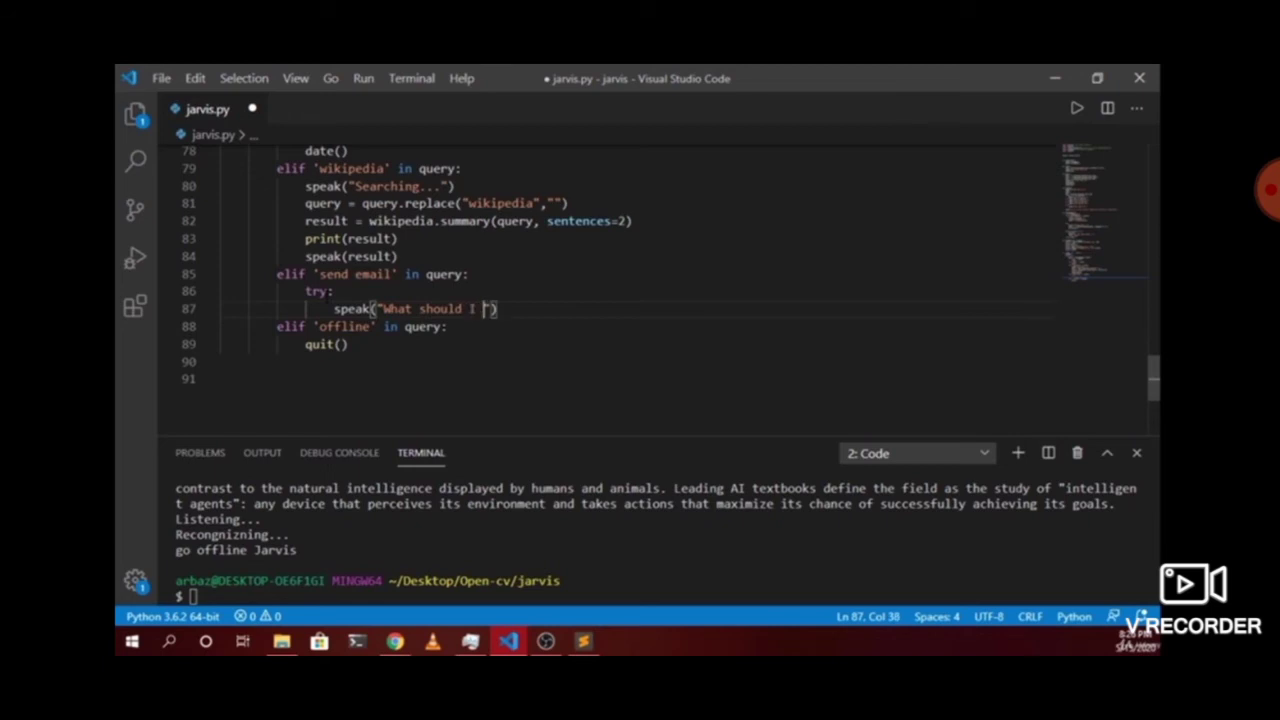
{"action": "type", "text": "say"}
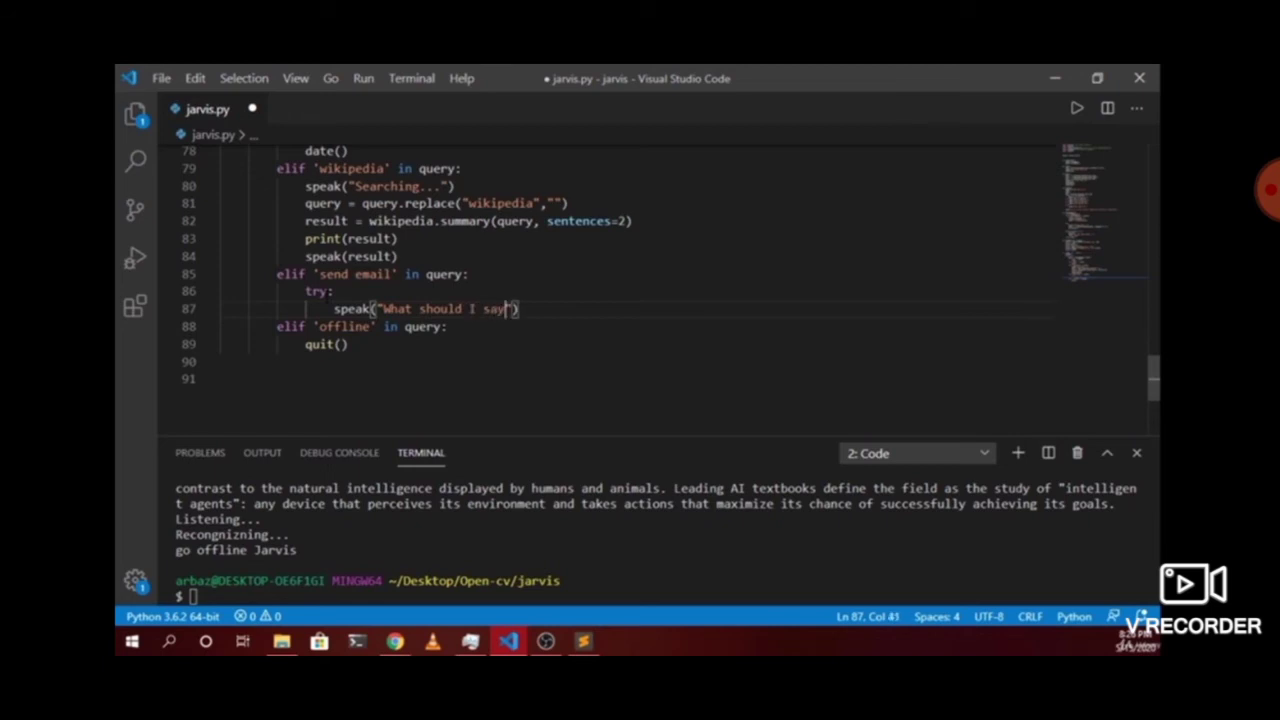
{"action": "type", "text": "?"}
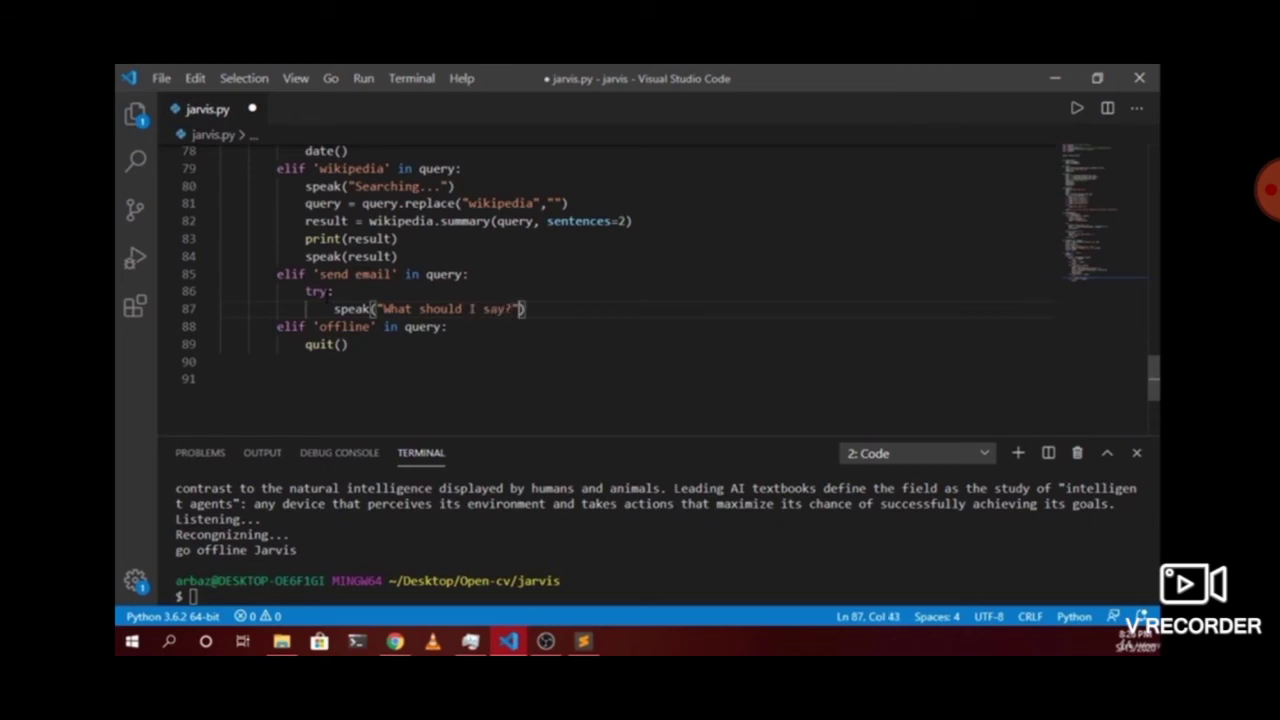
{"action": "key", "text": "enter"}
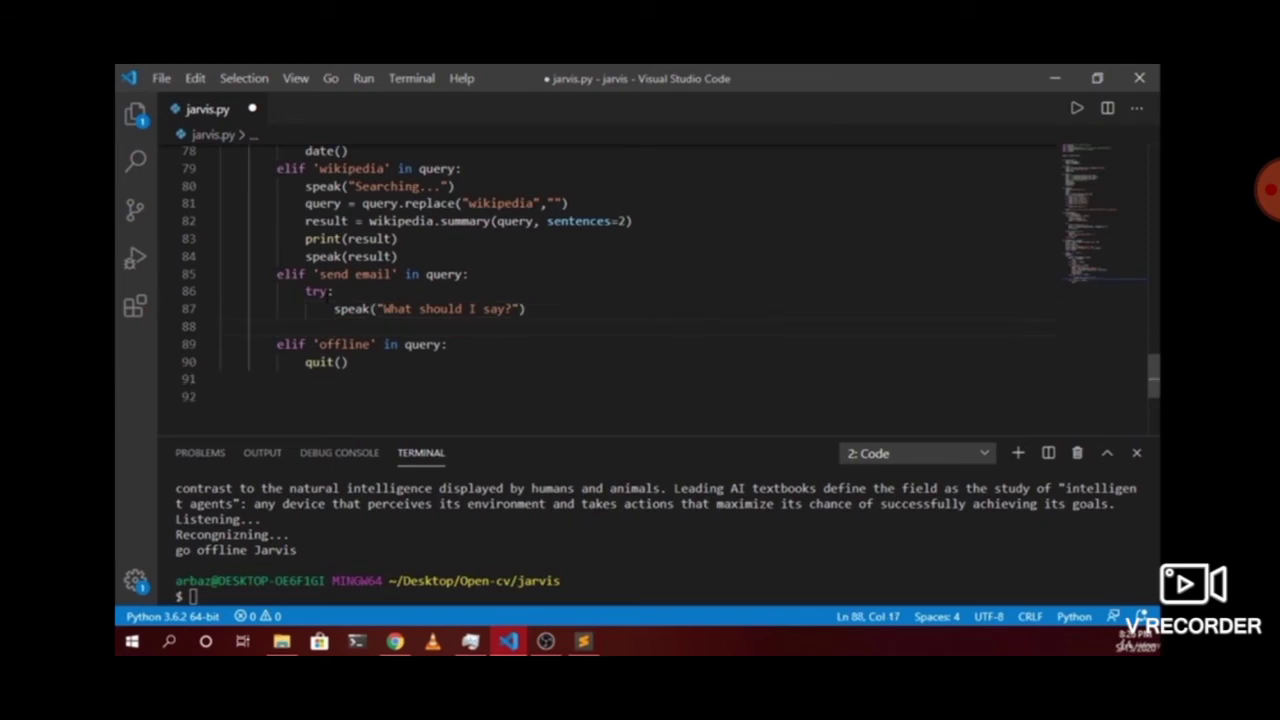
{"action": "type", "text": "content"}
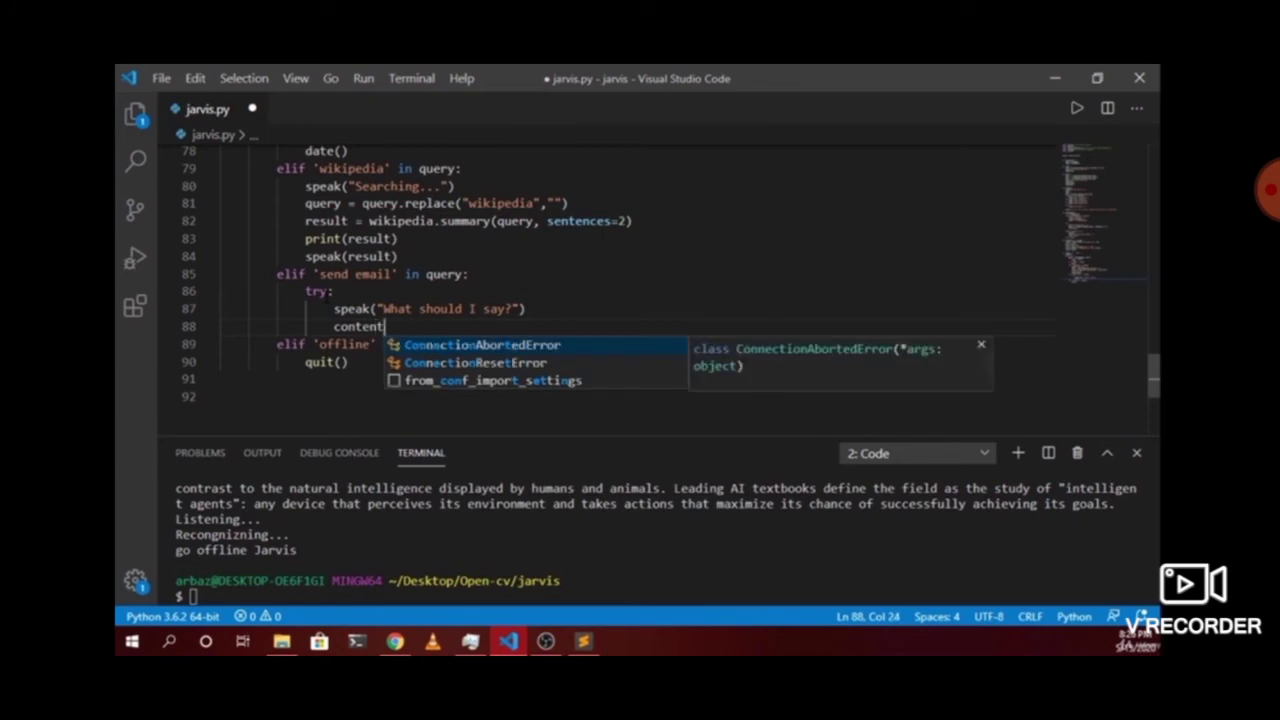
{"action": "type", "text": "= takeCommand("}
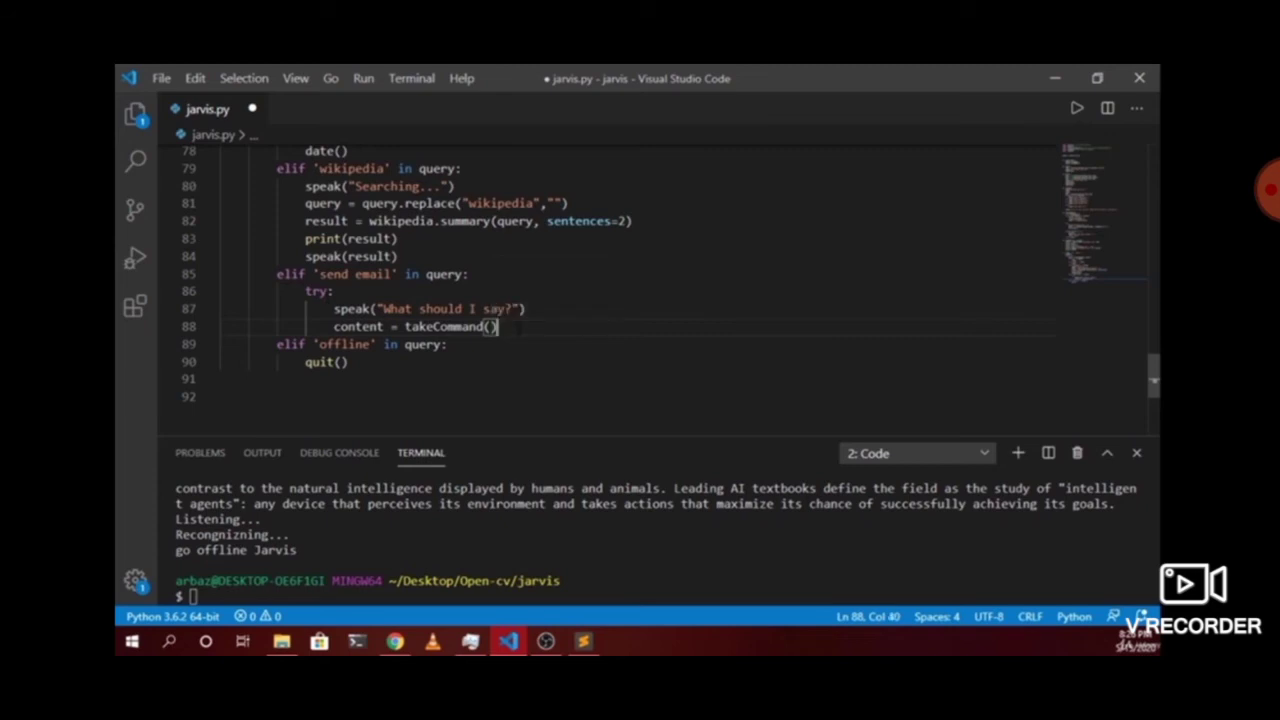
{"action": "key", "text": "Enter"}
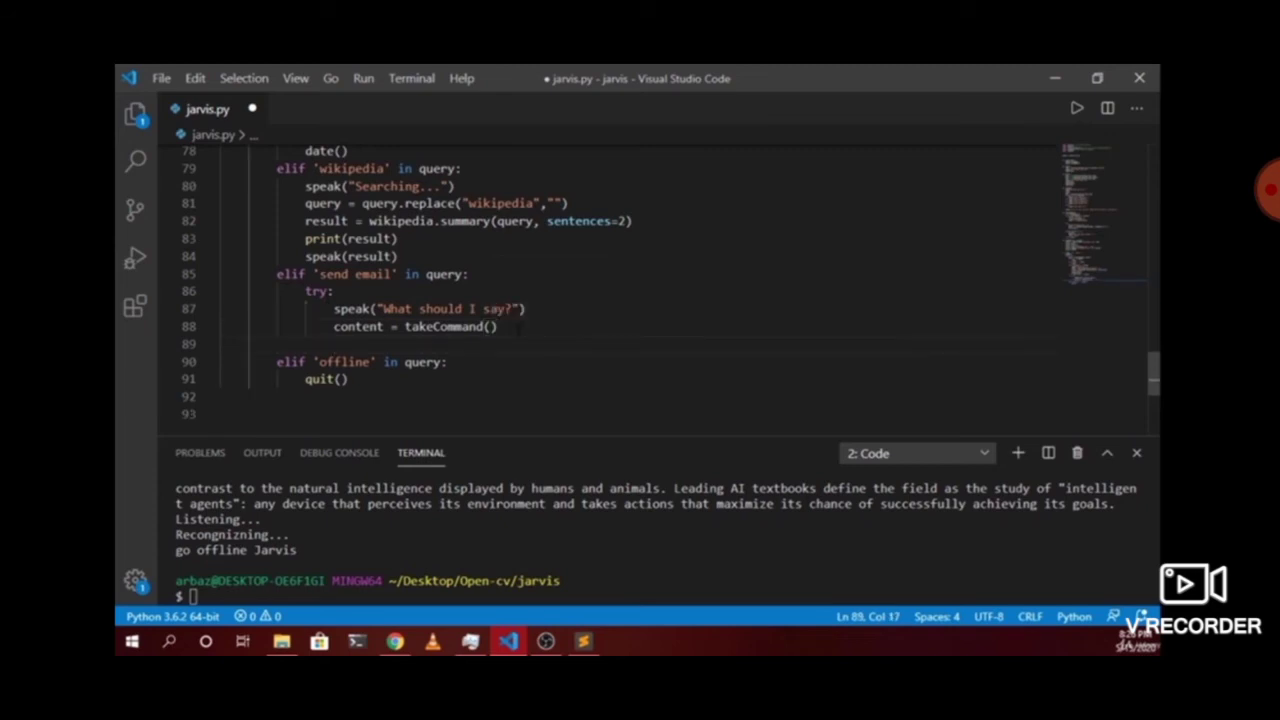
{"action": "type", "text": "s"}
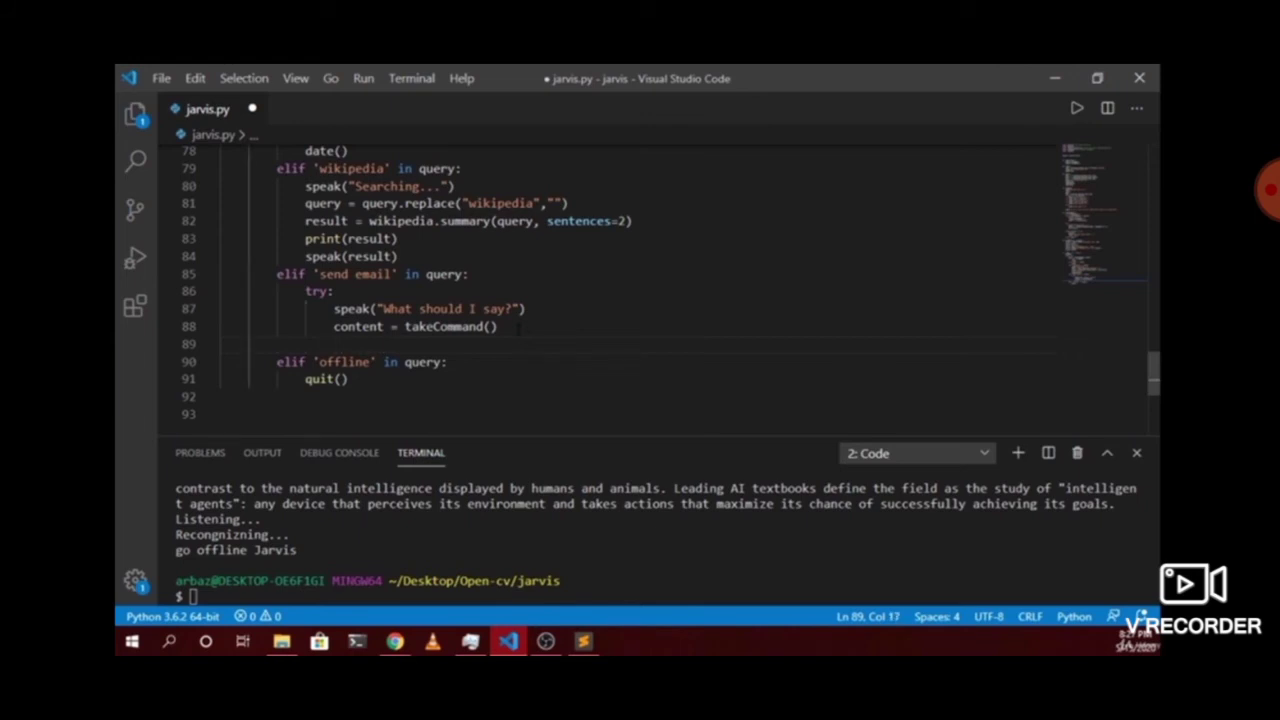
{"action": "type", "text": "to"}
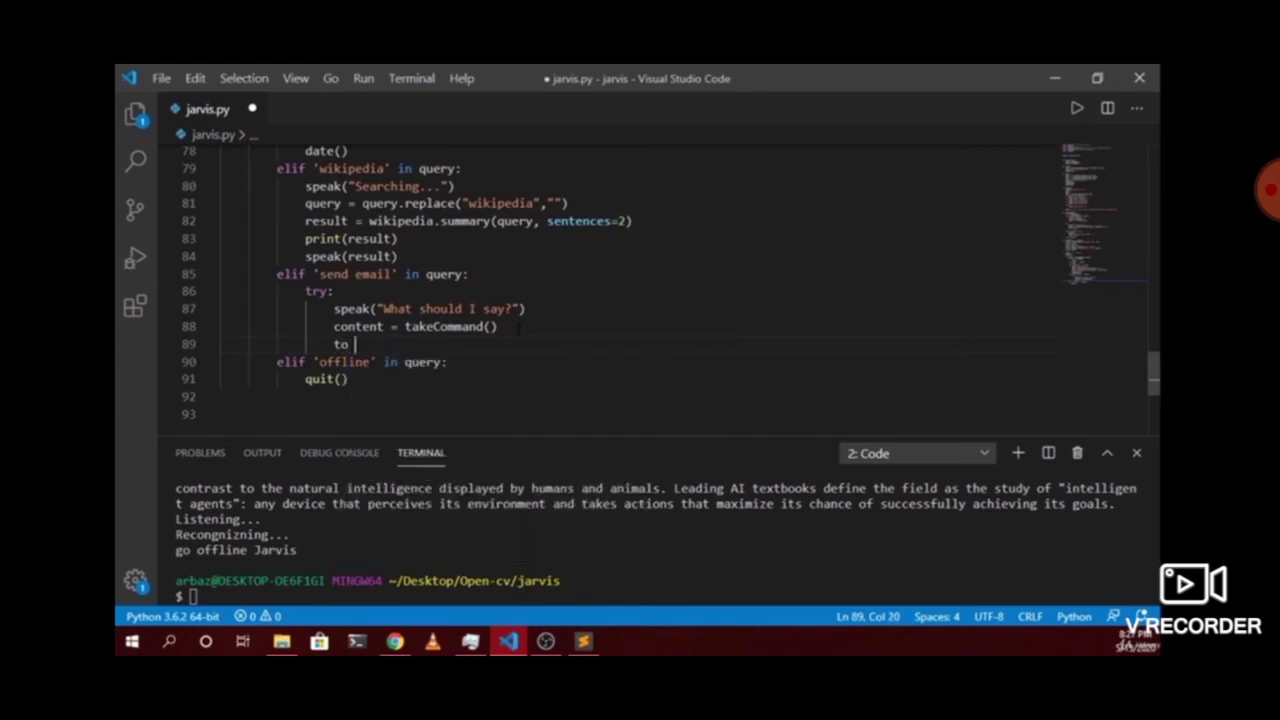
{"action": "type", "text": "="}
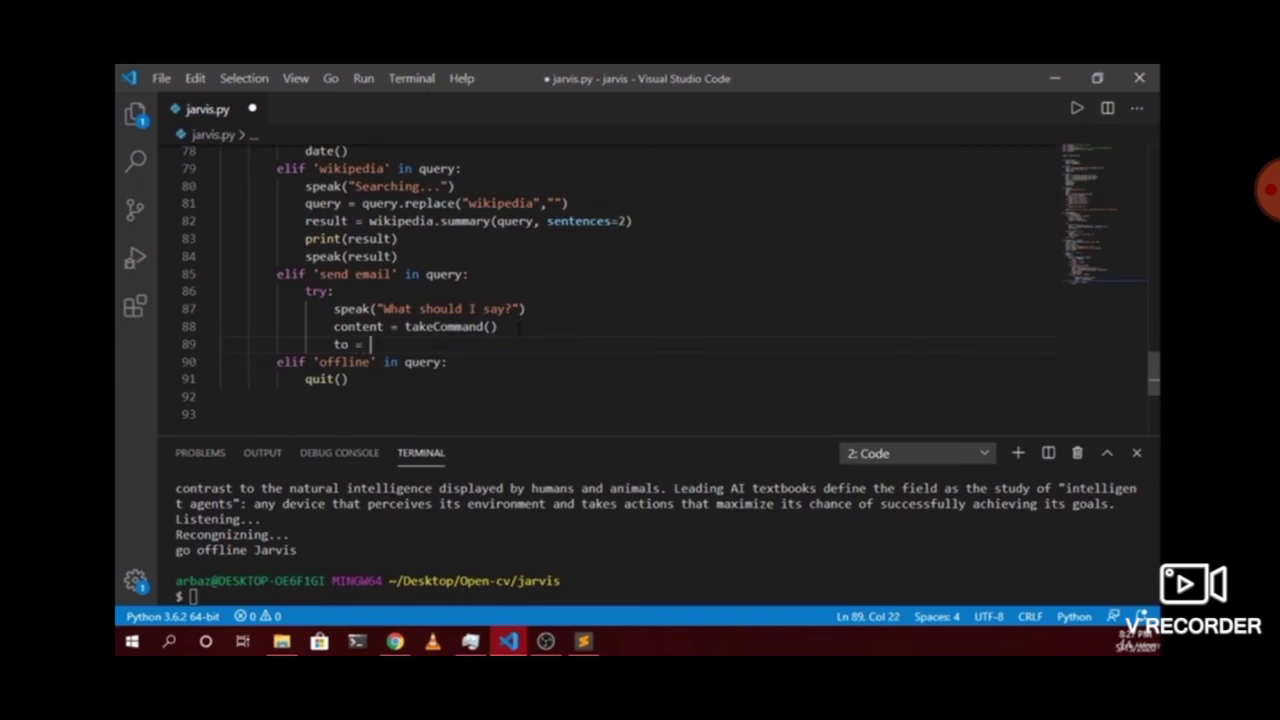
{"action": "type", "text": "'"}
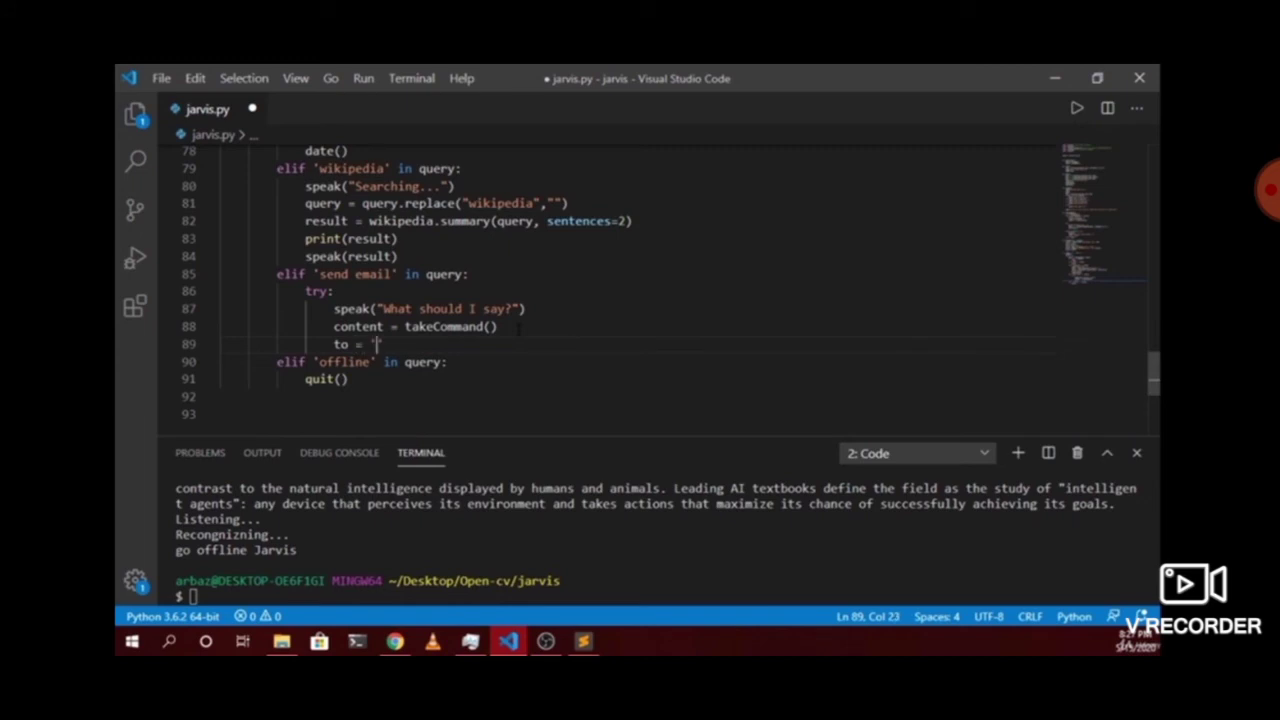
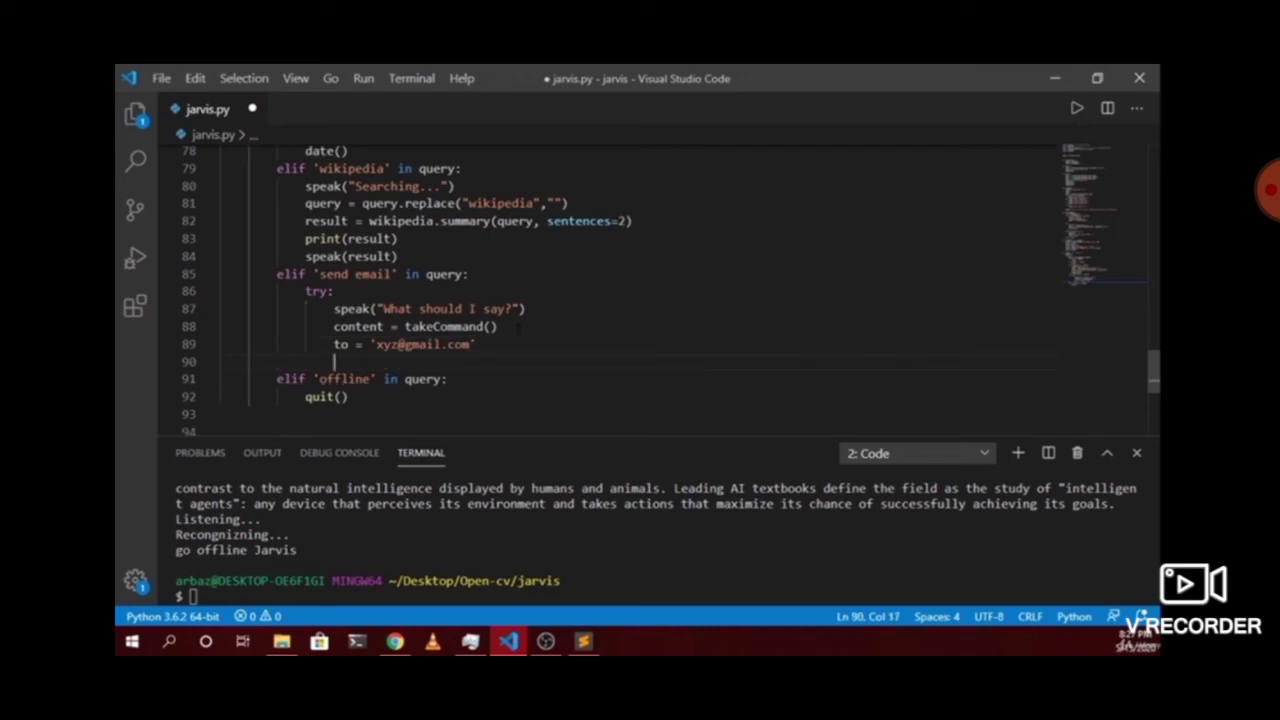
Step: Call sendEmail(to, content) and then speak "Email has been sent" in the try block
{"action": "type", "text": "sendEmail"}
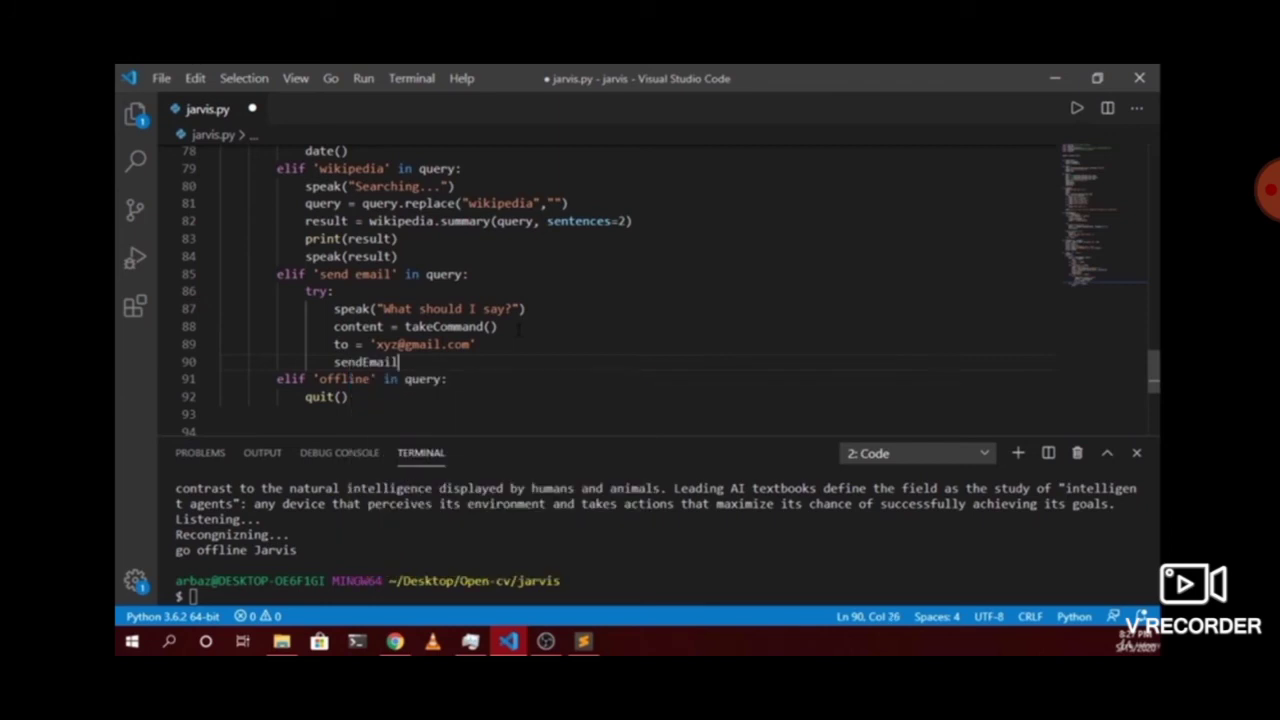
{"action": "type", "text": "(to,"}
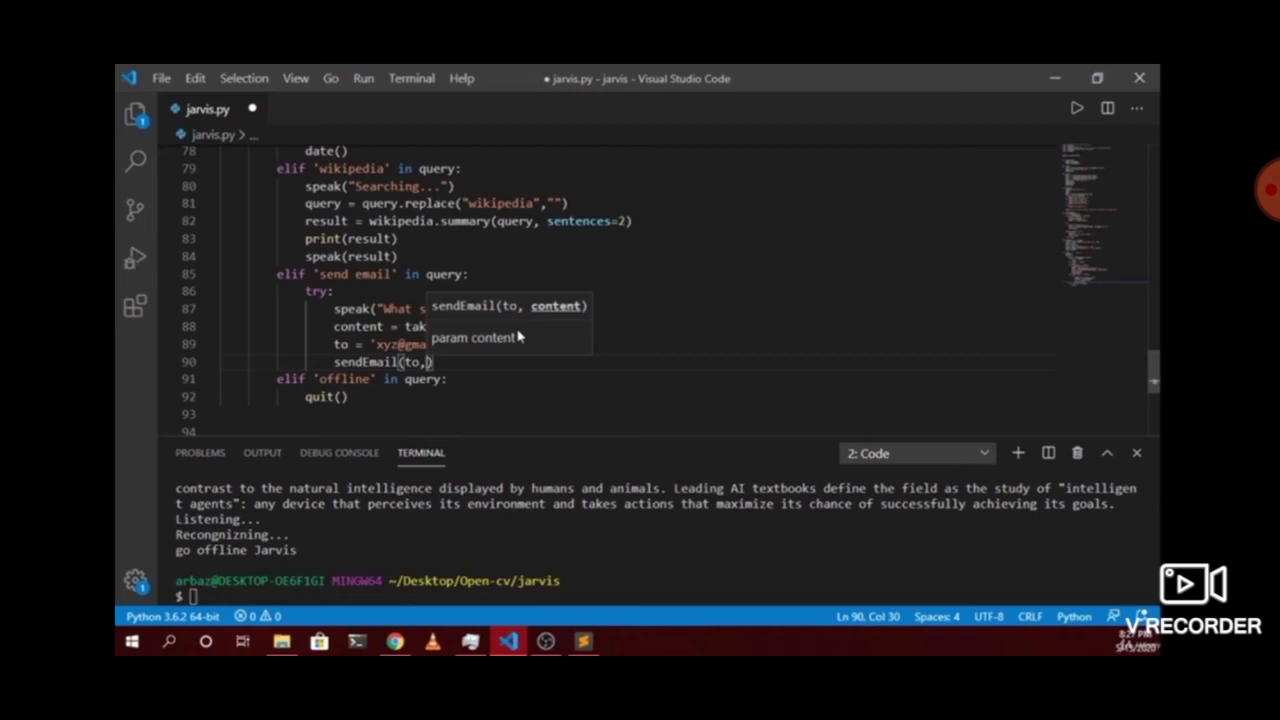
{"action": "type", "text": "content"}
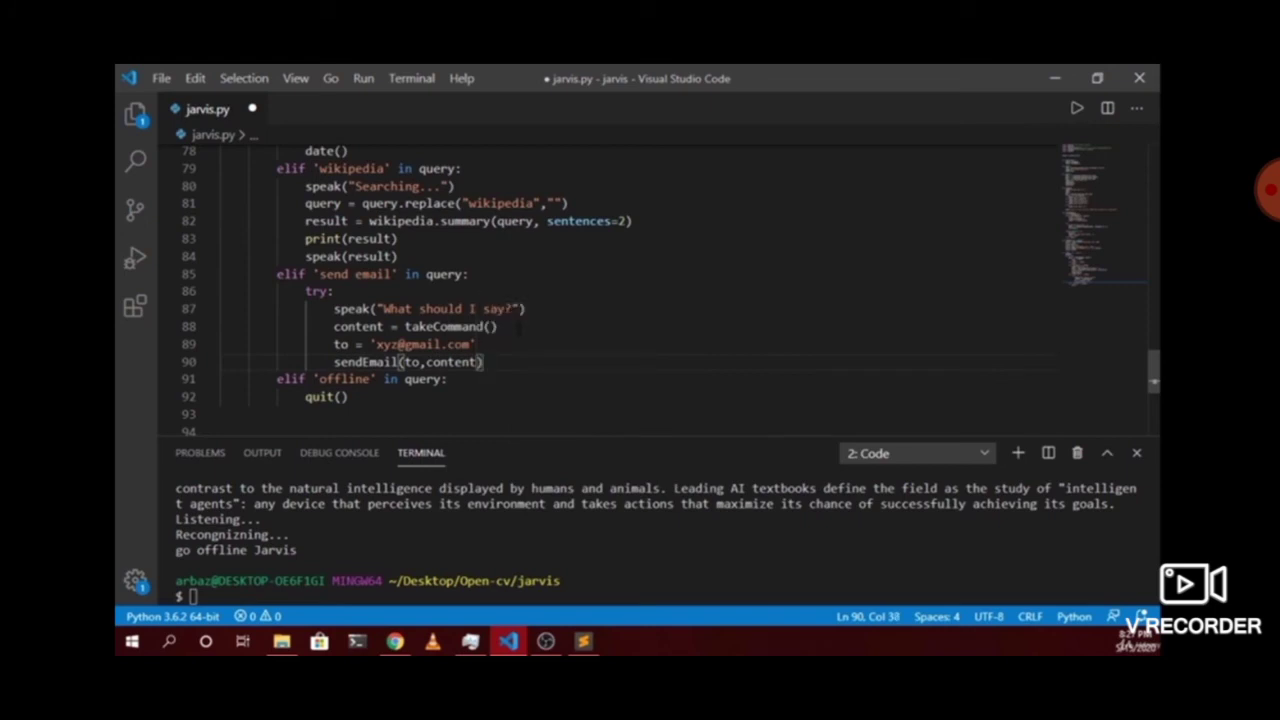
{"action": "type", "text": "speak(\""}
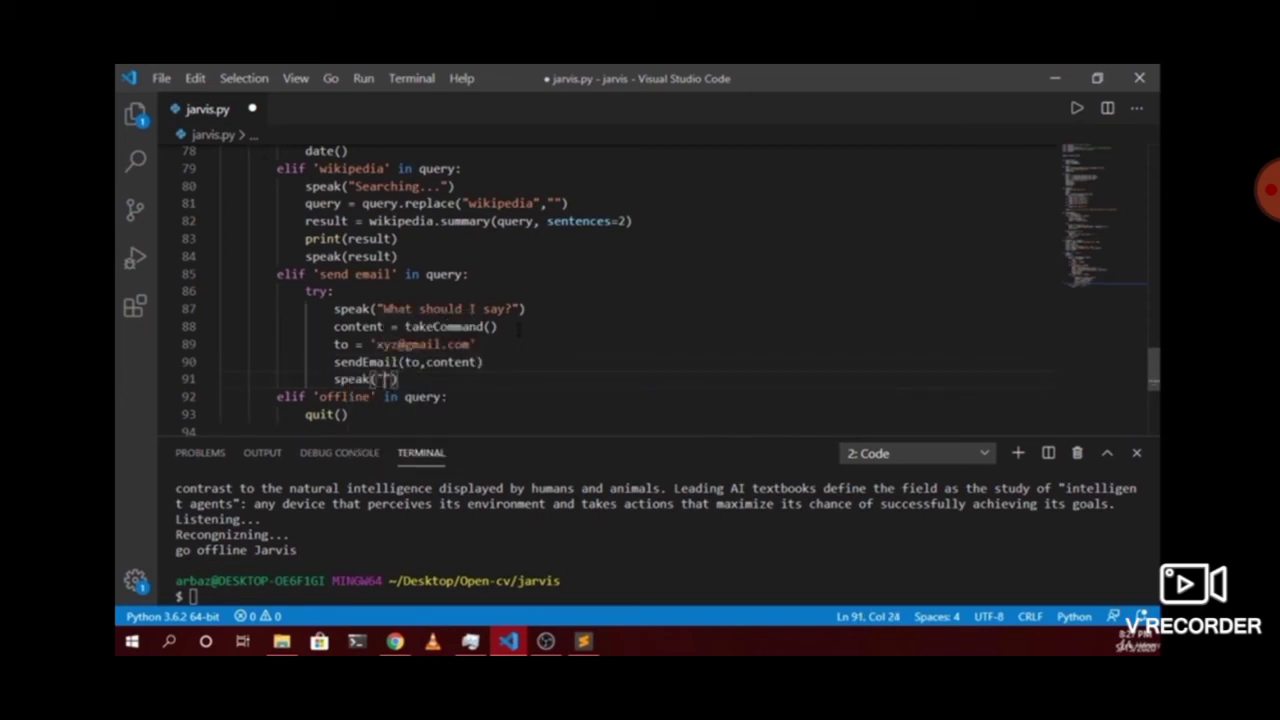
{"action": "type", "text": "\""}
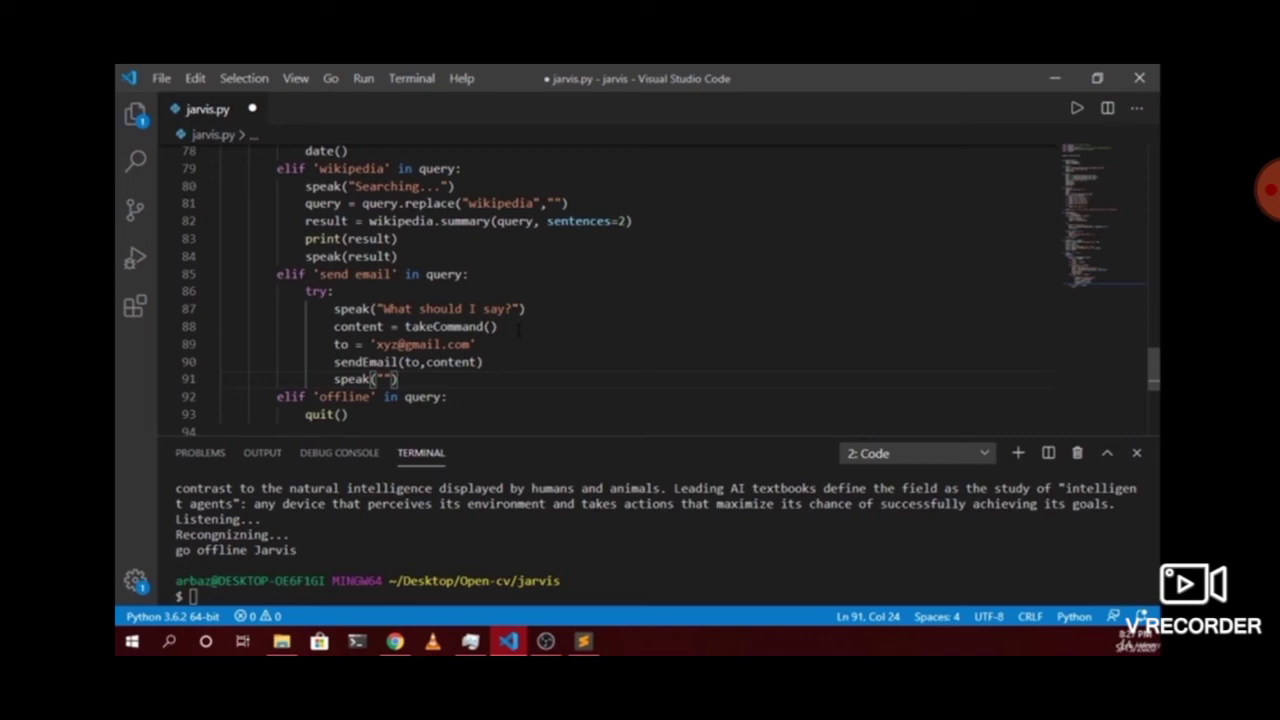
{"action": "type", "text": "Email"}
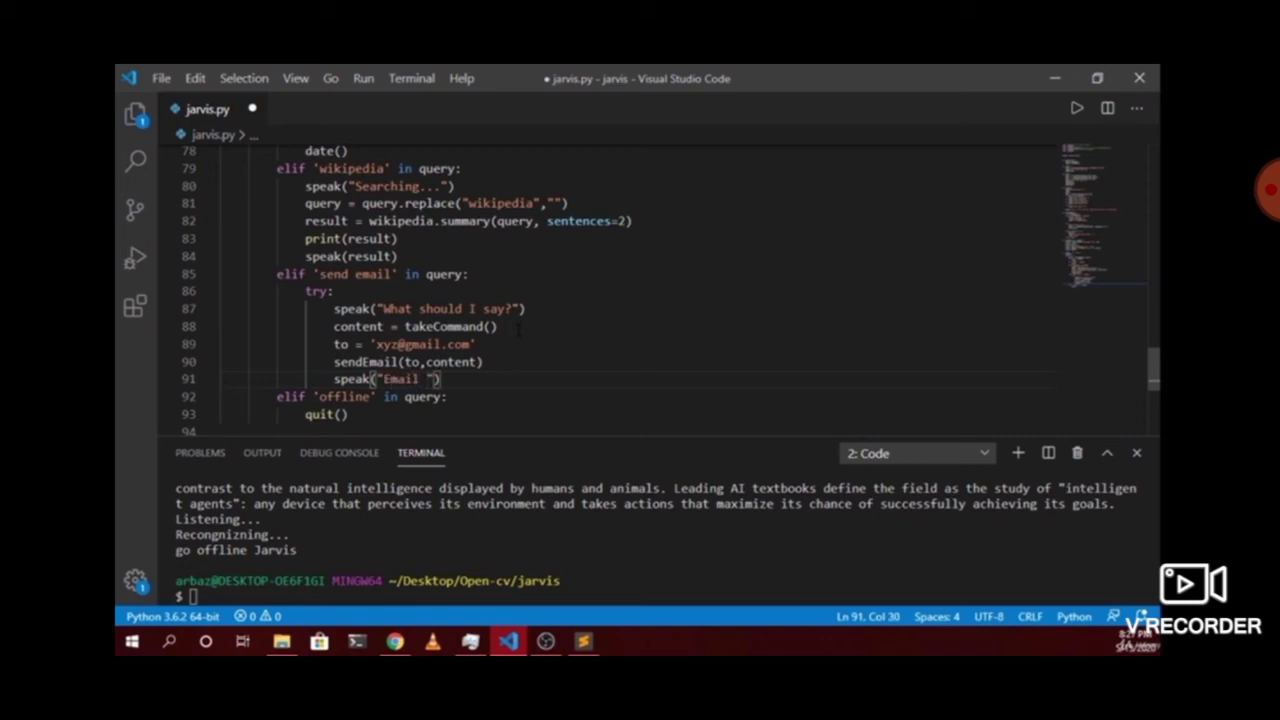
{"action": "type", "text": "i"}
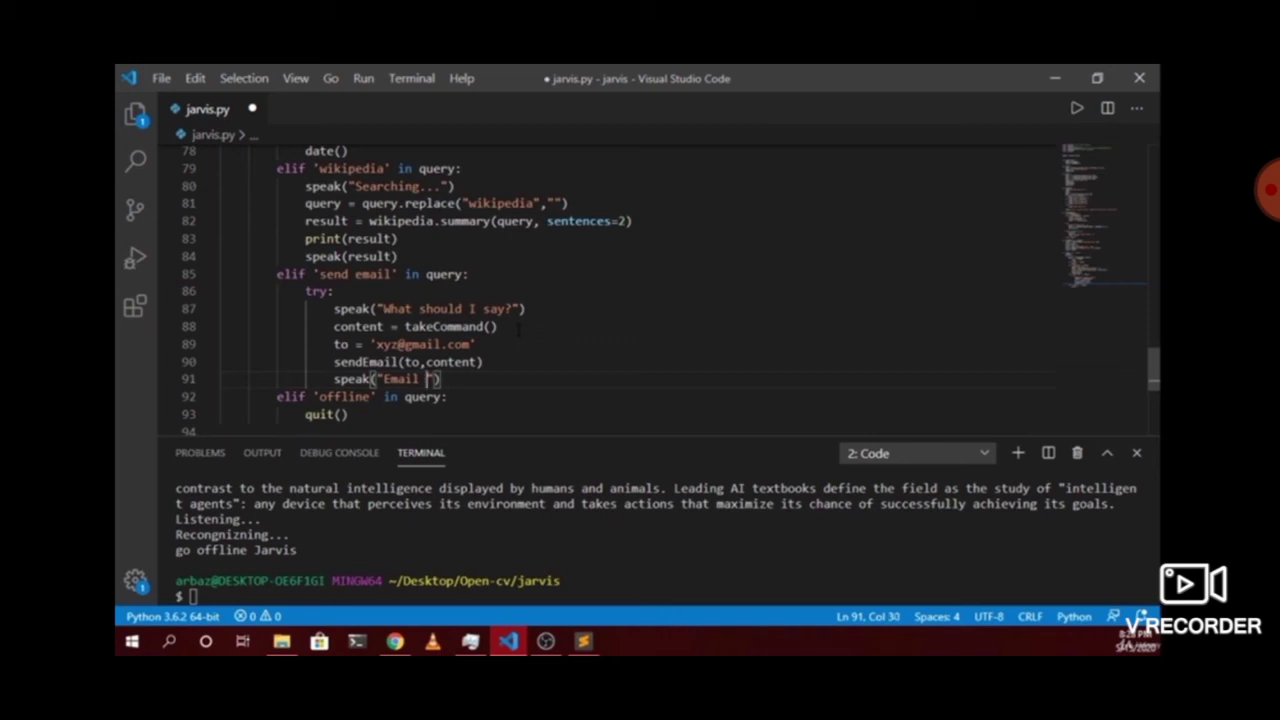
{"action": "type", "text": "has been"}
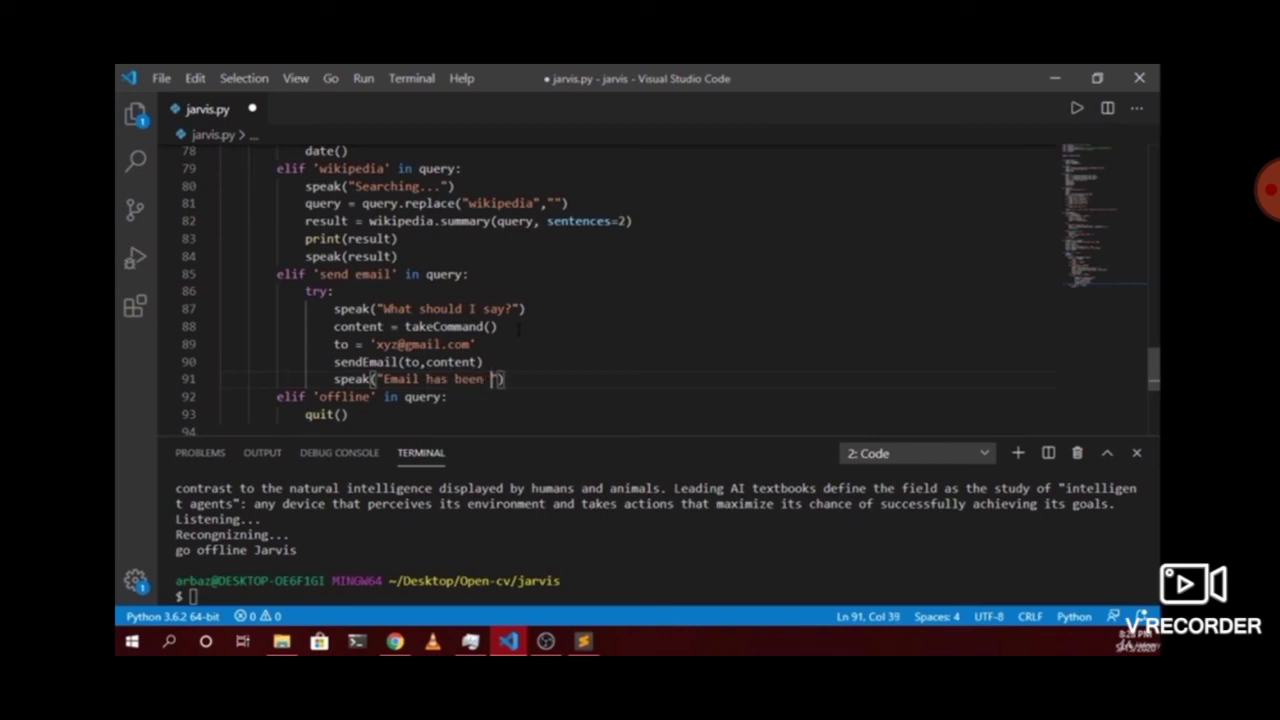
{"action": "type", "text": "sent"}
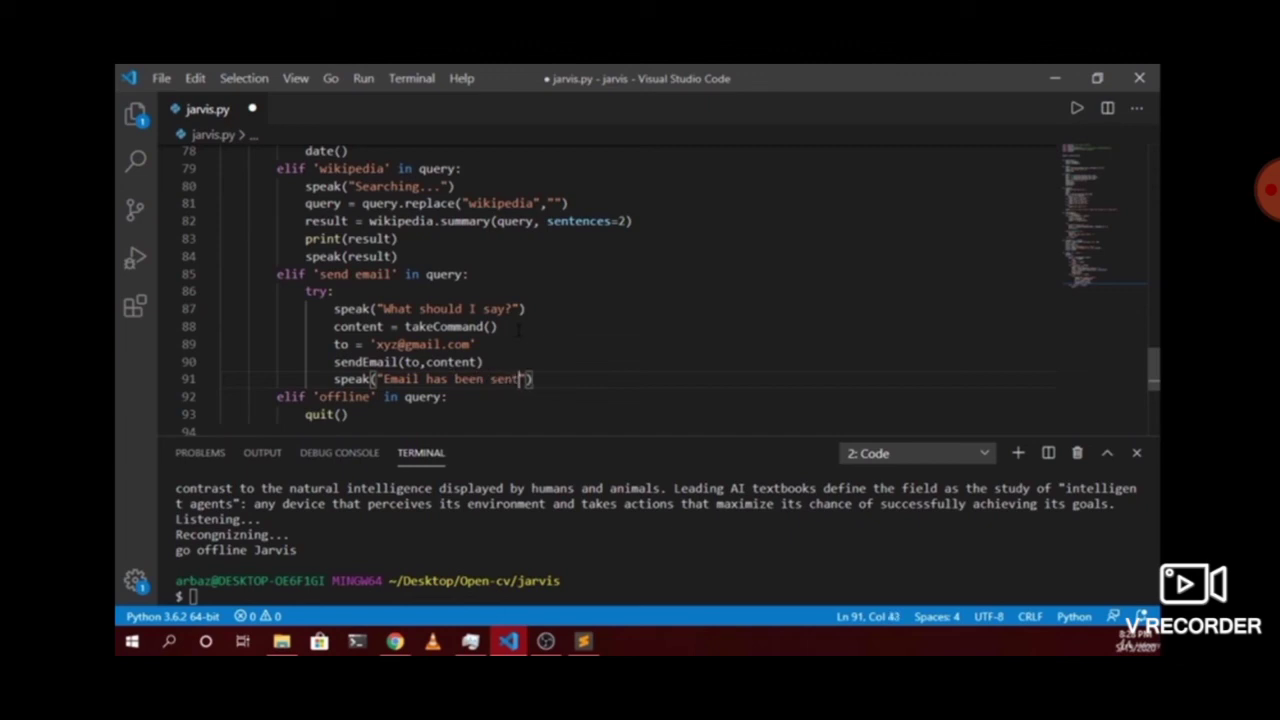
Step: Close the success message with '!"' and add except Exception as e: with print(e)
{"action": "type", "text": "!\""}
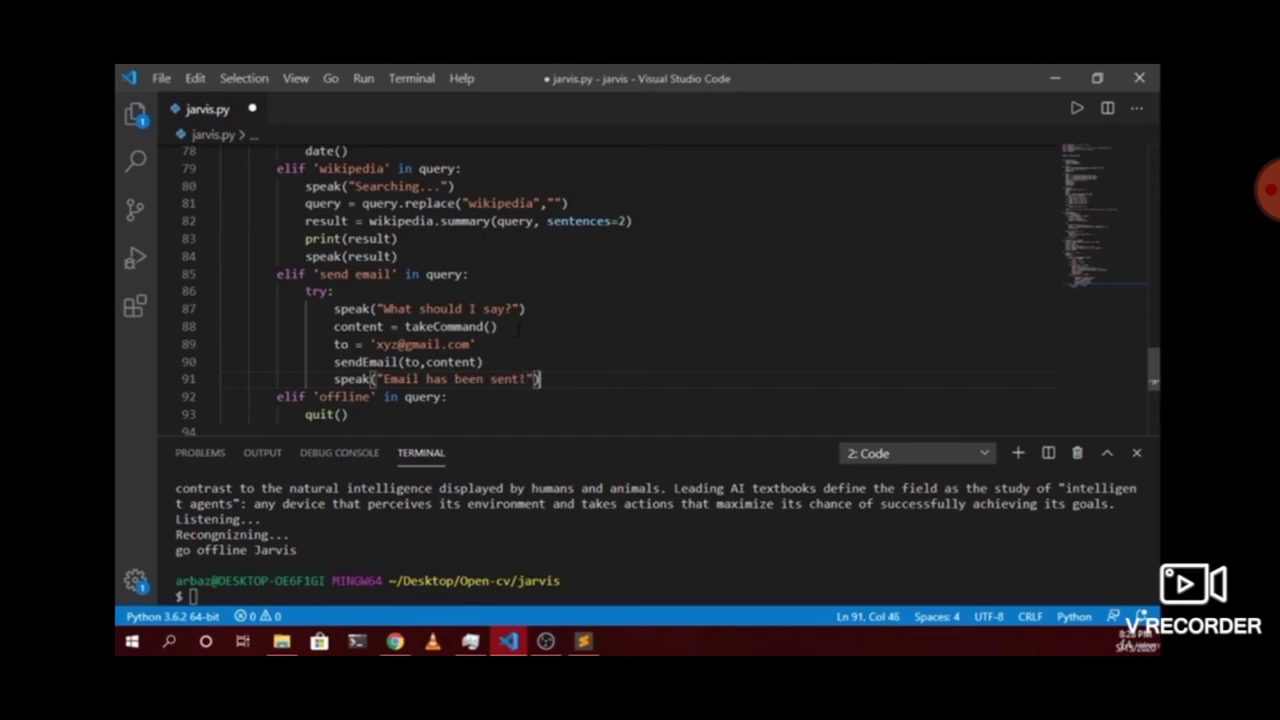
{"action": "key", "text": "enter"}
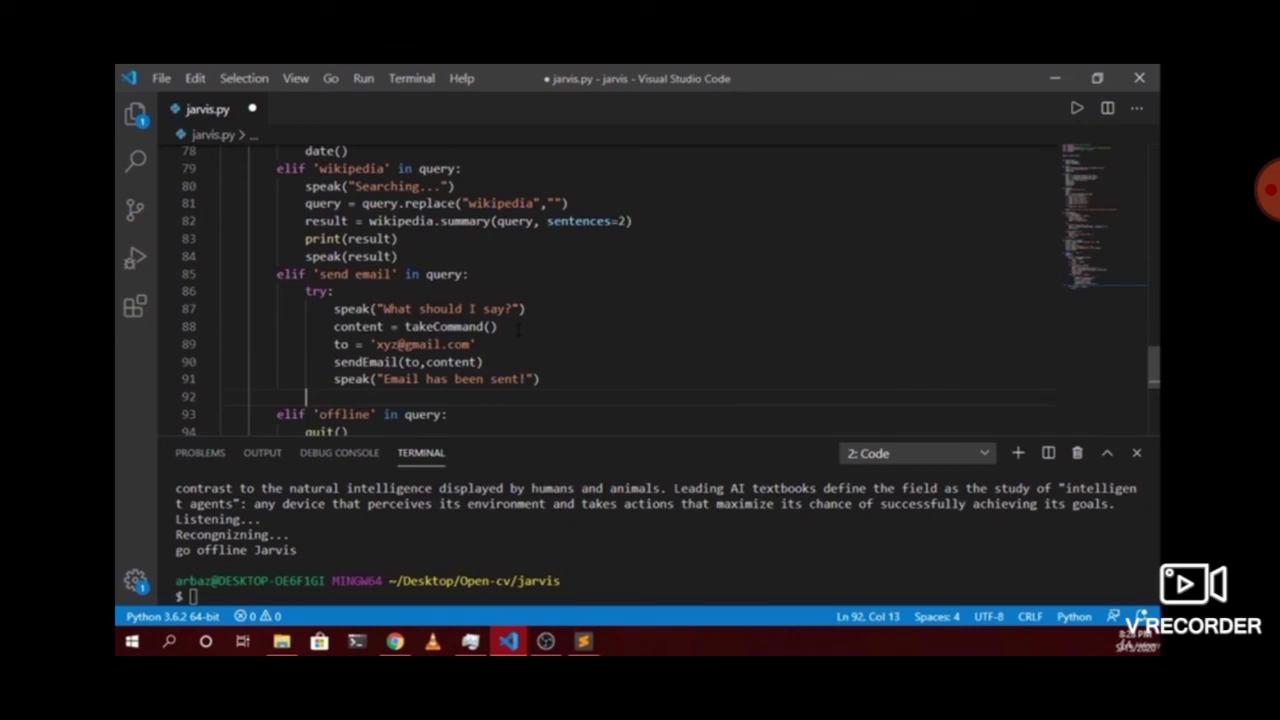
{"action": "type", "text": "except"}
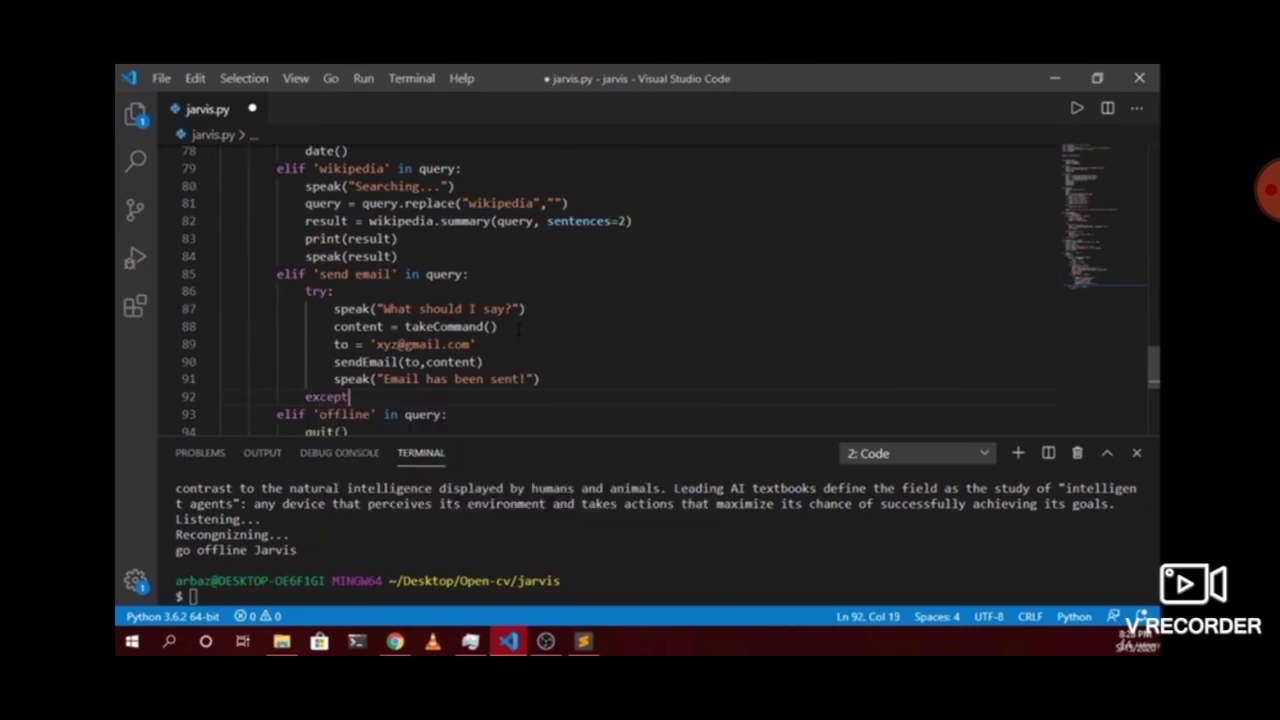
{"action": "type", "text": "Exception as e"}
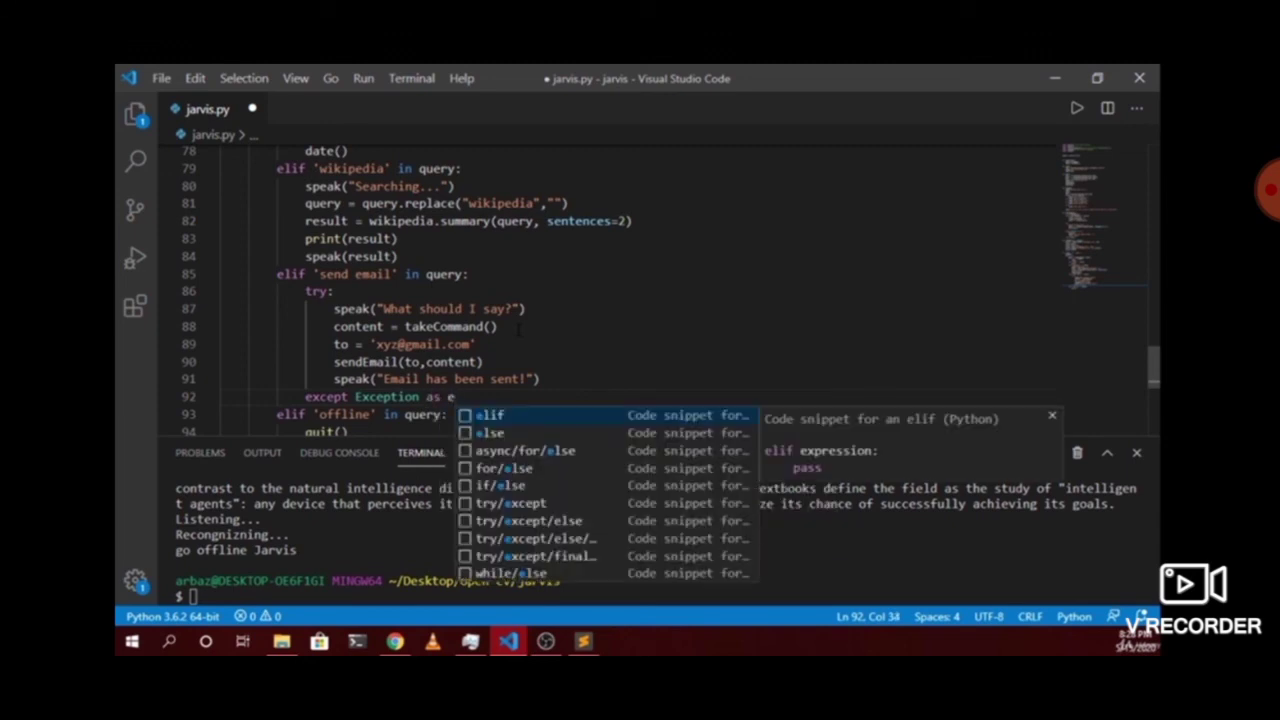
{"action": "key", "text": "Escape"}
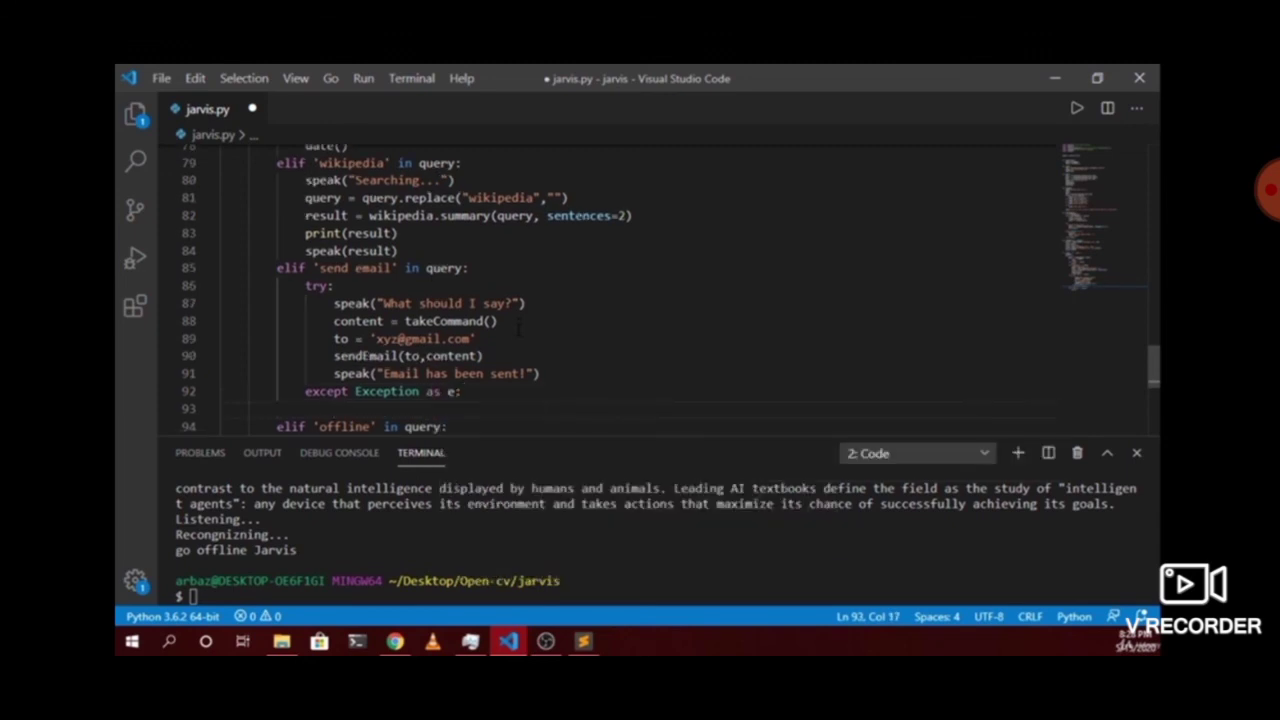
{"action": "type", "text": "print(e"}
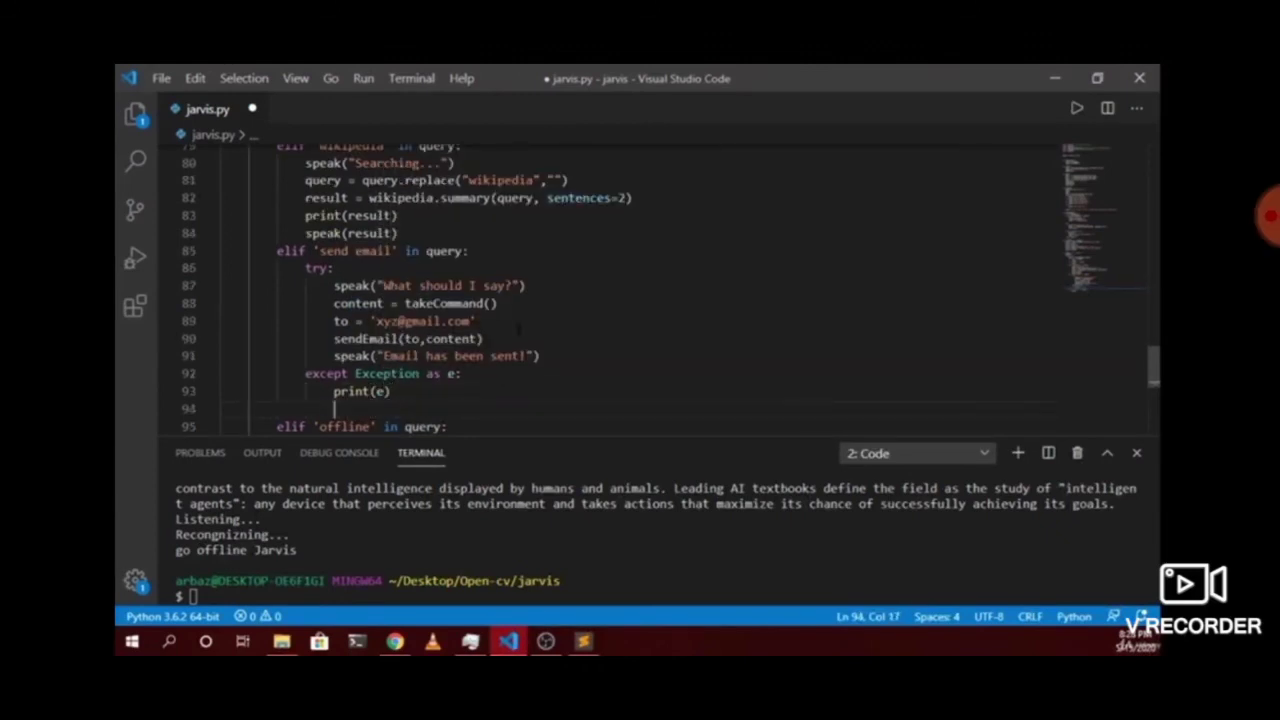
Step: Speak "Unable to send the email" in the except block to complete the branch
{"action": "type", "text": "speak"}
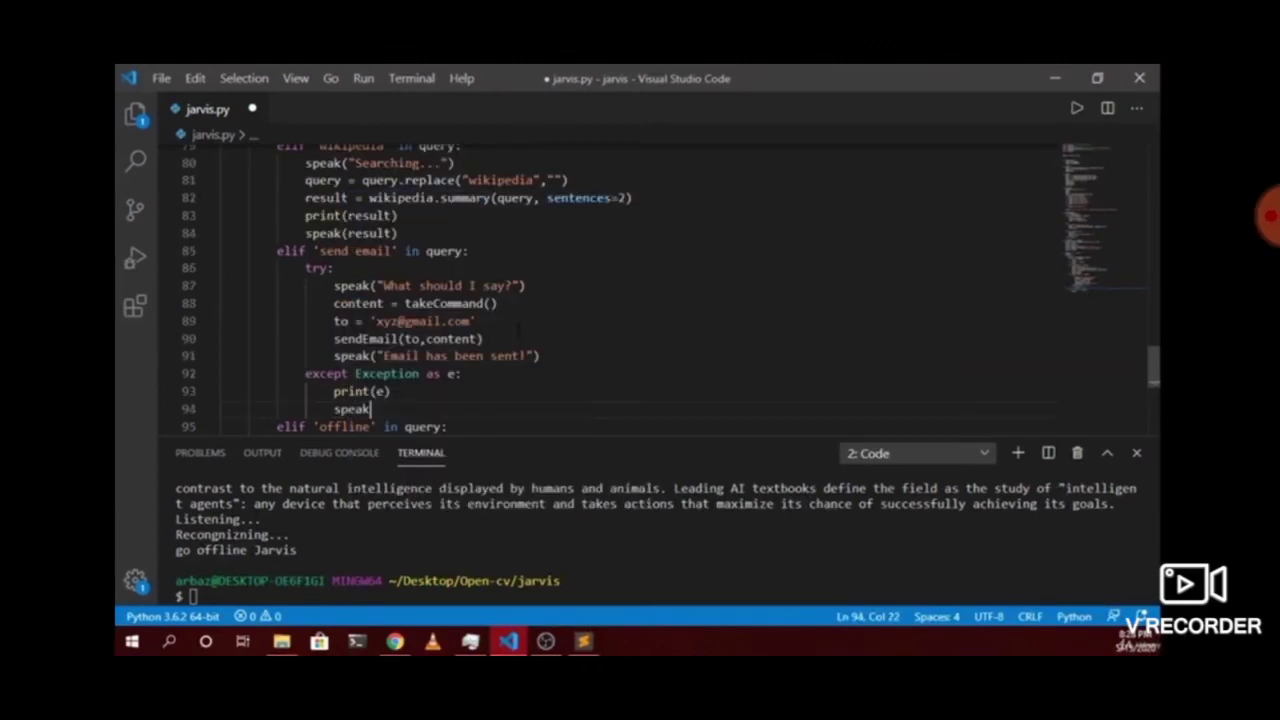
{"action": "type", "text": "(\"\")"}
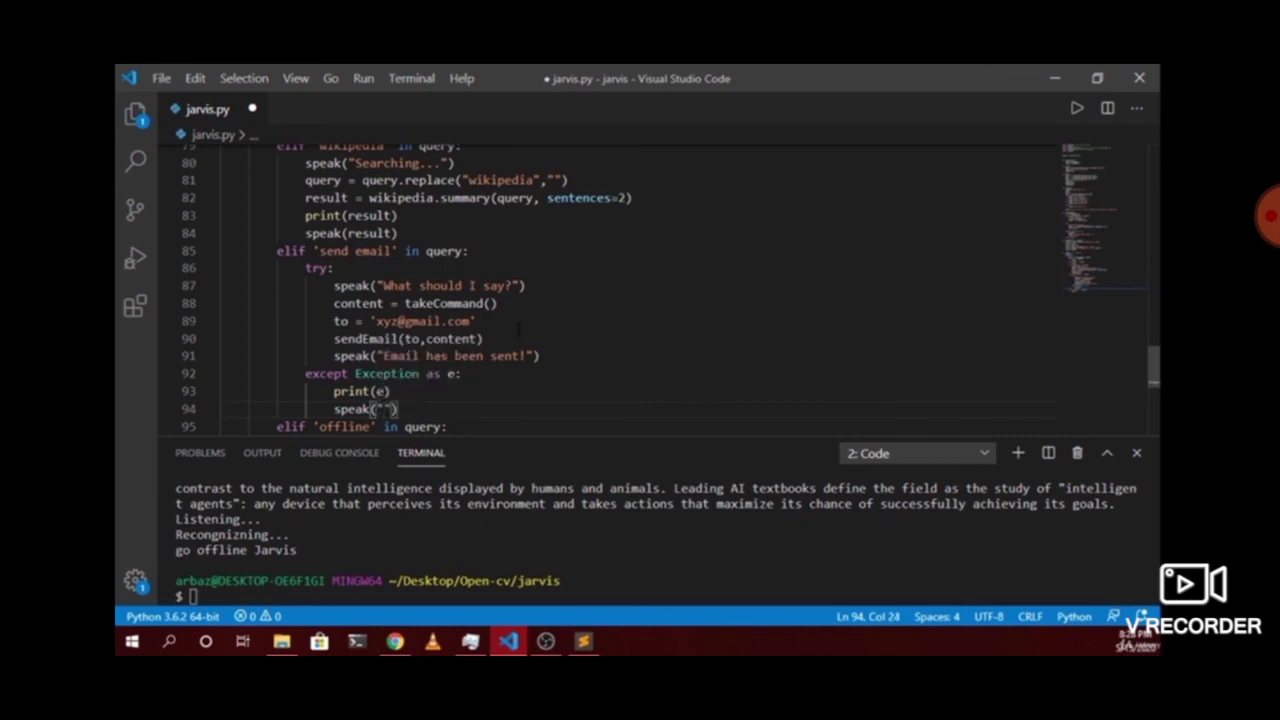
{"action": "type", "text": "i"}
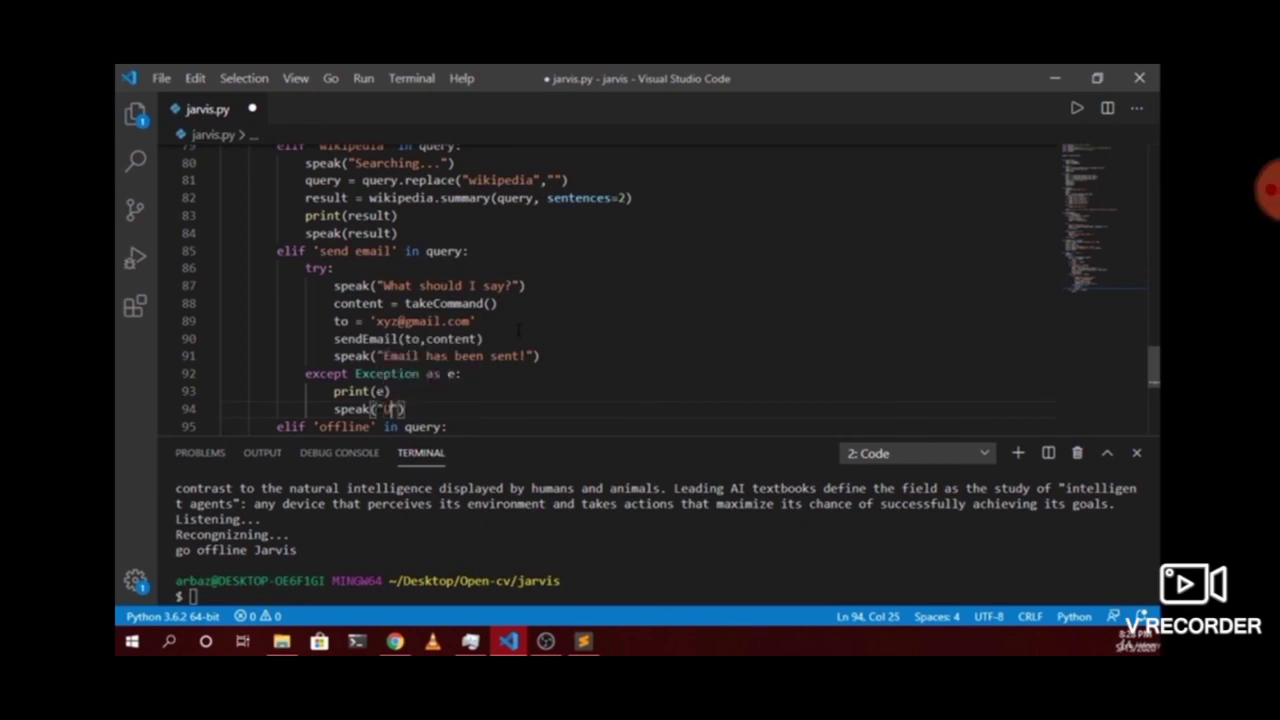
{"action": "type", "text": "Uable to"}
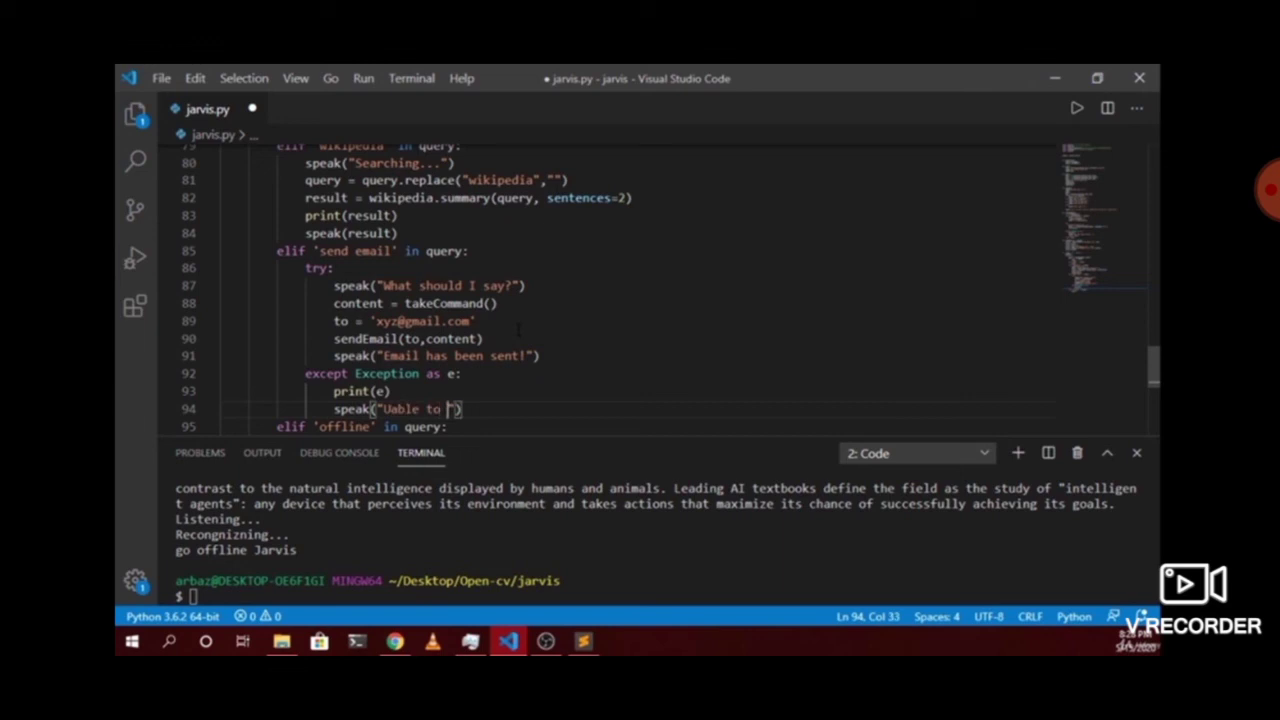
{"action": "type", "text": "send the"}
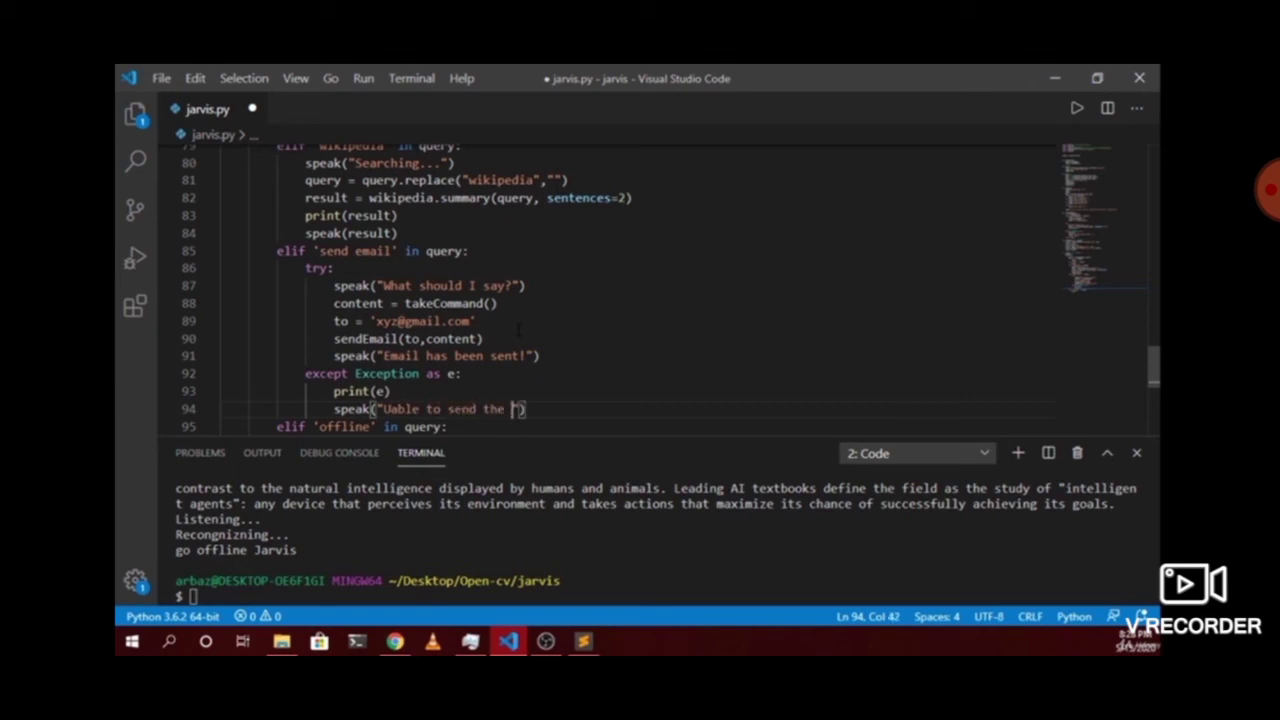
{"action": "type", "text": "email"}
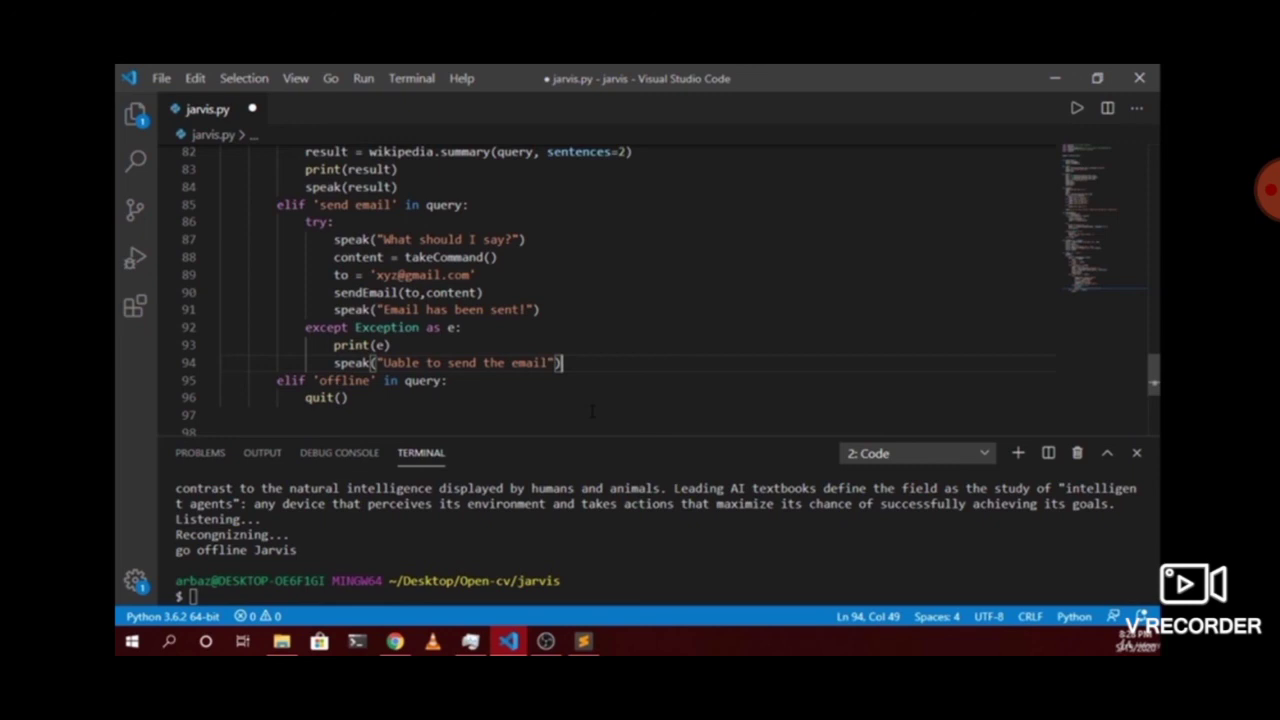
{"action": "left_click", "coordinate": [496, 256]}
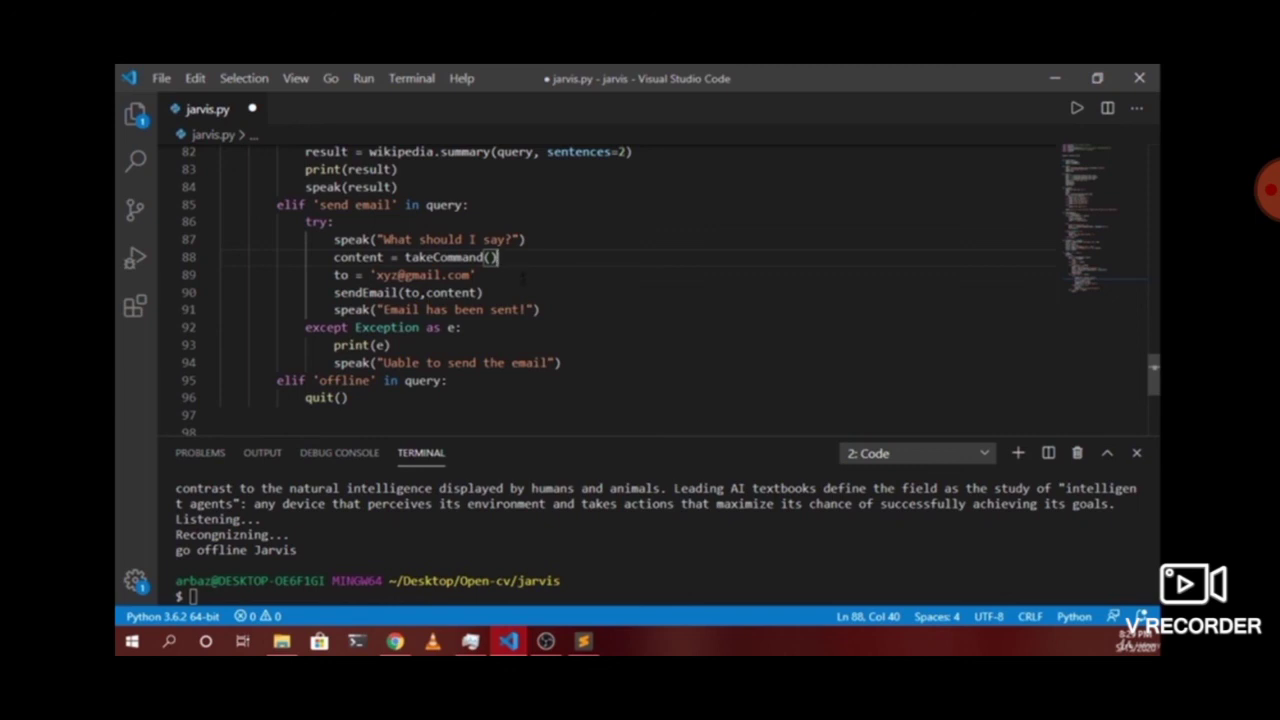
{"action": "left_click", "coordinate": [476, 274]}
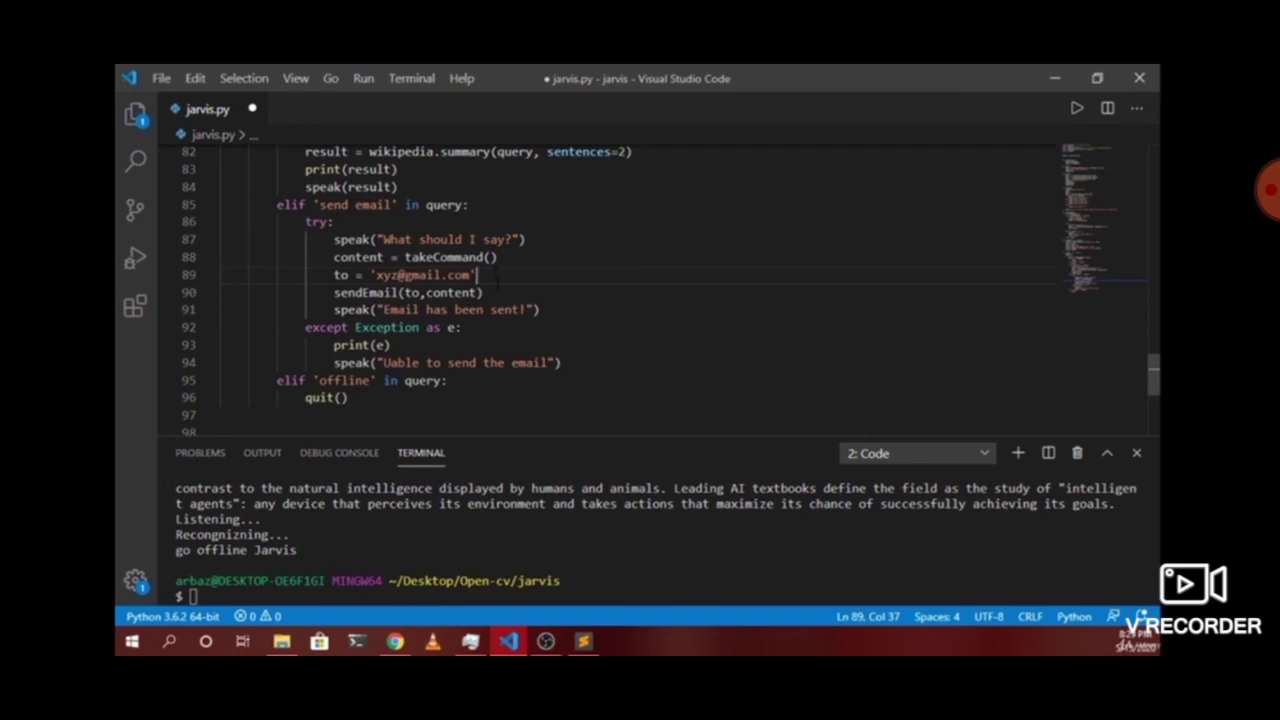
{"action": "left_click", "coordinate": [480, 292]}
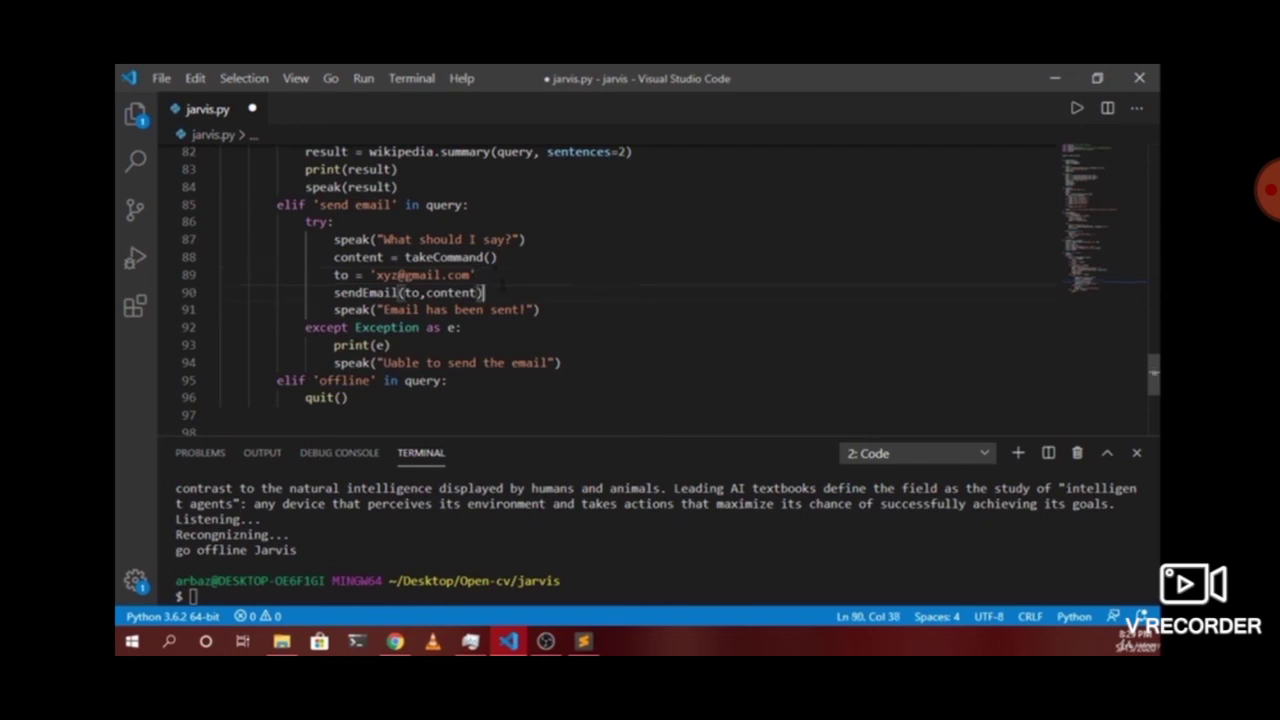
Step: Start a new line after sendEmail(to, content) and begin a speak call passing content
{"action": "key", "text": "enter"}
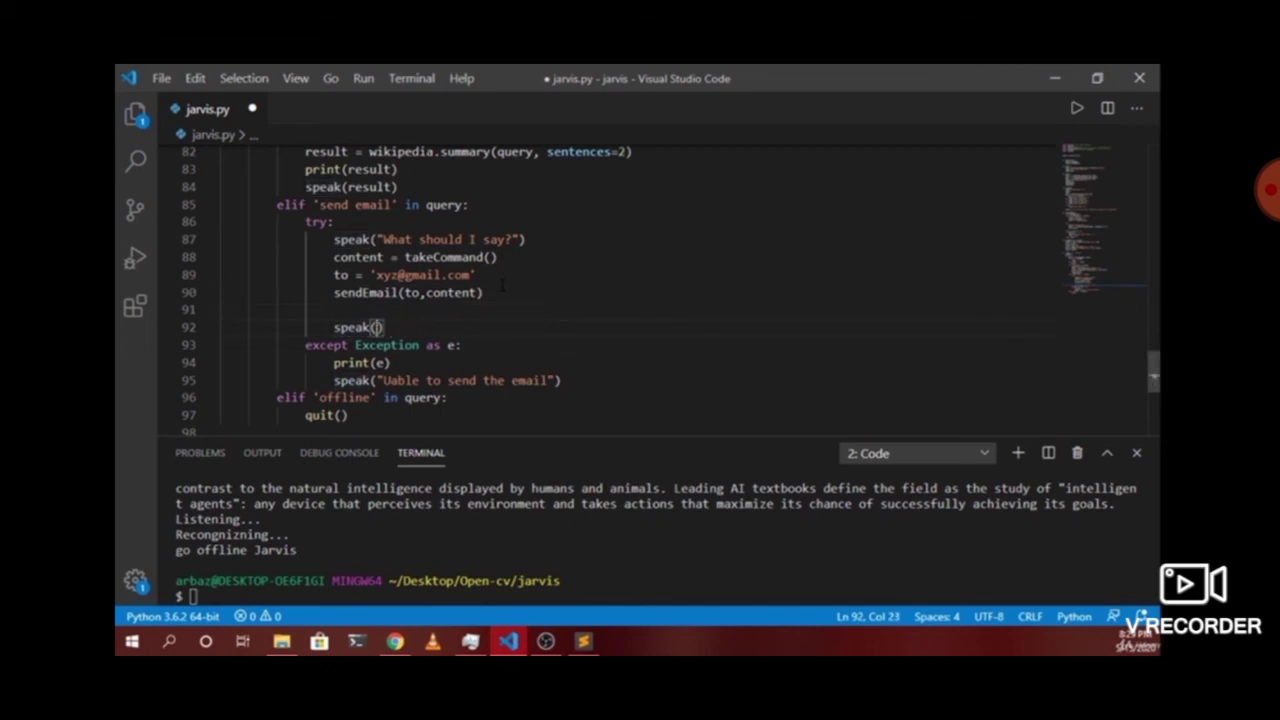
{"action": "type", "text": "c"}
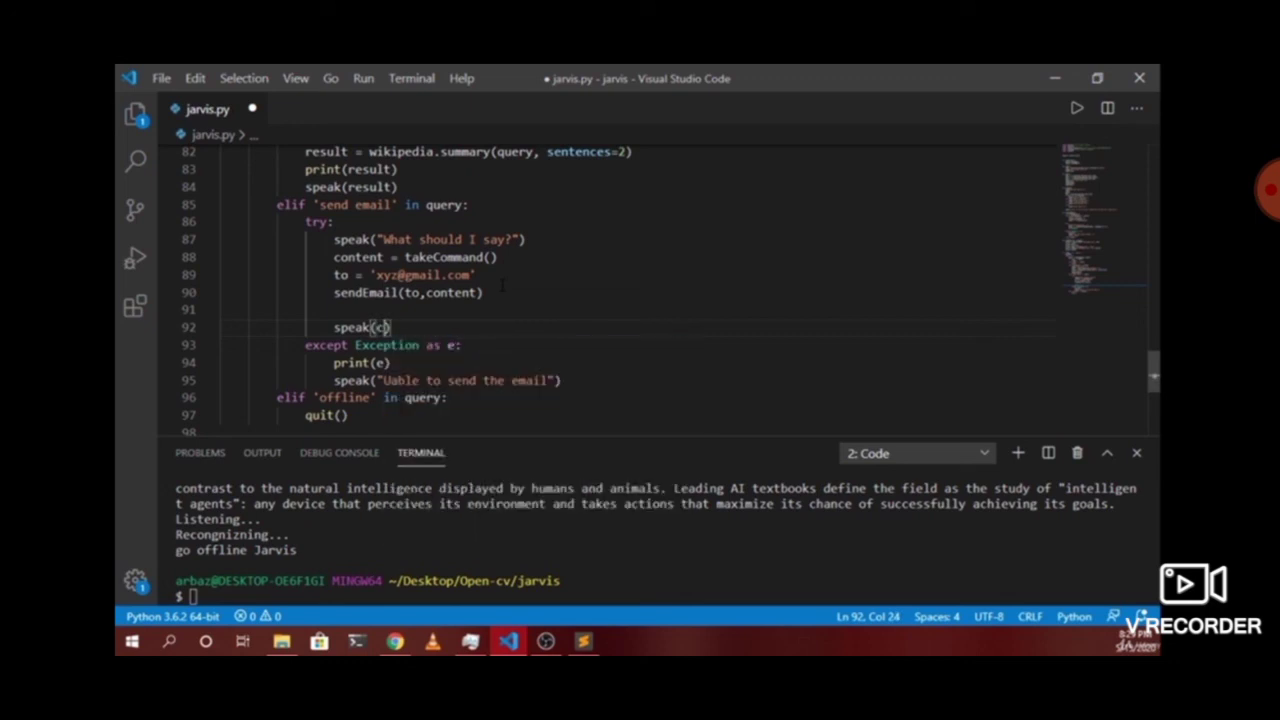
{"action": "type", "text": "c"}
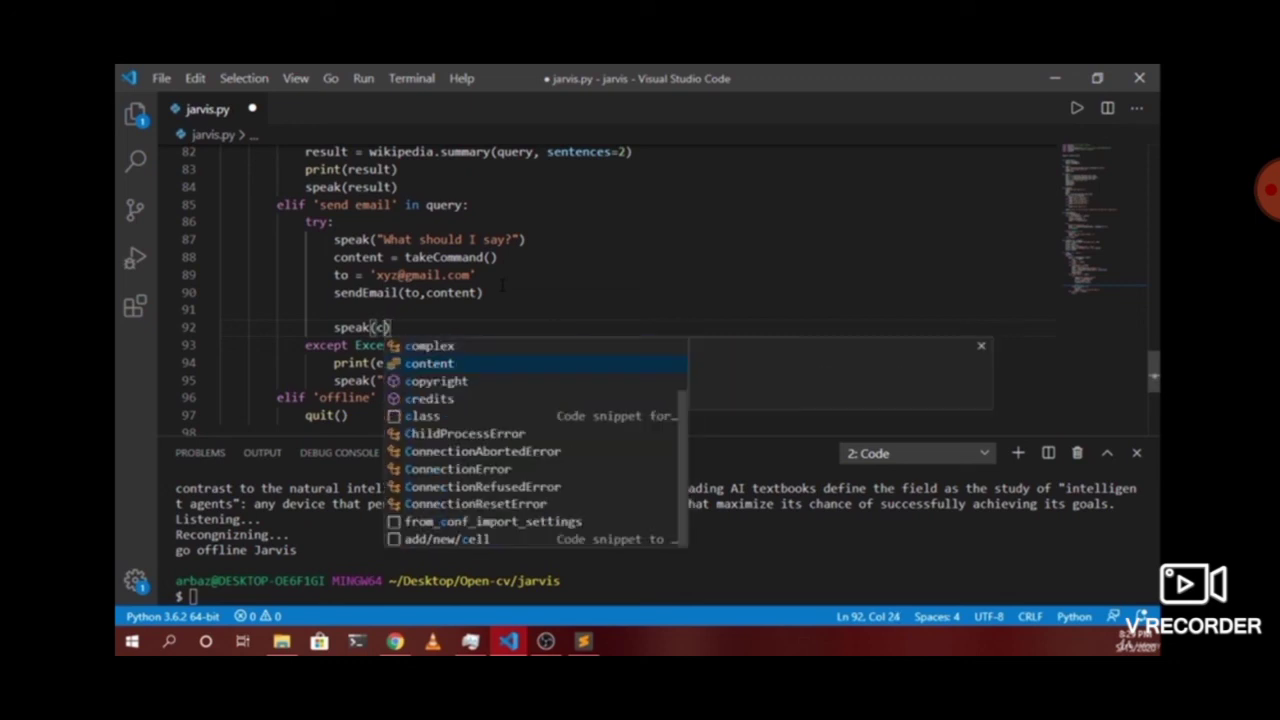
{"action": "type", "text": "t"}
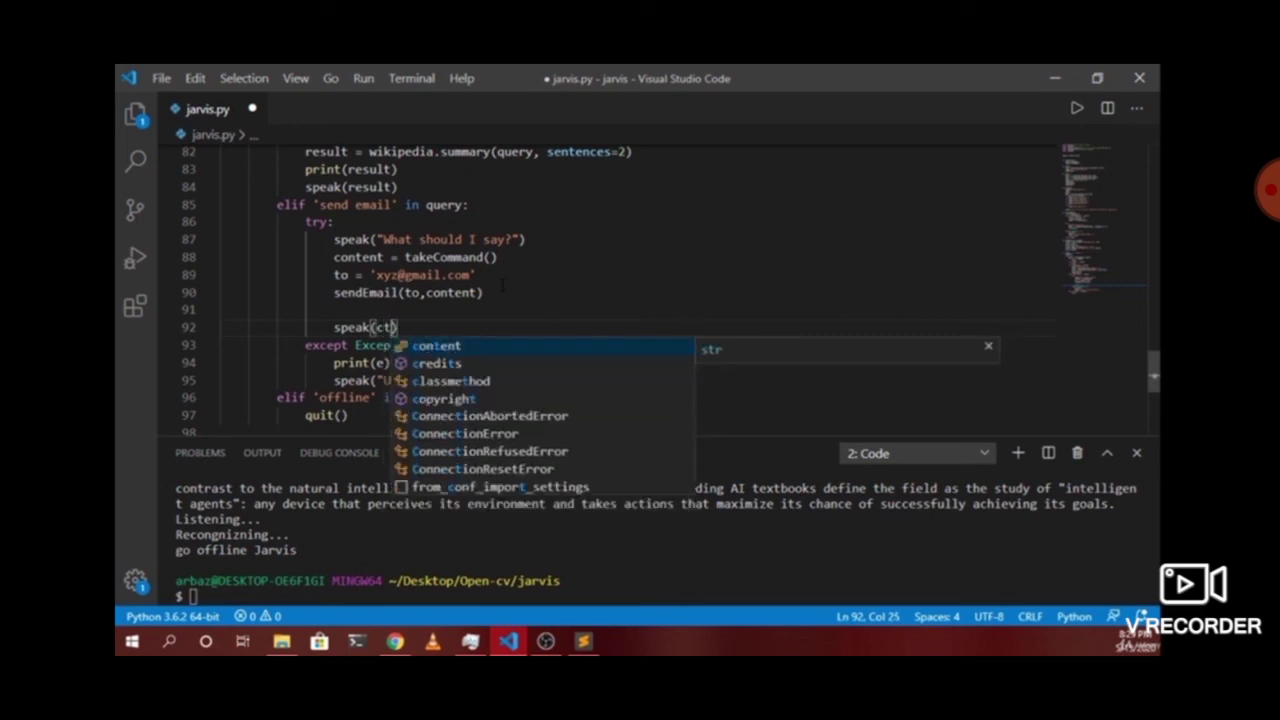